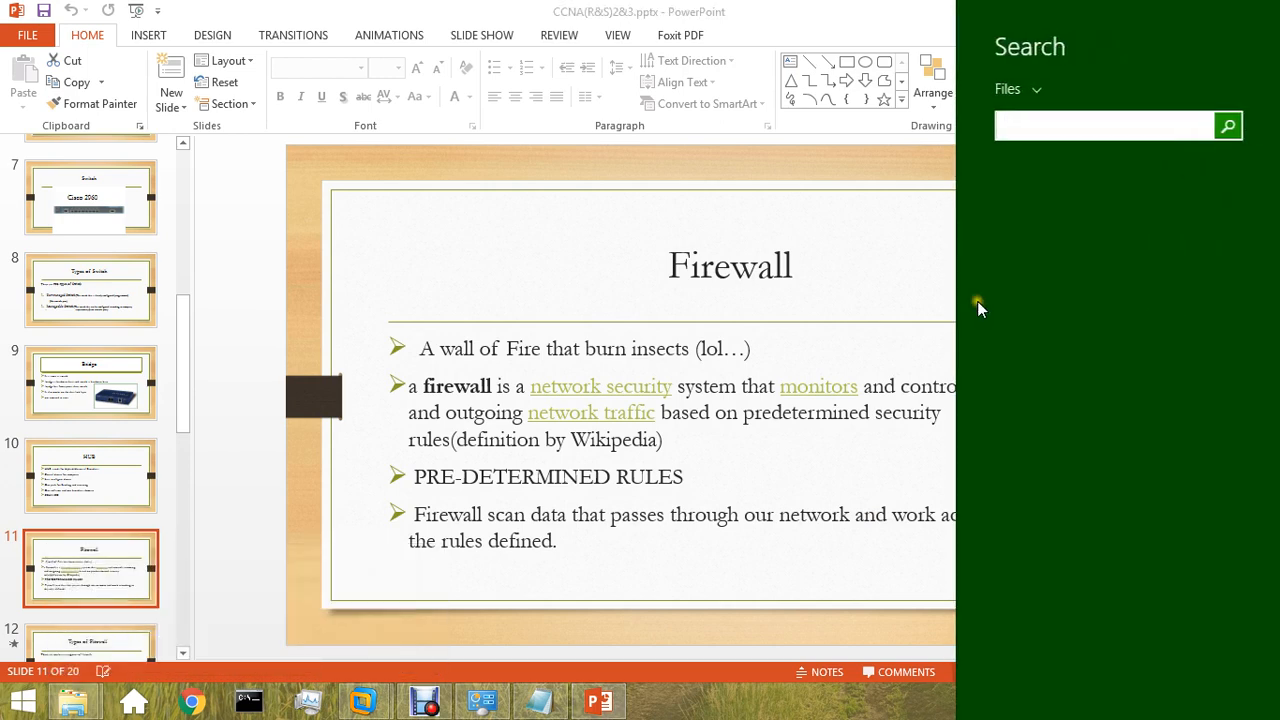
# Search Windows for 'acl' and open acl.pkt in Packet Tracer
pyautogui.write('acl')
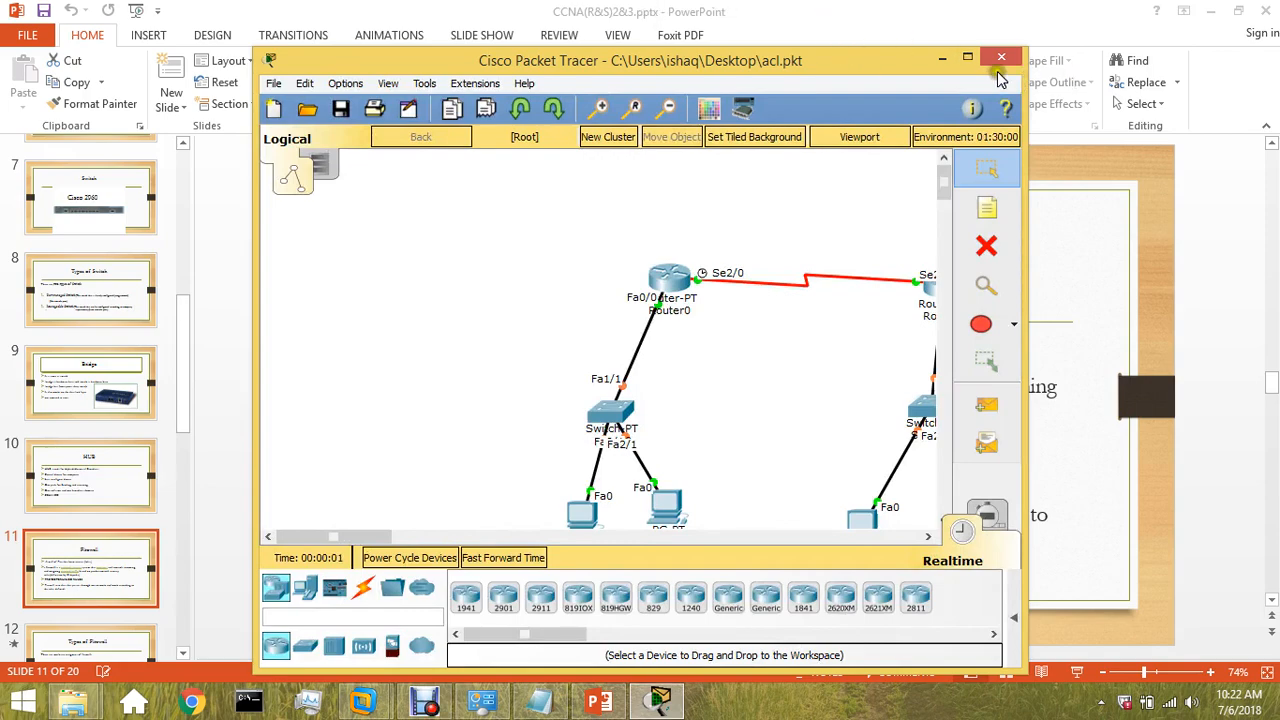
# Search Everywhere for 'acl.p' and open access list.pkt from the ccna labs folder
pyautogui.click(1001, 57)
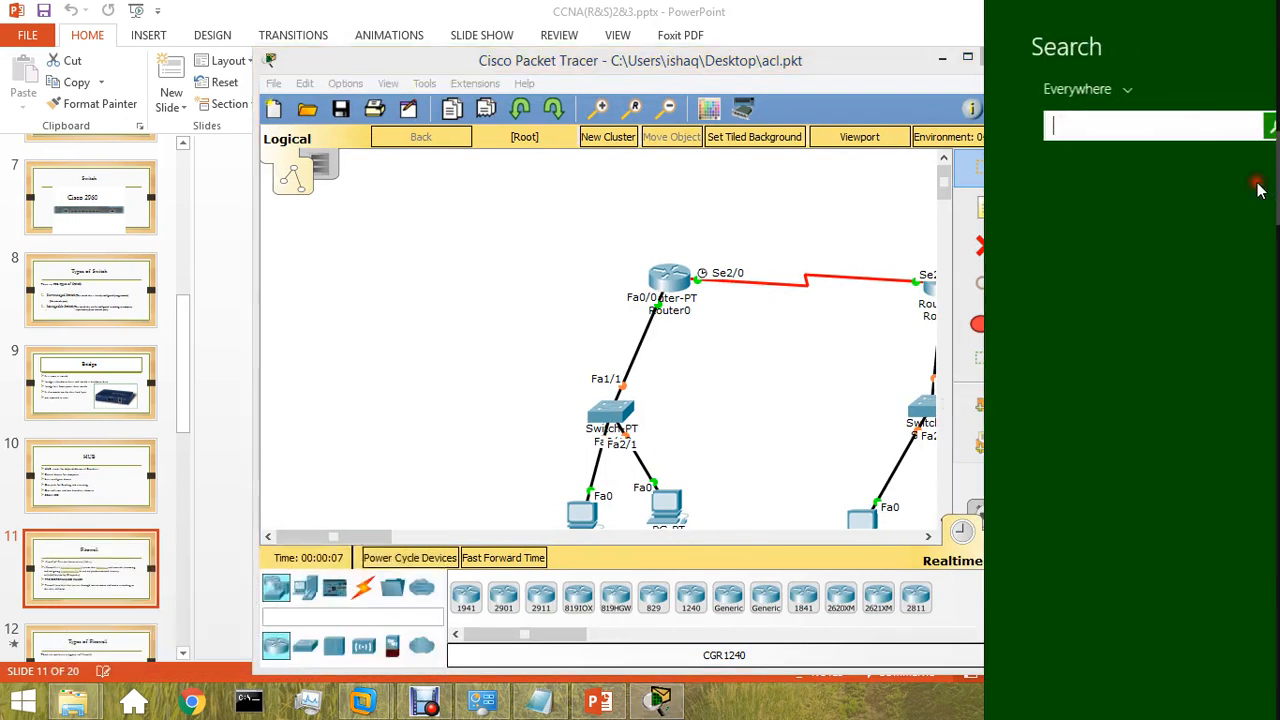
pyautogui.write('acl')
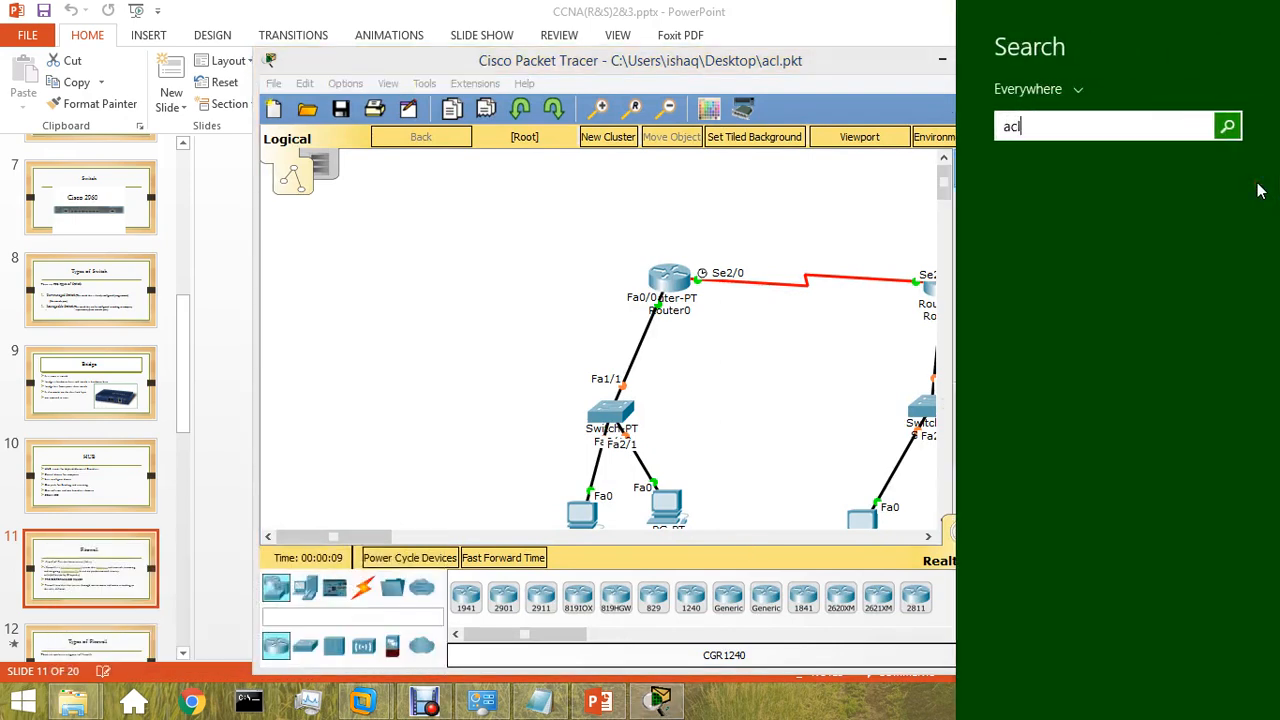
pyautogui.write('acl')
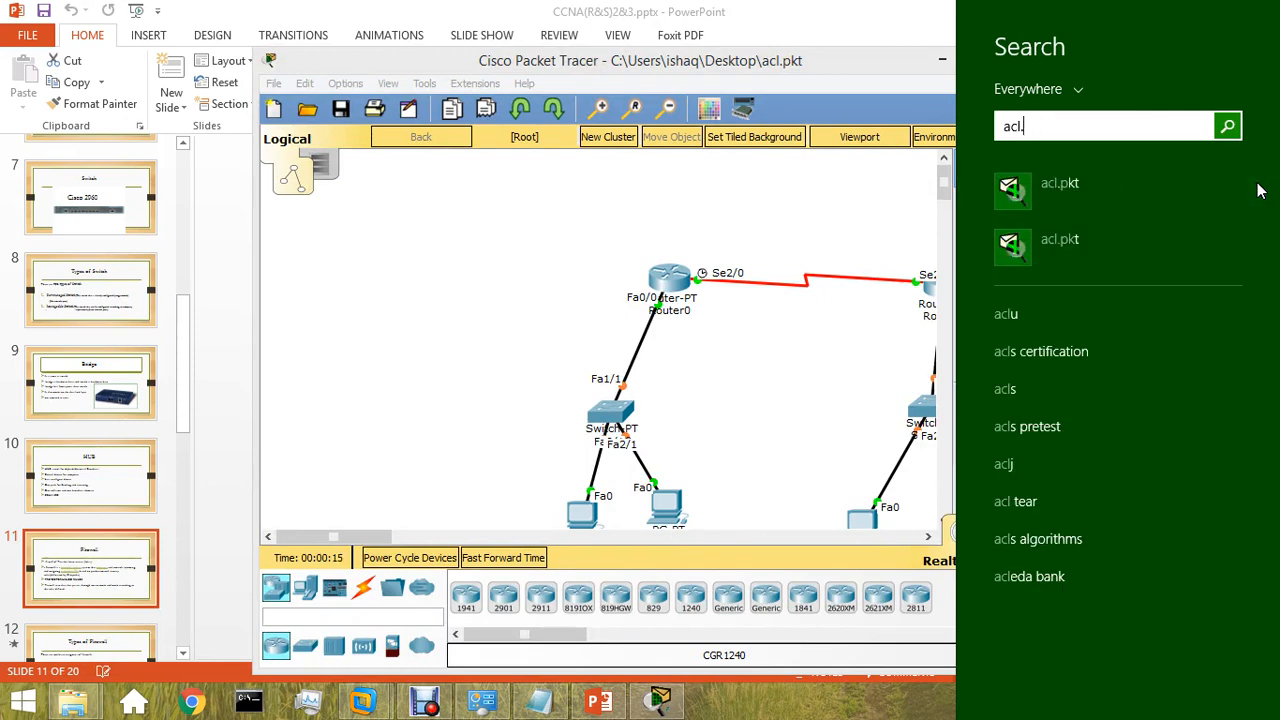
pyautogui.write('.p')
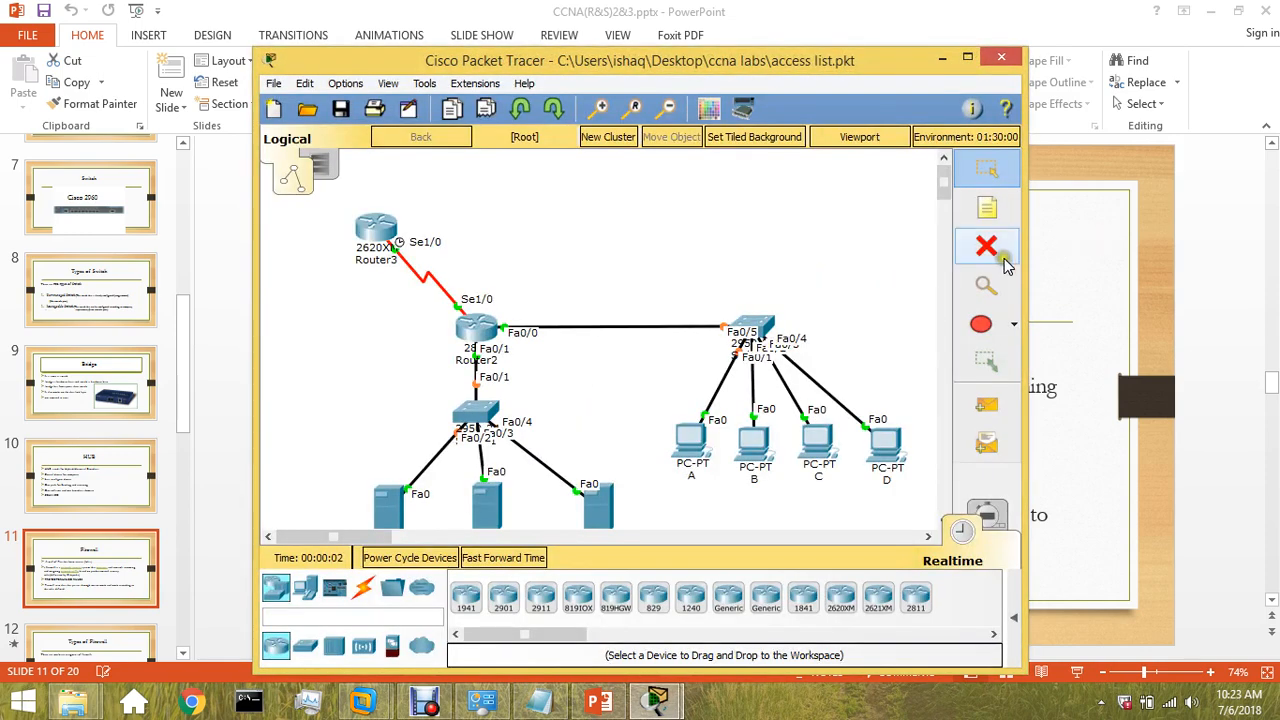
# Maximize Packet Tracer, move PC D right and reposition the Finance Web Server
pyautogui.click(966, 60)
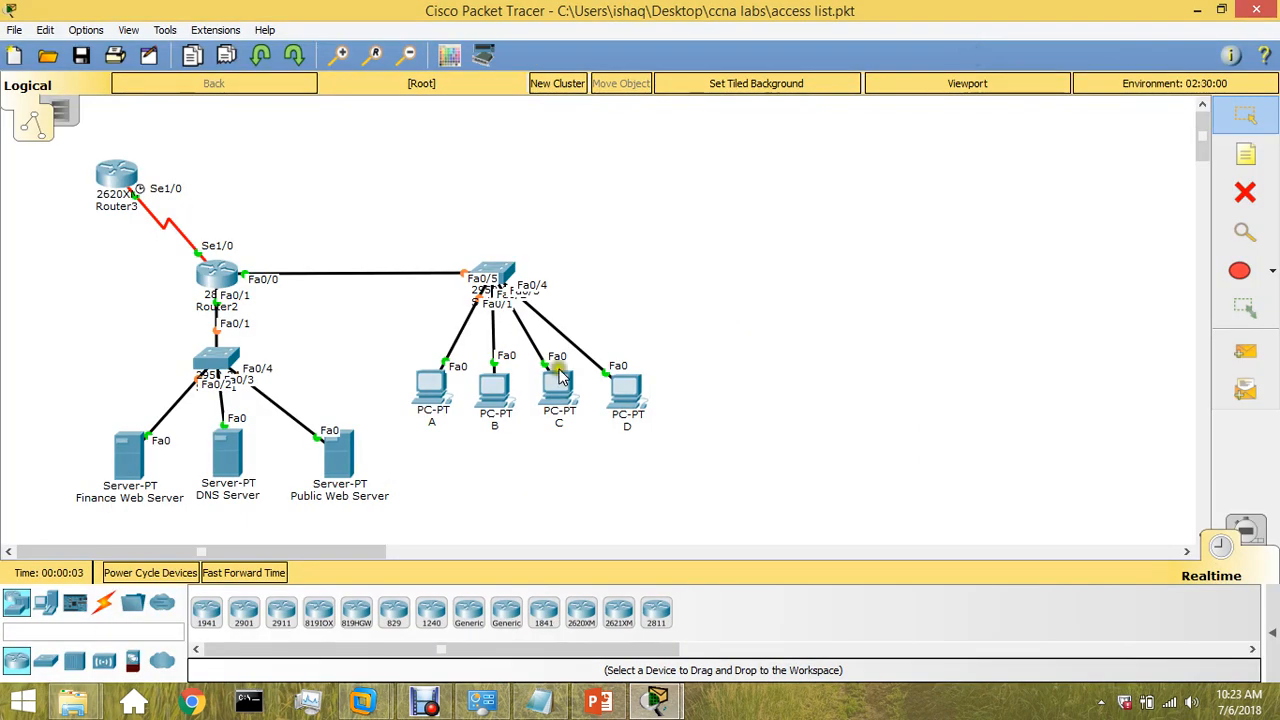
pyautogui.moveTo(55, 158)
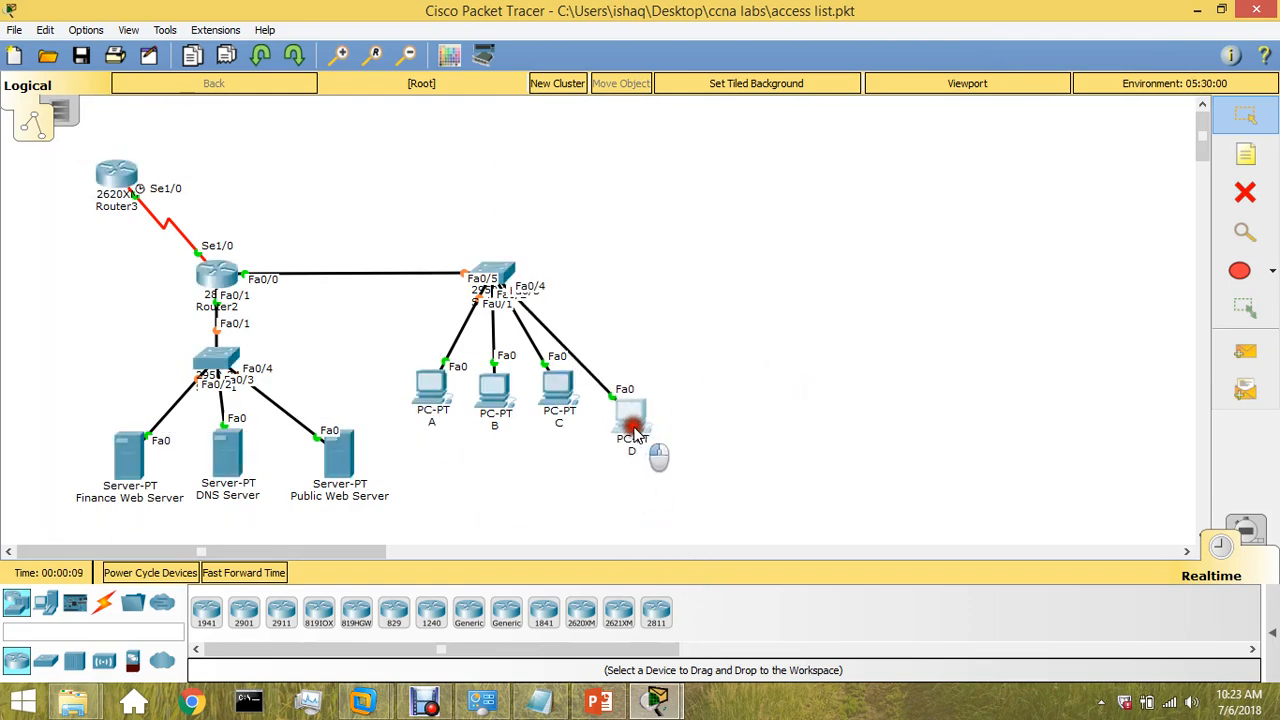
pyautogui.moveTo(630, 415); pyautogui.dragTo(725, 335)
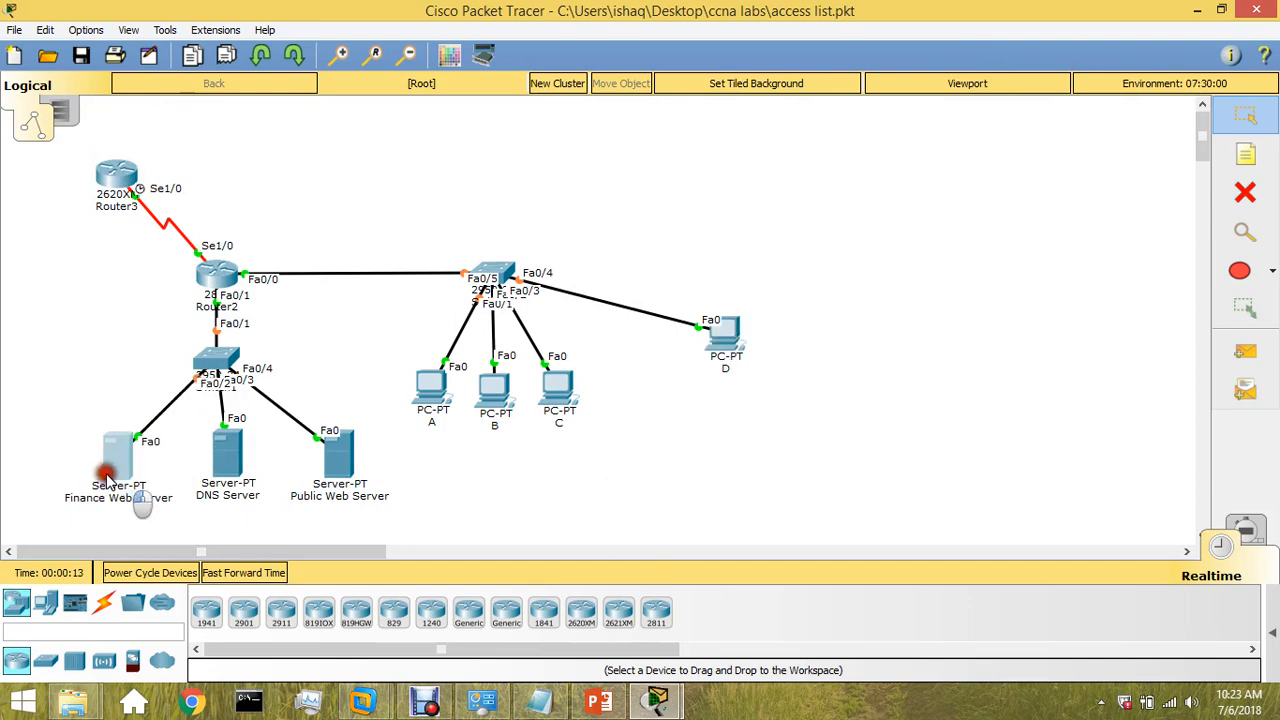
pyautogui.moveTo(118, 470); pyautogui.dragTo(72, 450)
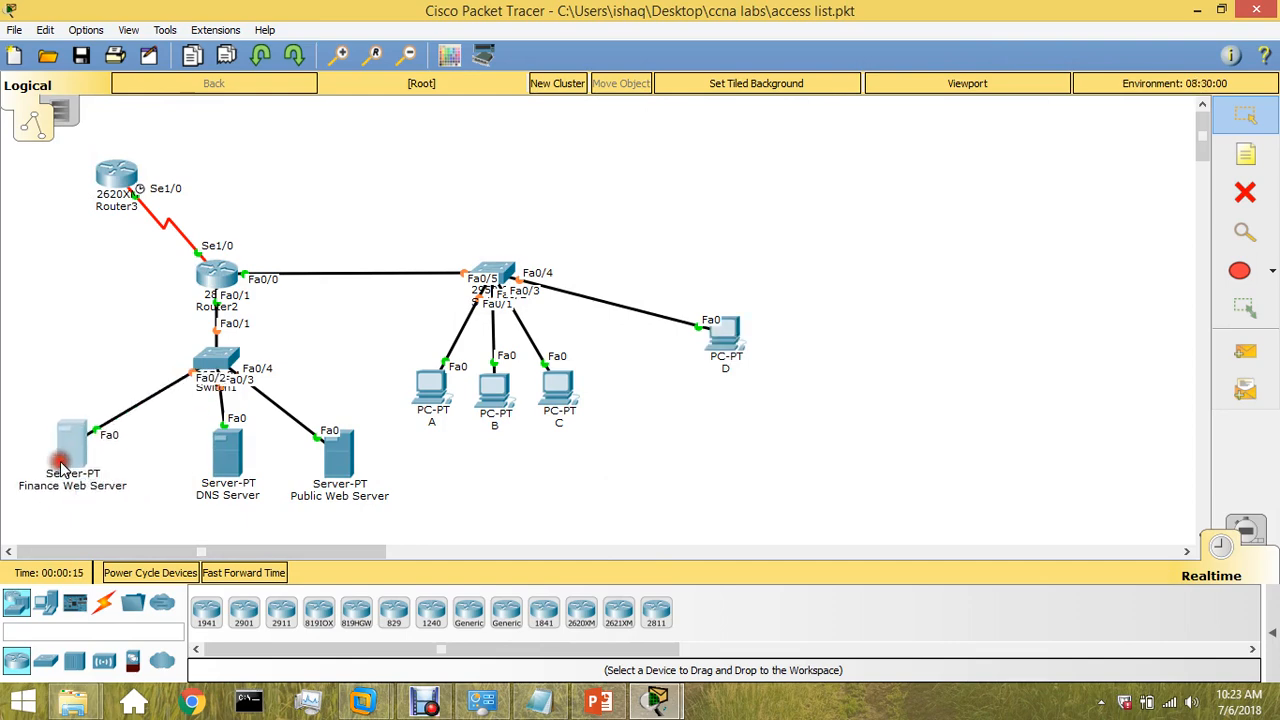
pyautogui.moveTo(375, 360); pyautogui.dragTo(600, 435)
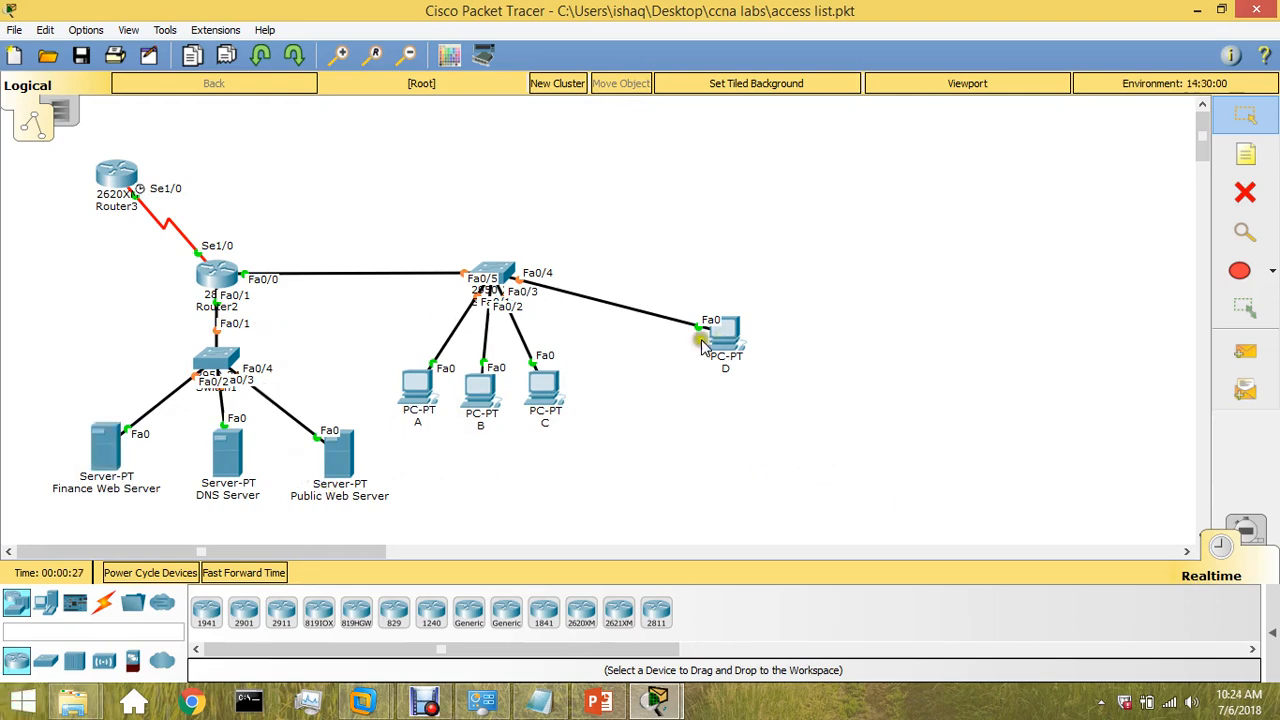
# Nudge PC D on the canvas, then return to PowerPoint's Firewall slide
pyautogui.moveTo(725, 340); pyautogui.dragTo(693, 375)
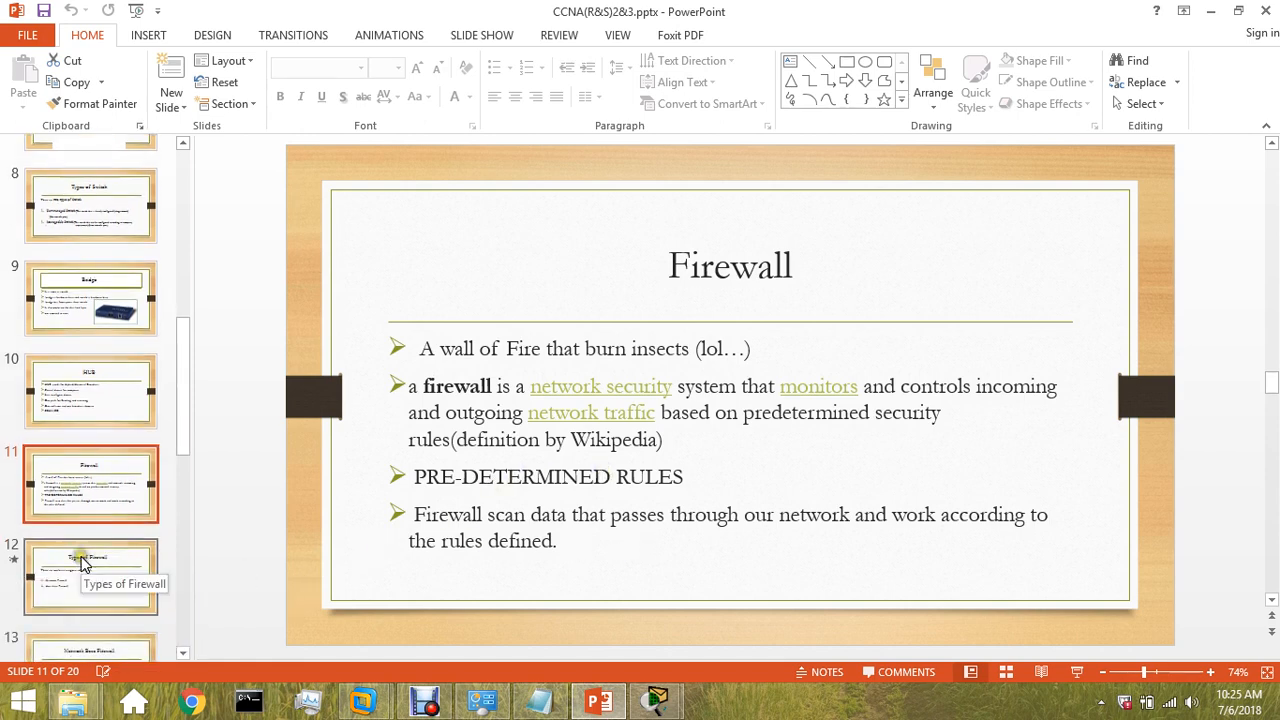
# Select slide 12, 'Types of Firewall', in the thumbnail pane
pyautogui.click(90, 575)
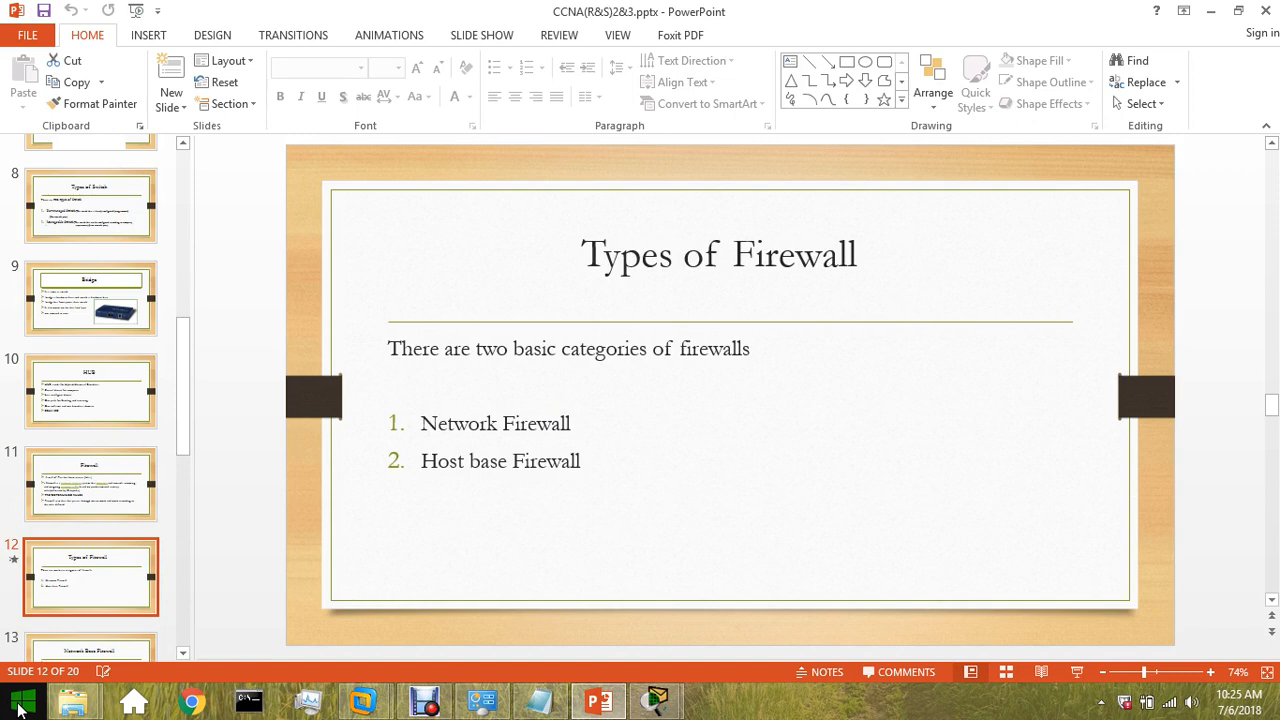
pyautogui.moveTo(58, 625)
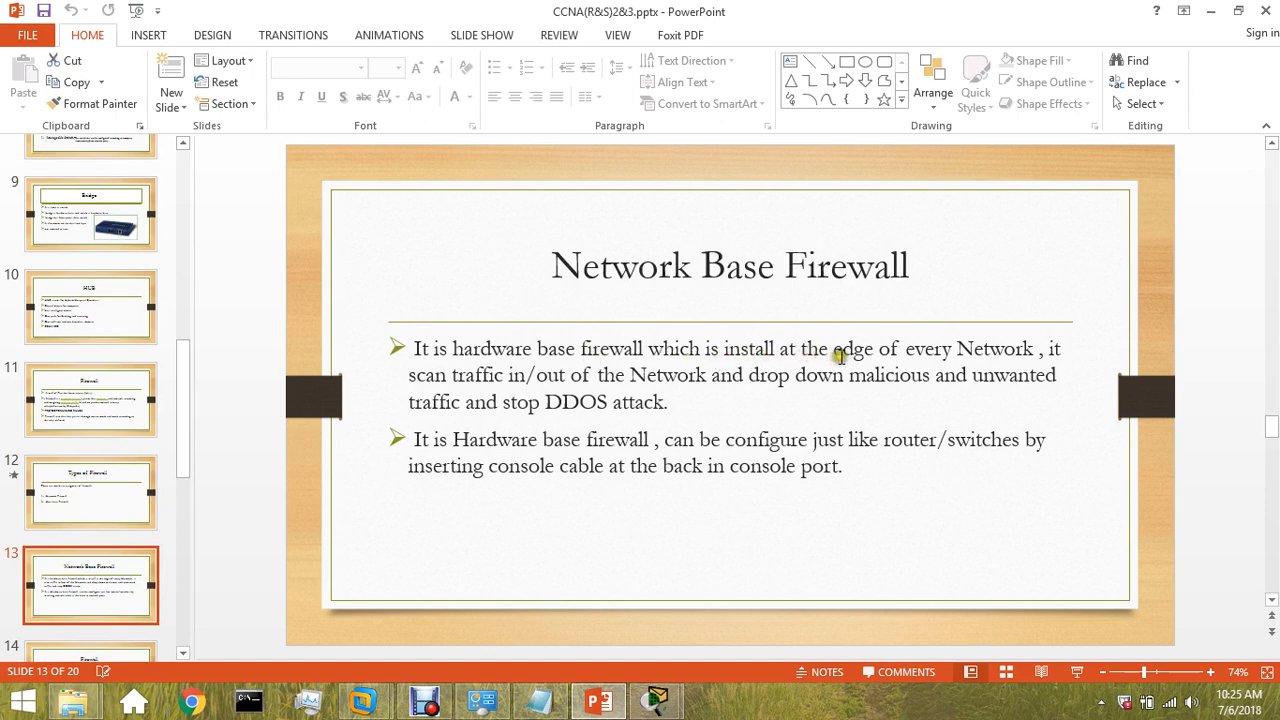
pyautogui.moveTo(952, 364)
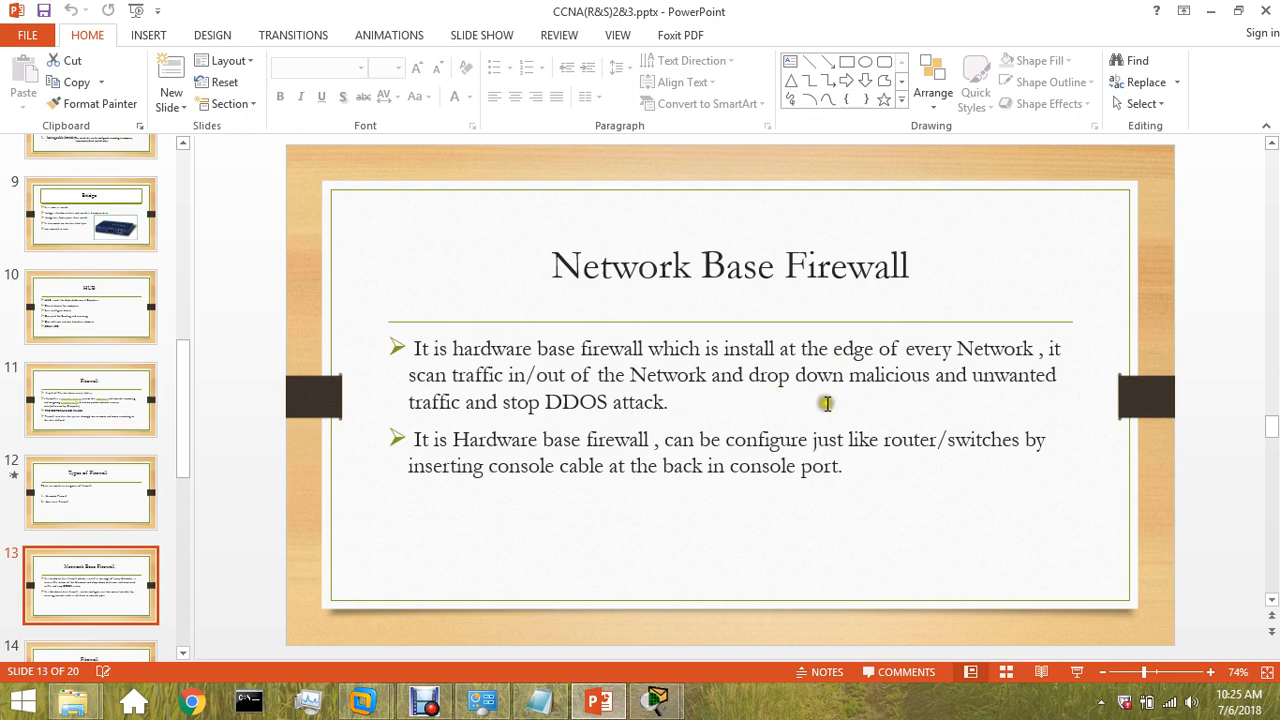
pyautogui.moveTo(912, 412)
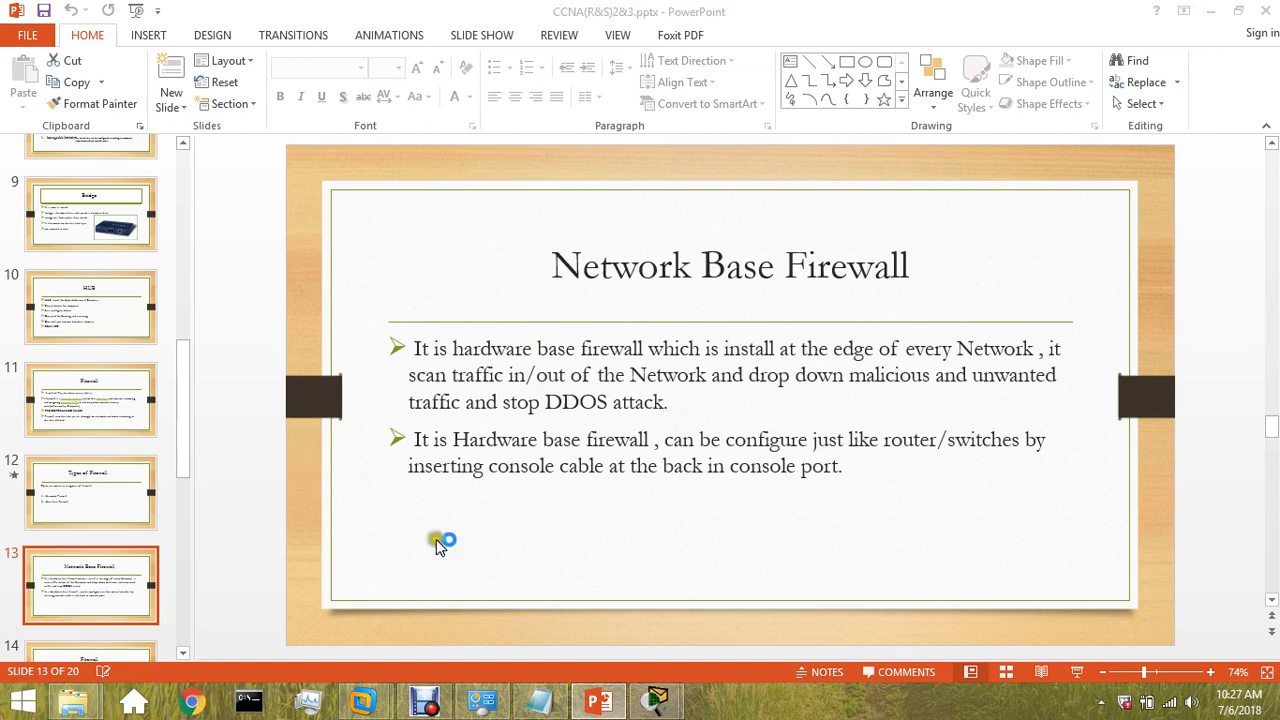
# Open Chrome and search Google for 'console cabl'
pyautogui.click(192, 700)
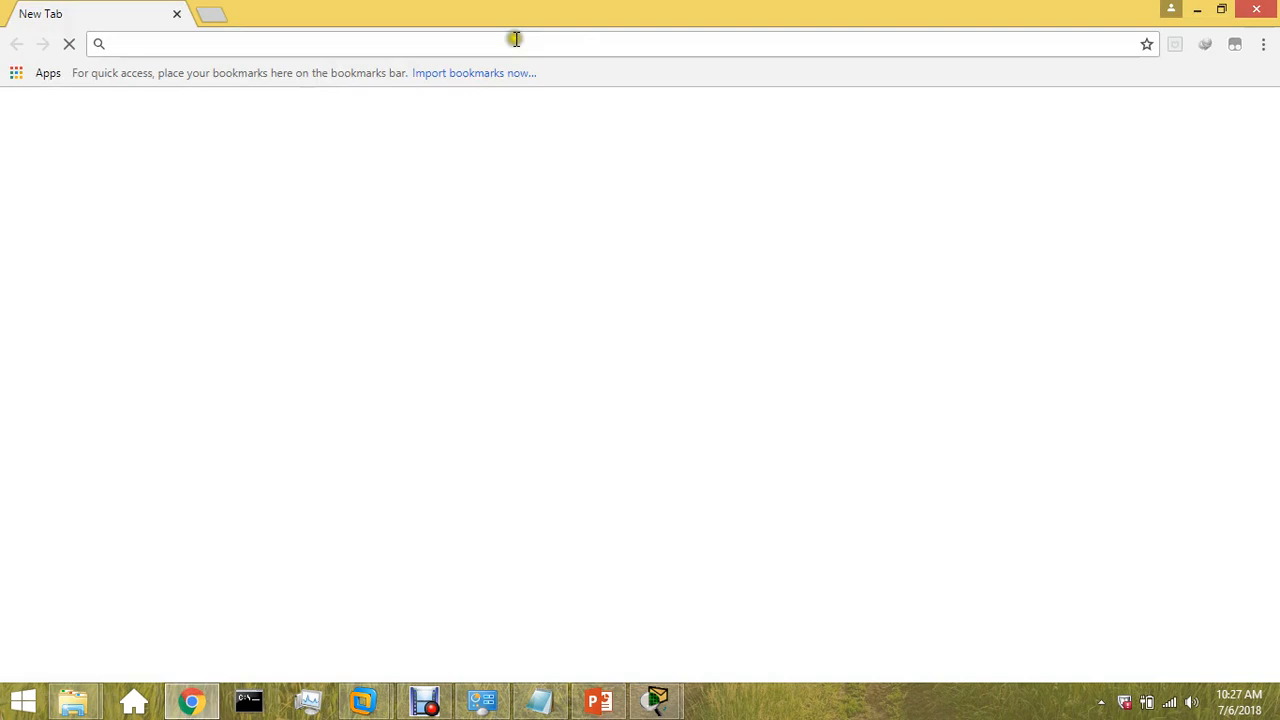
pyautogui.write('console cablle')
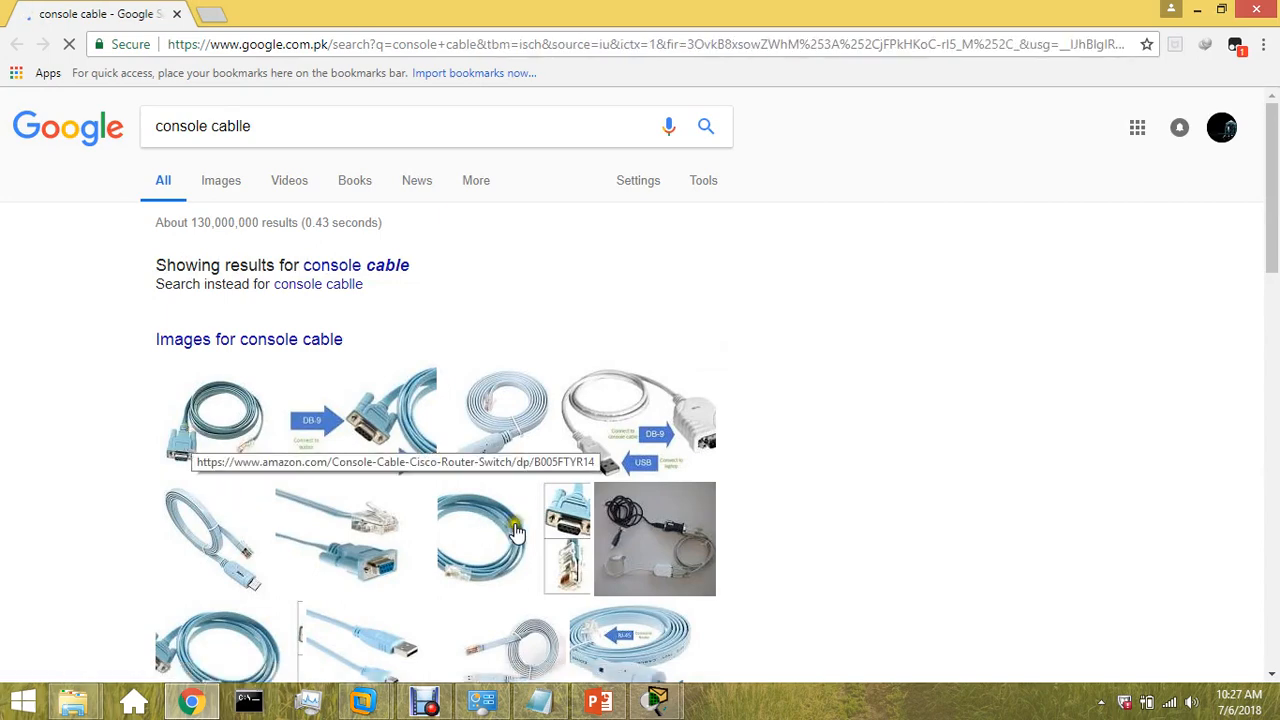
# Enlarge the DB9-to-RJ45 console cable image result, then return to PowerPoint
pyautogui.click(220, 180)
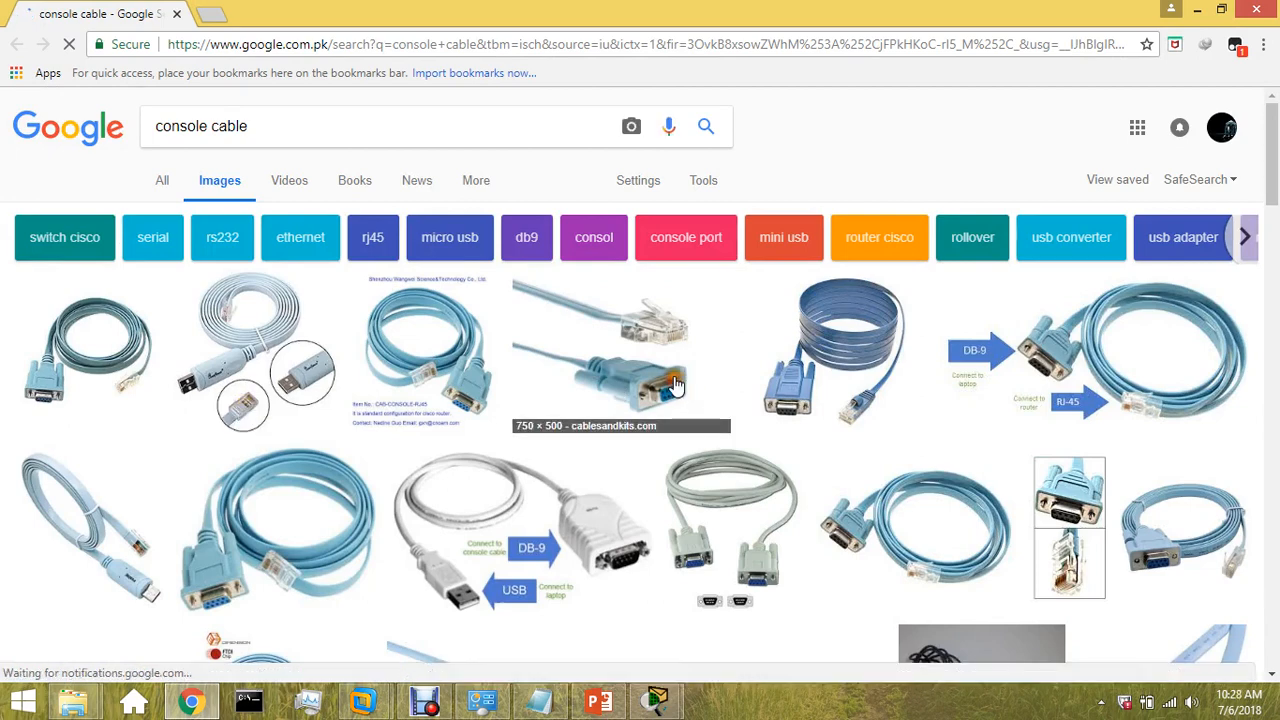
pyautogui.moveTo(665, 383)
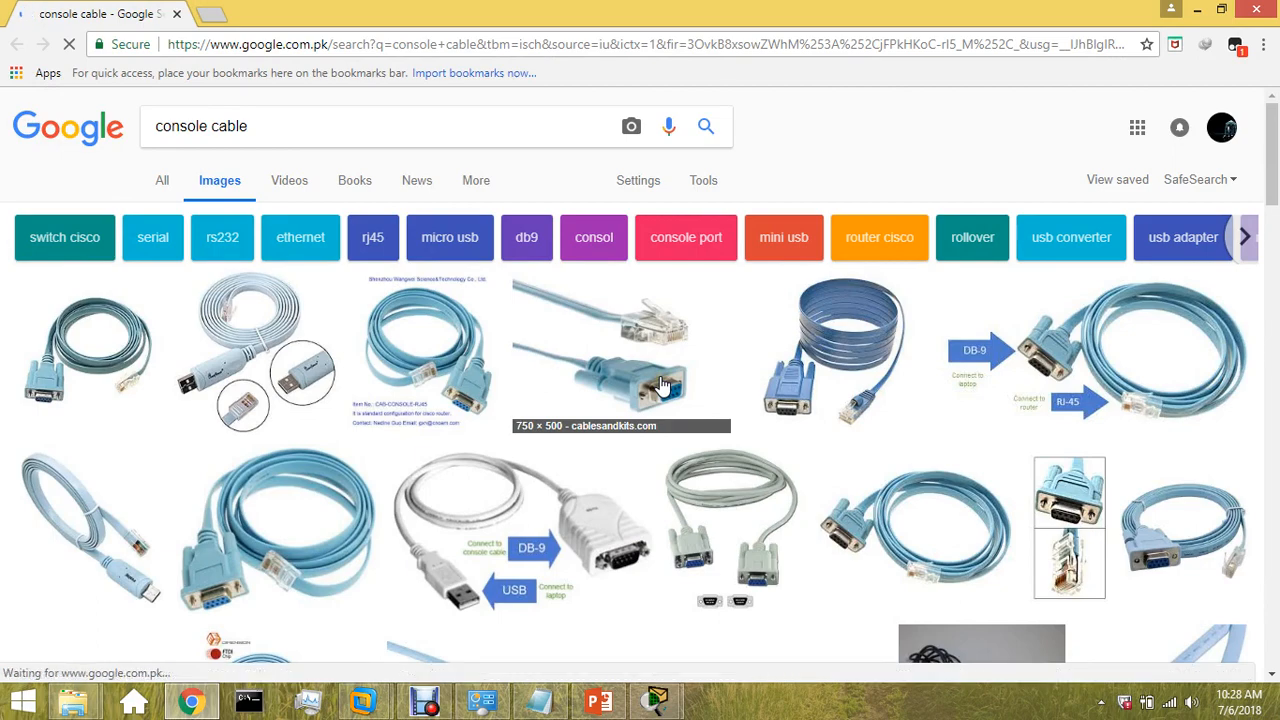
pyautogui.click(620, 350)
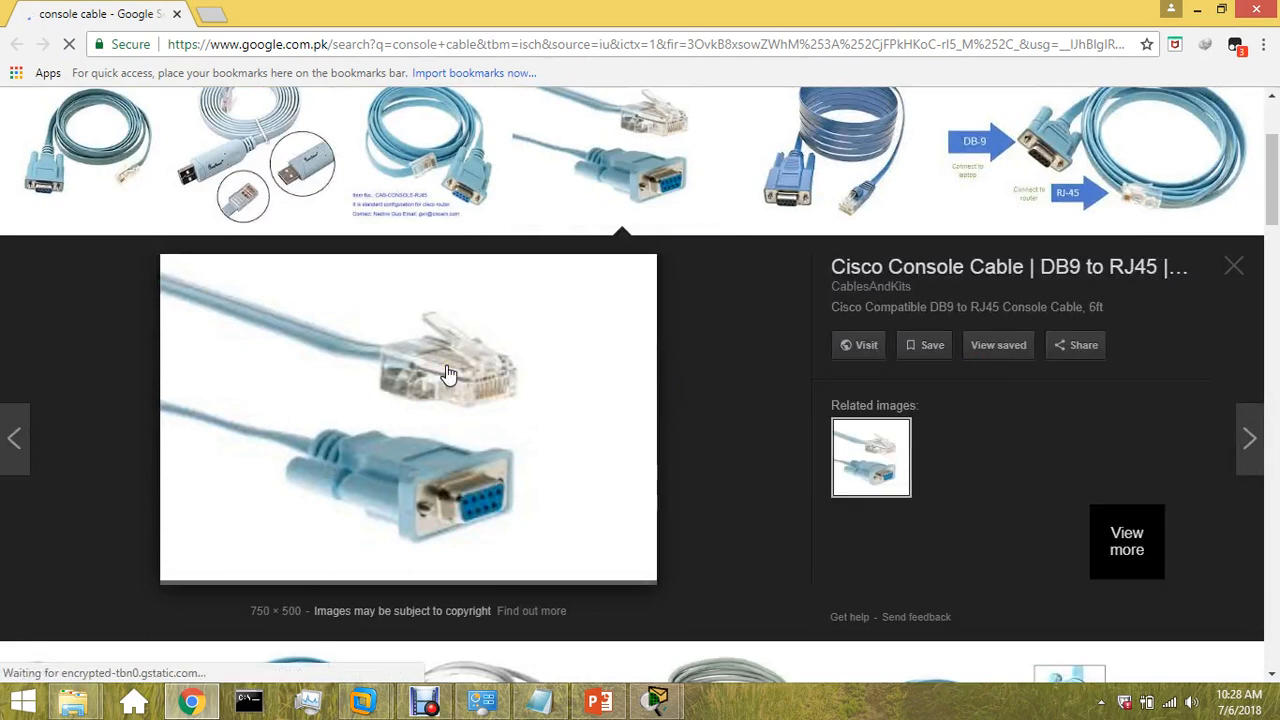
pyautogui.moveTo(270, 345)
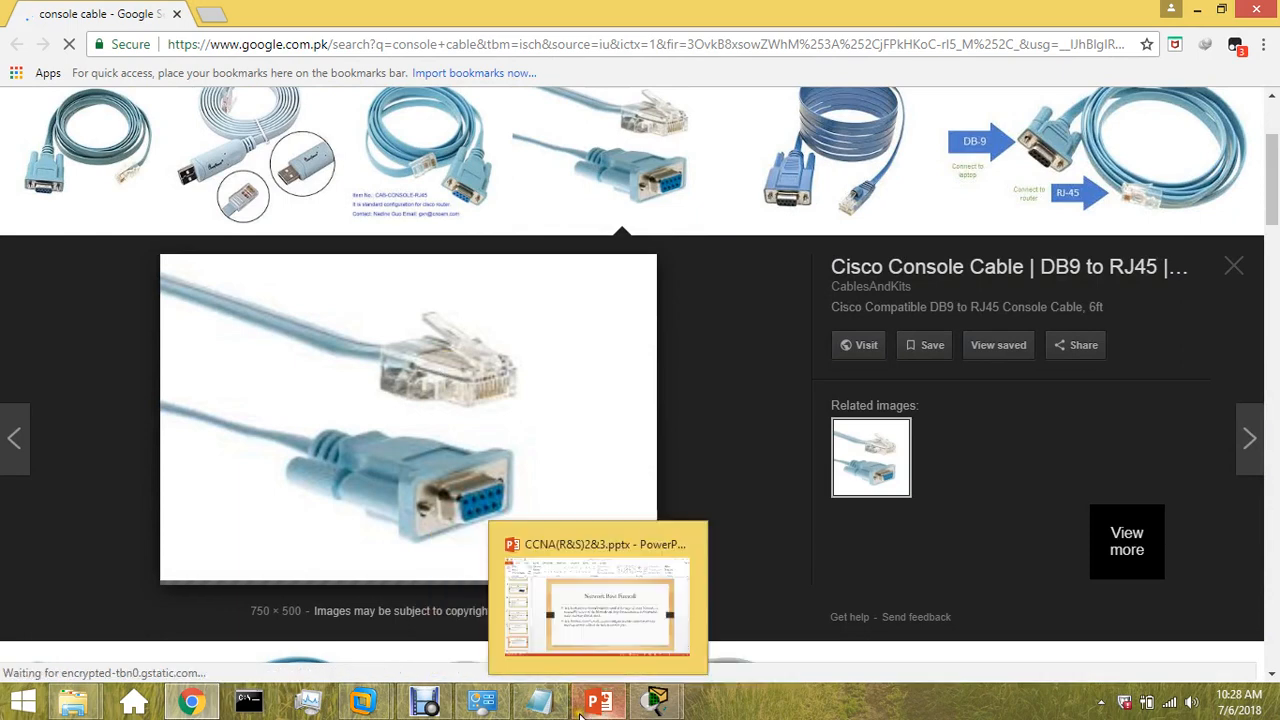
pyautogui.click(598, 700)
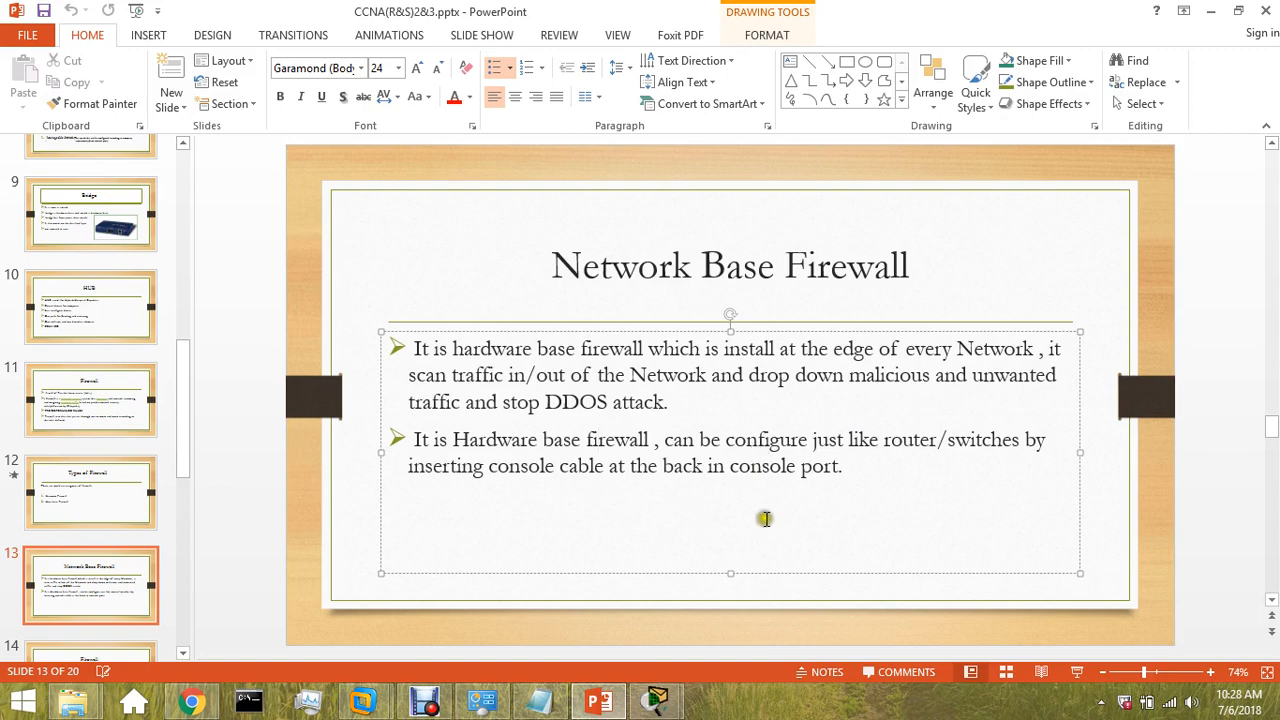
# Switch back to Chrome's enlarged DB9-to-RJ45 console cable image from the taskbar
pyautogui.click(409, 699)
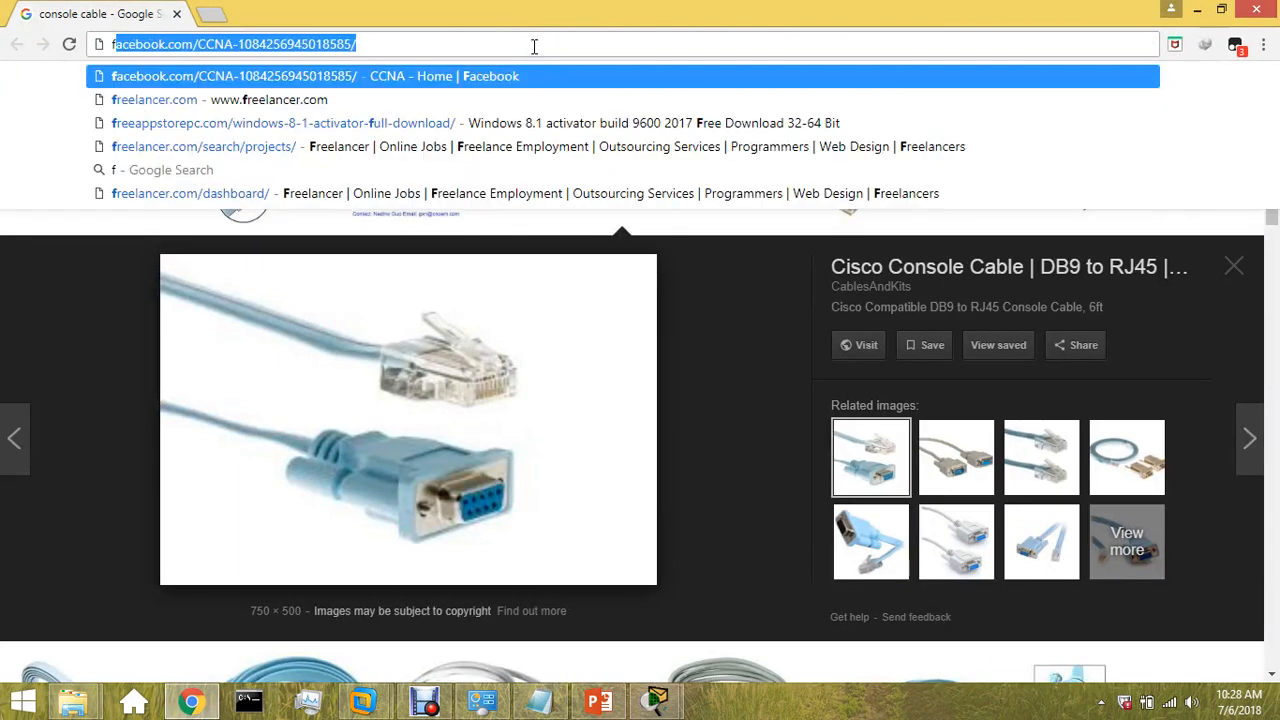
# Search Google for 'firewall' and scroll through its image results
pyautogui.write('firewall&oq=firewall&aqs=chrome..69i57.2445j0j9&sourceid=chrome&ie=UTF-8')
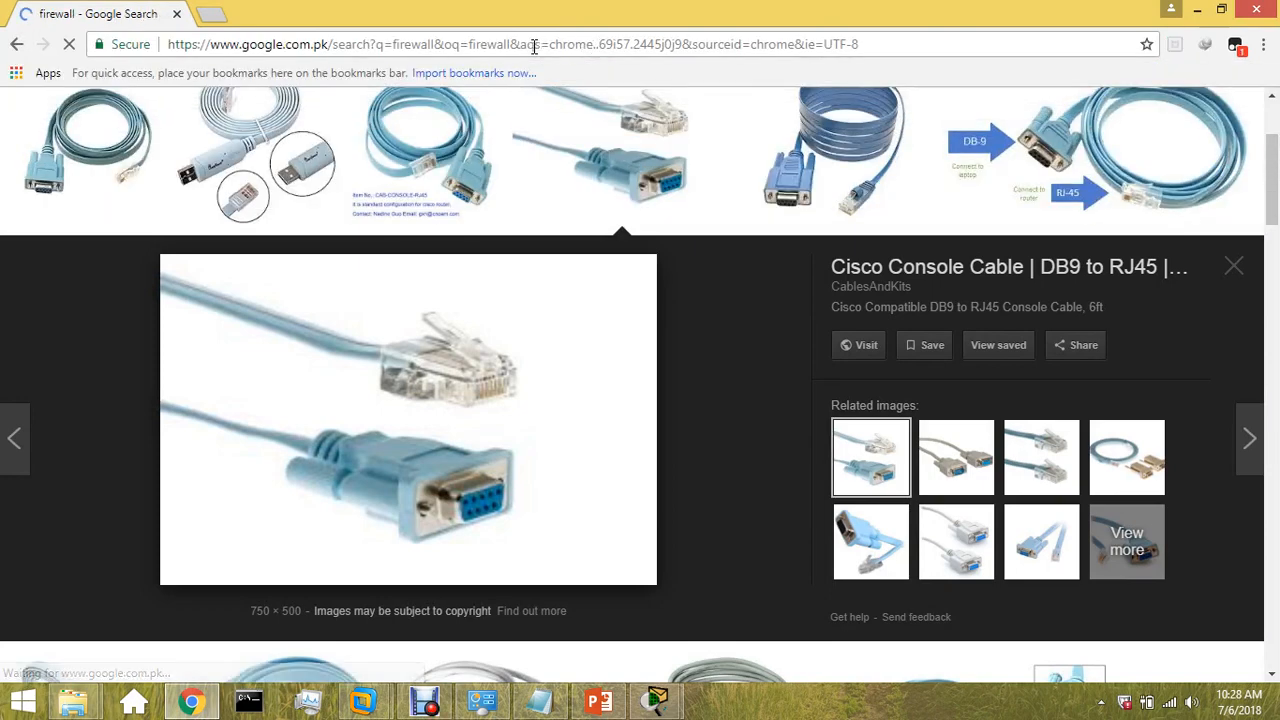
pyautogui.click(1234, 266)
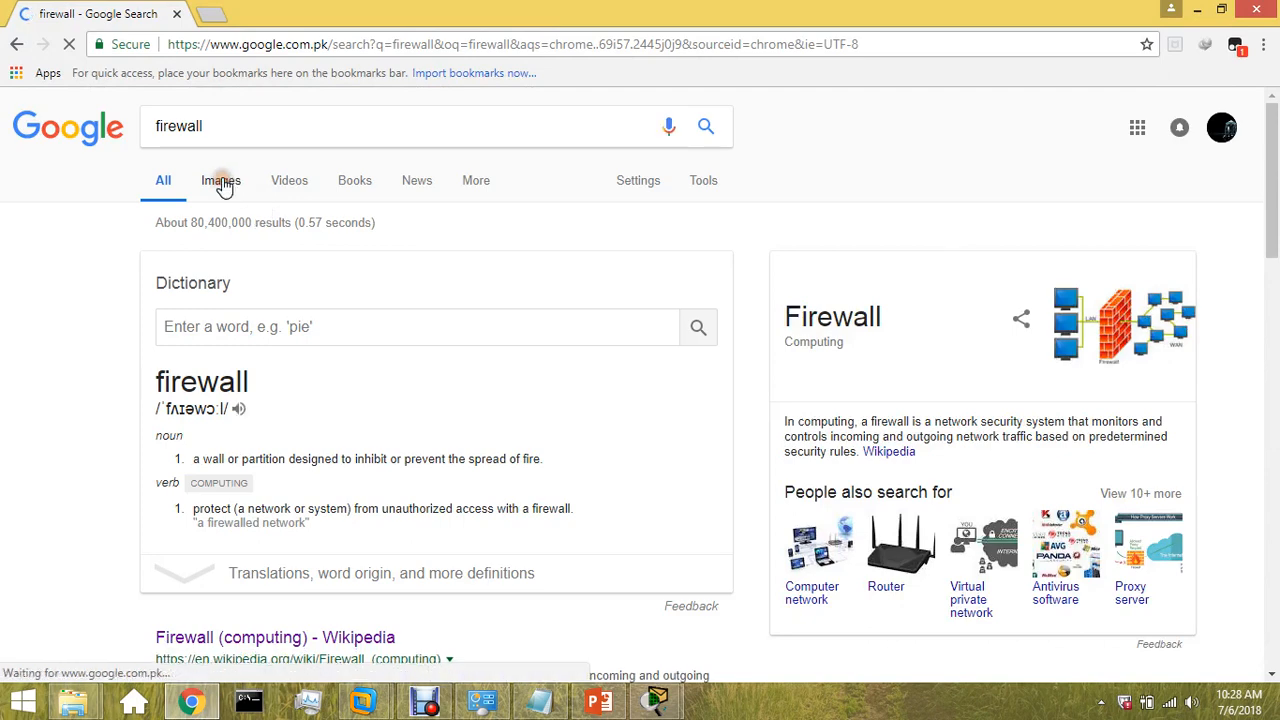
pyautogui.click(220, 180)
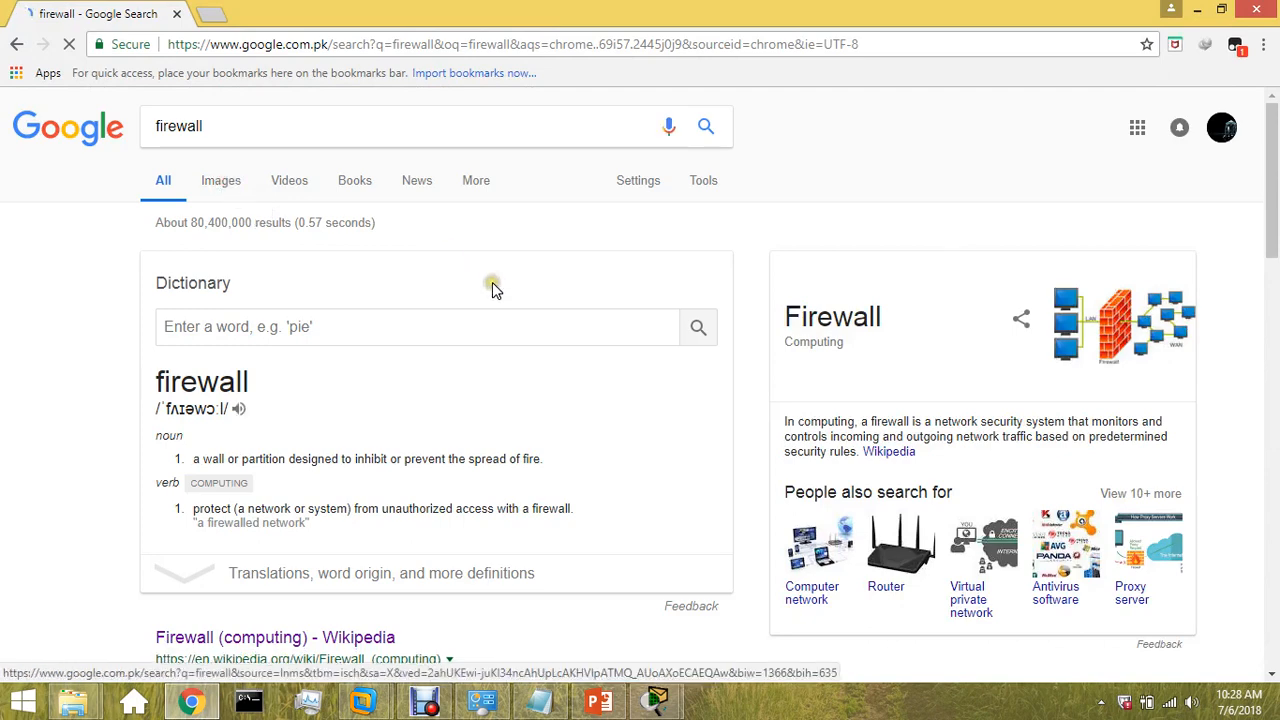
pyautogui.click(219, 180)
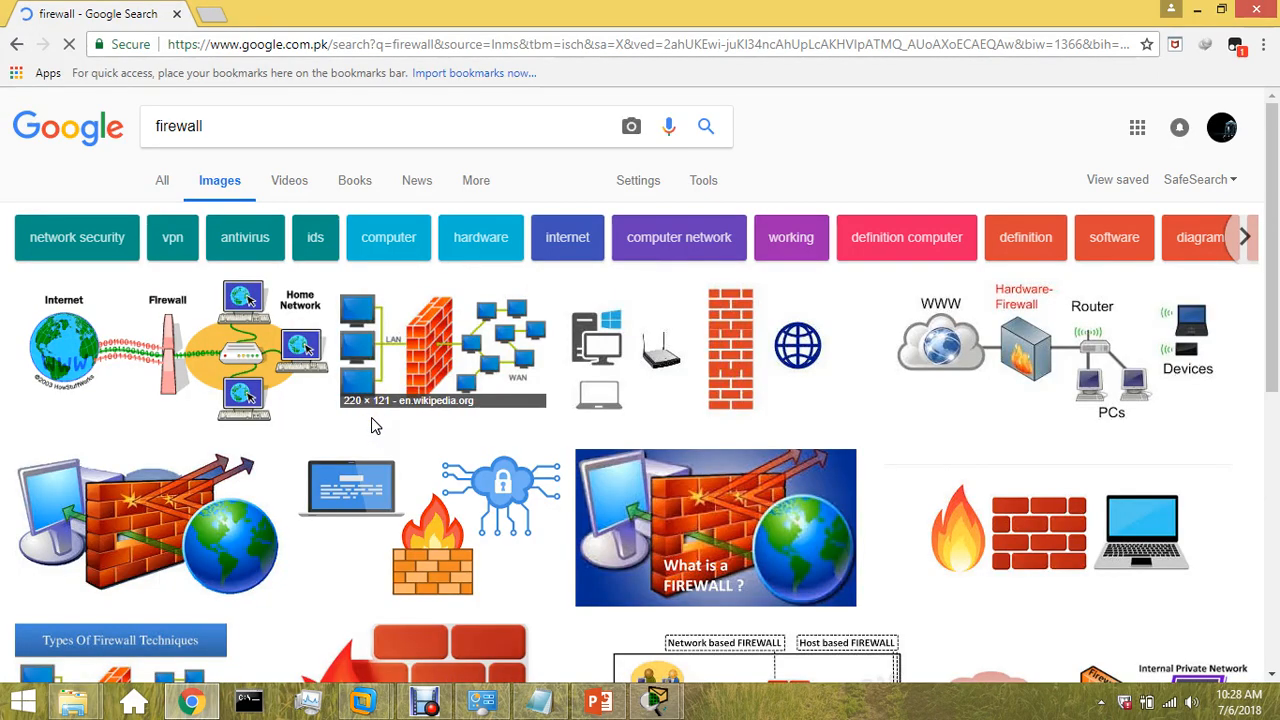
pyautogui.scroll(-3)
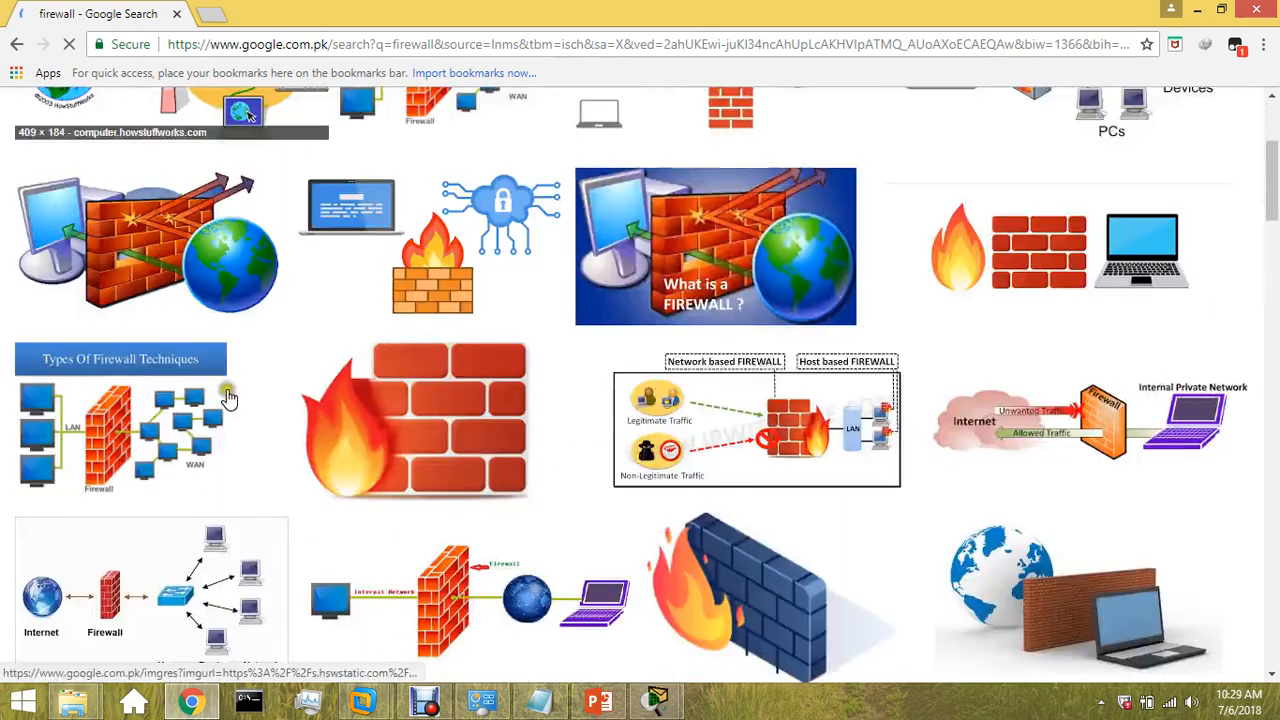
pyautogui.scroll(-3)
pyautogui.write('cisco firewall')
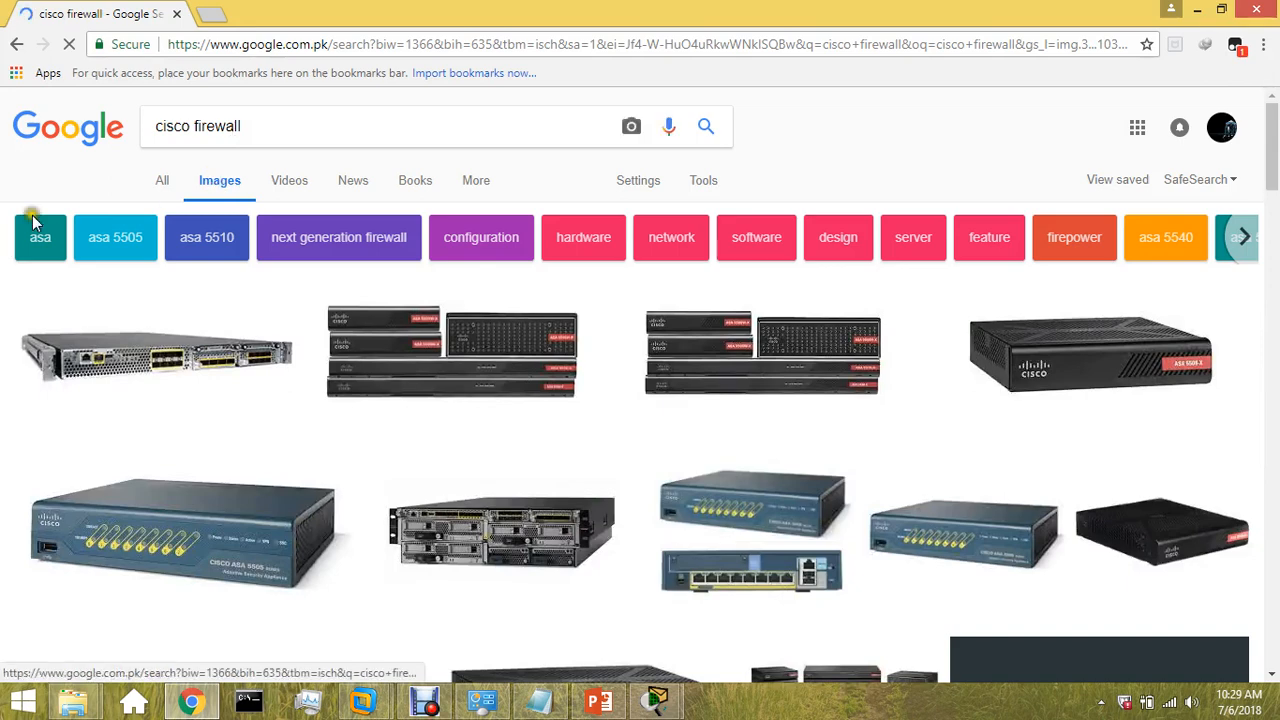
pyautogui.moveTo(300, 333)
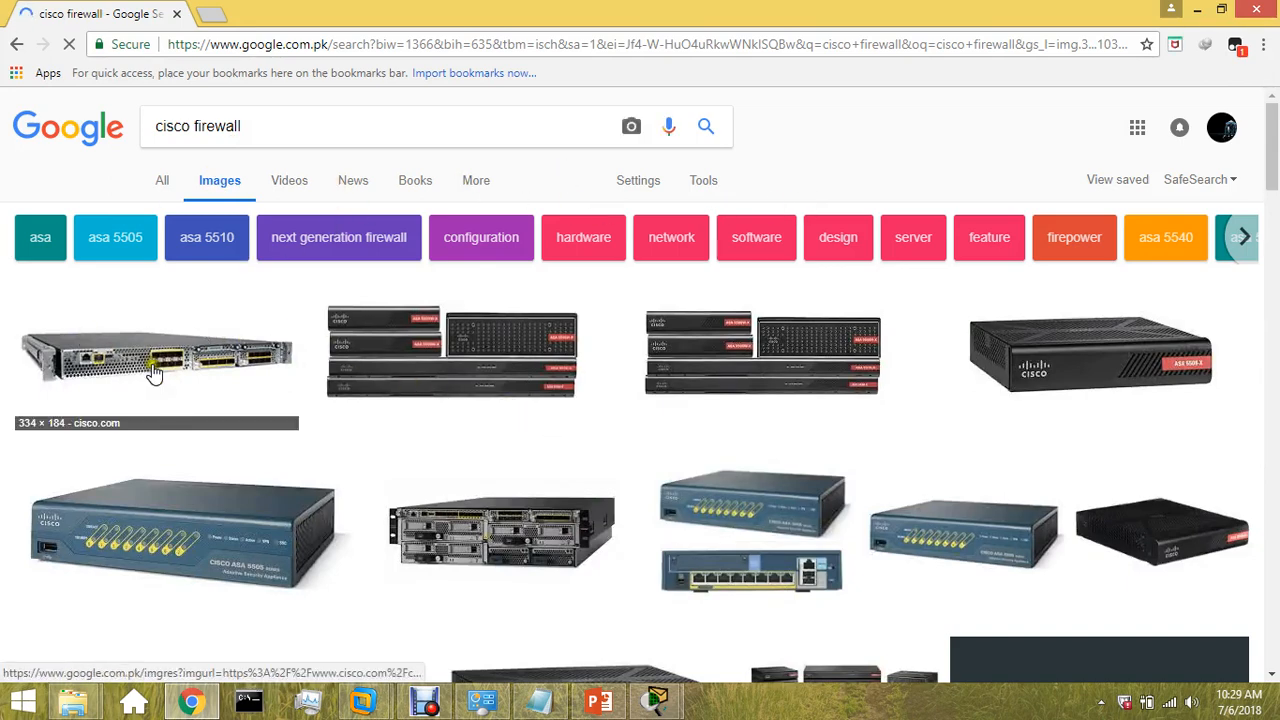
# Preview the Cisco Firepower firewall image, then close it and scroll the results
pyautogui.click(155, 355)
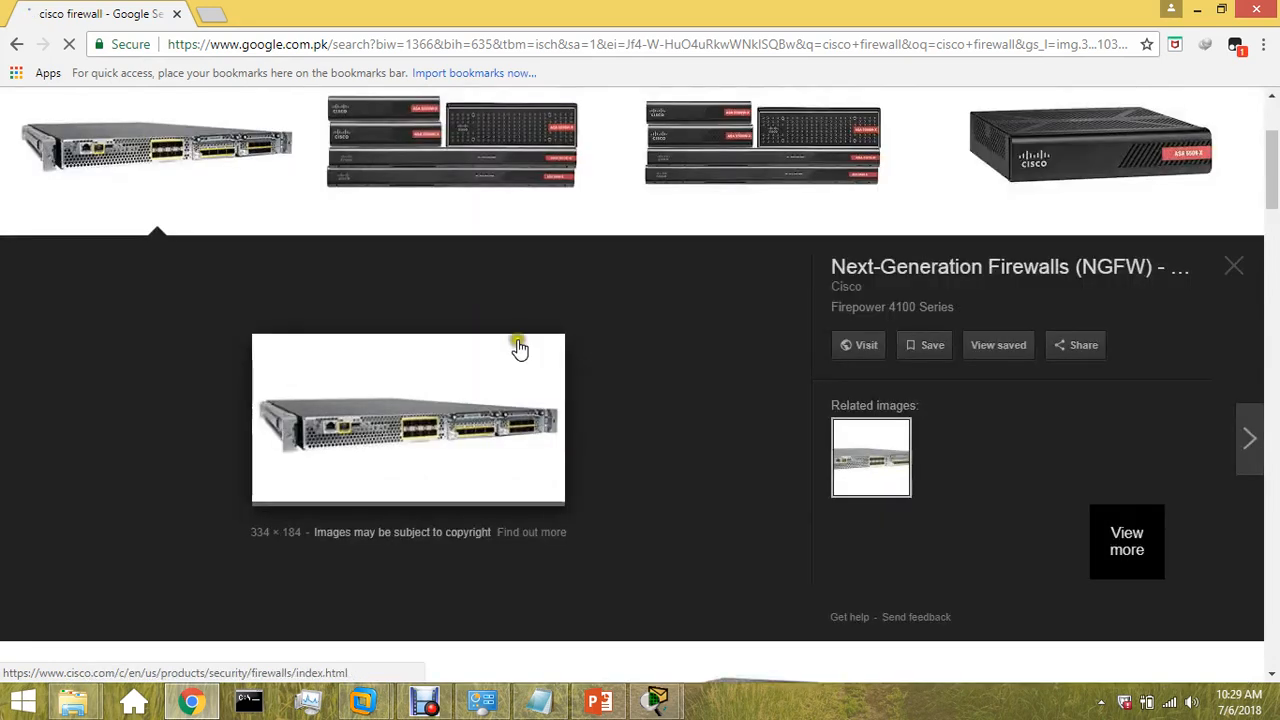
pyautogui.moveTo(383, 457)
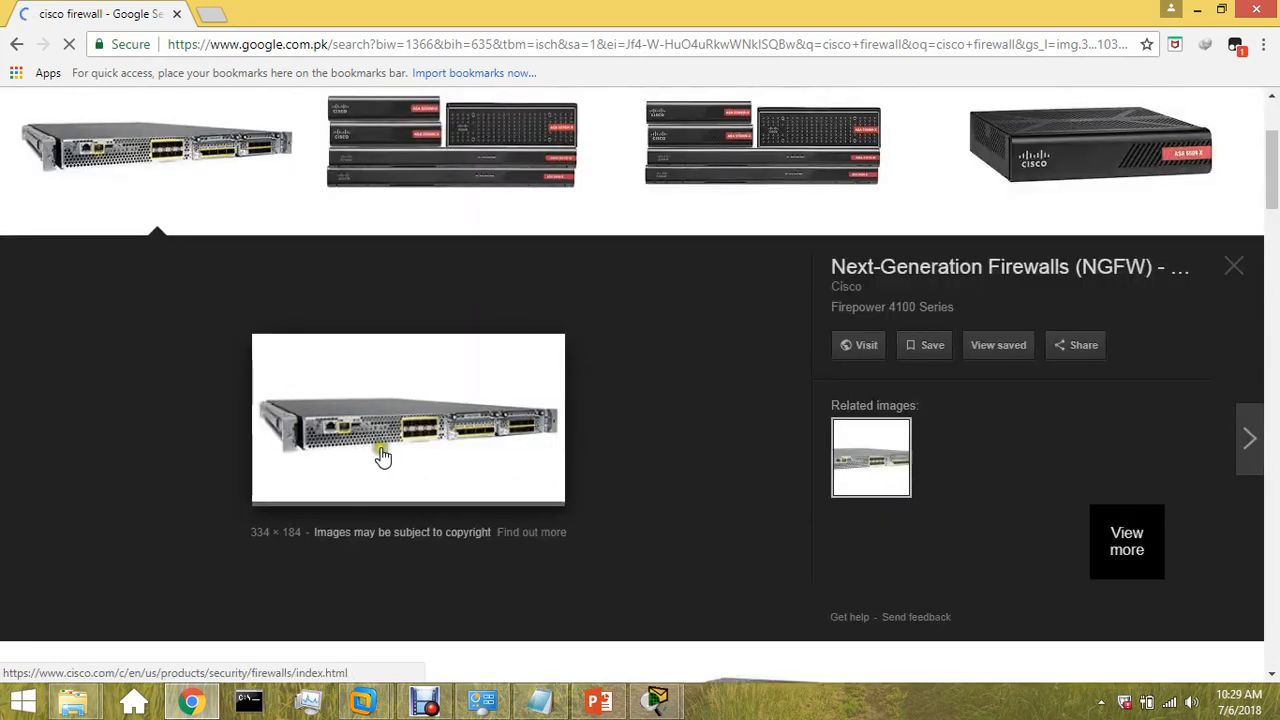
pyautogui.click(347, 465)
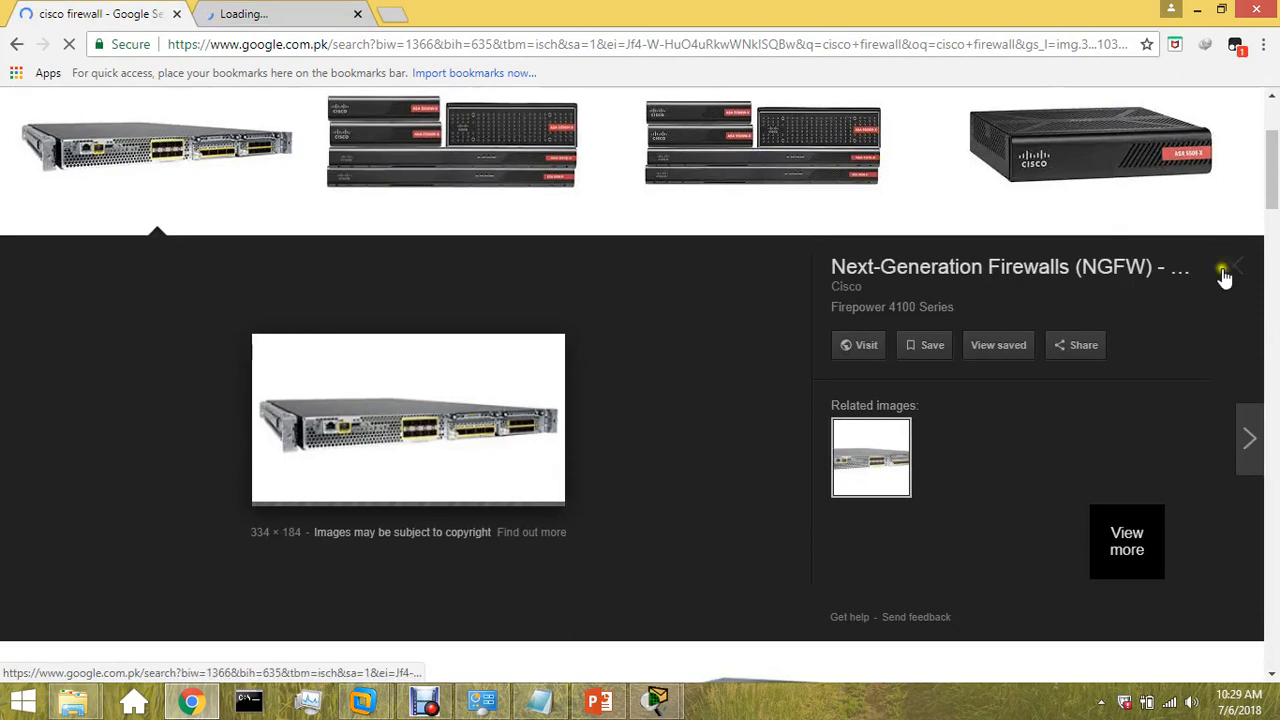
pyautogui.click(1224, 275)
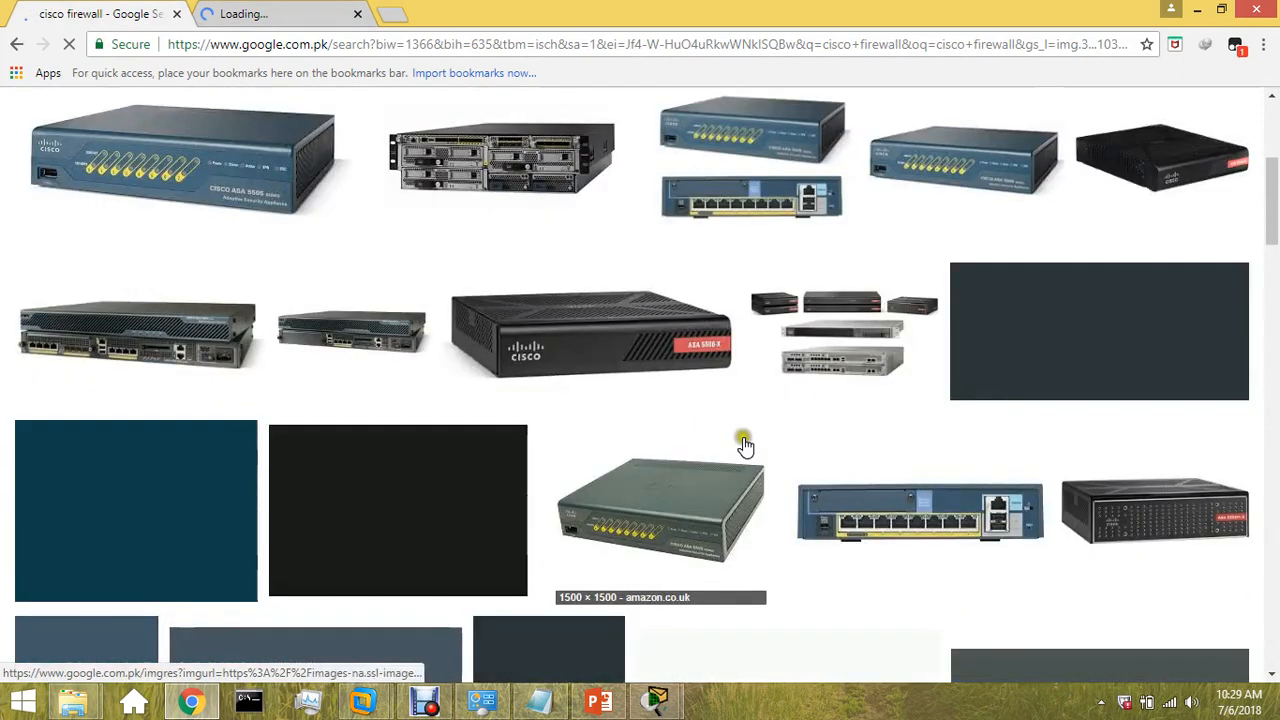
pyautogui.scroll(-3)
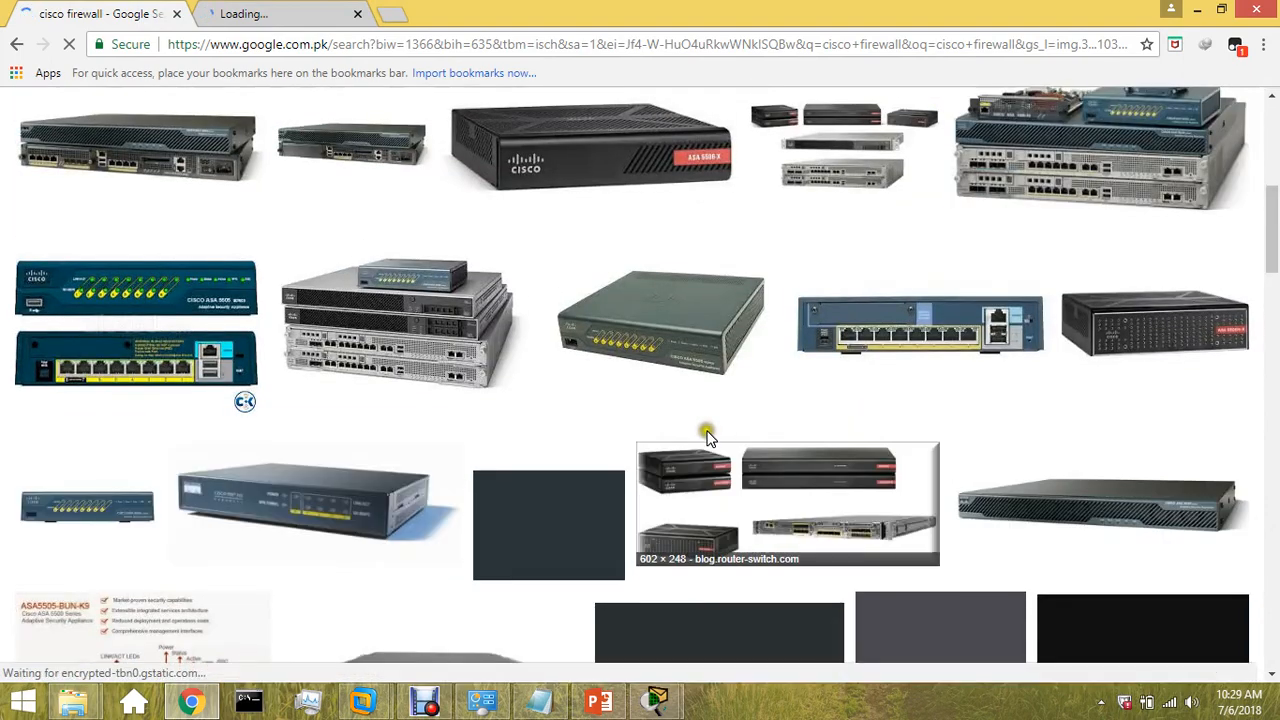
pyautogui.scroll(-3)
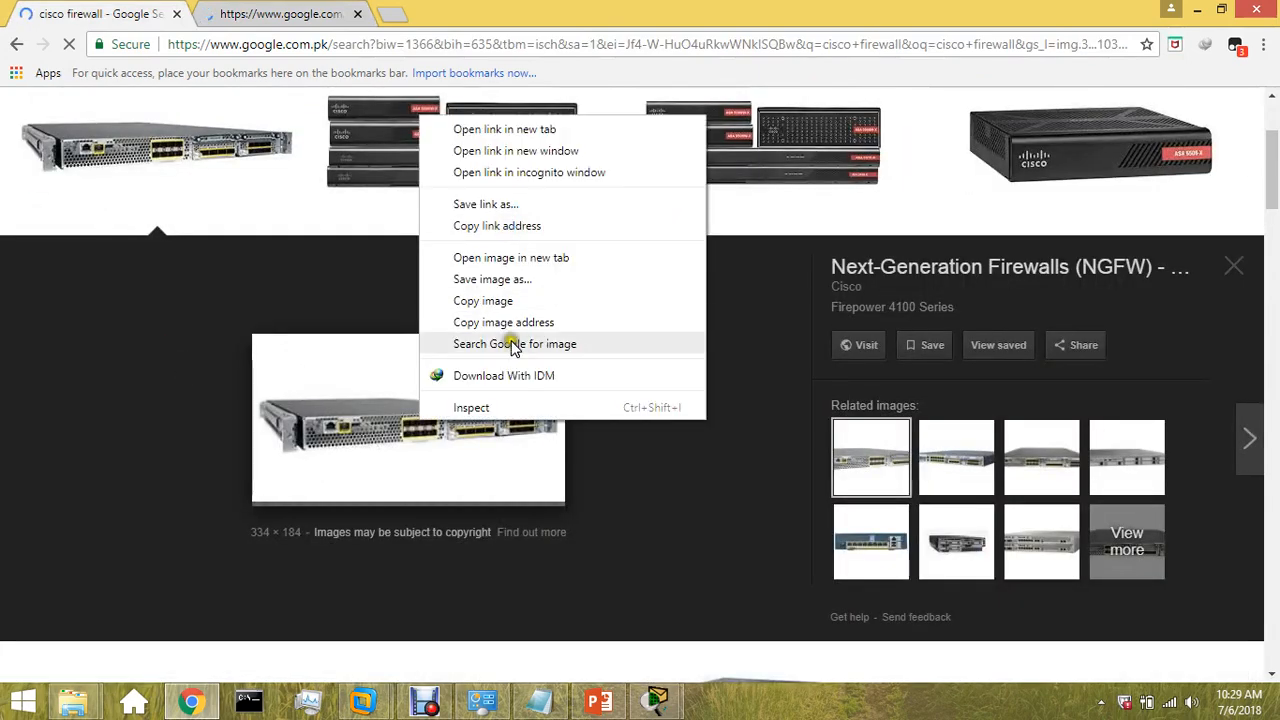
pyautogui.moveTo(515, 204)
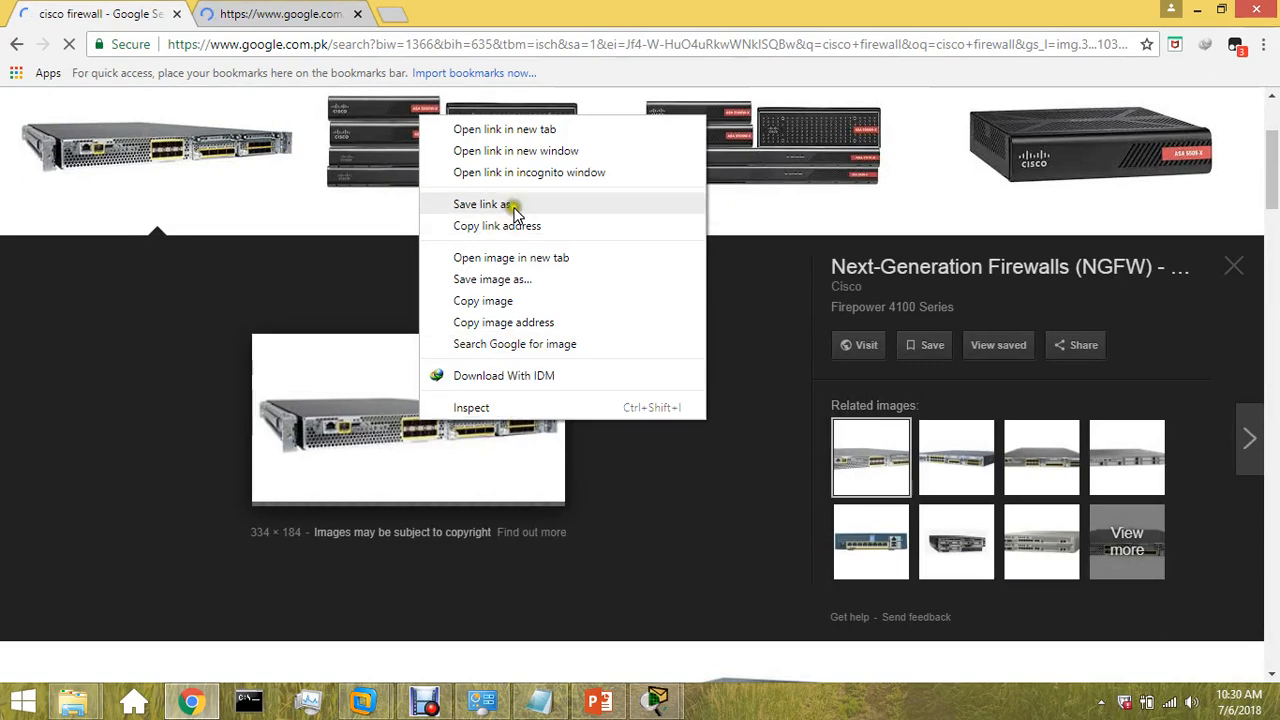
pyautogui.moveTo(509, 157)
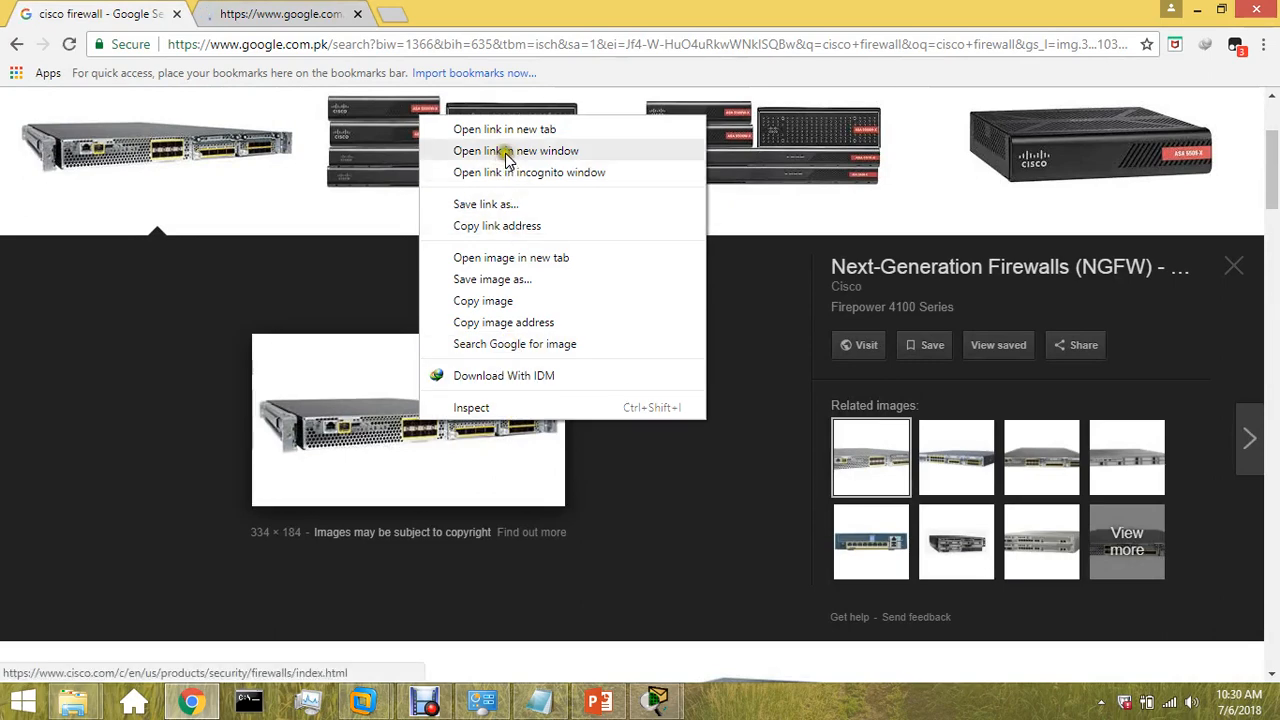
# Save the firewall picture as download.jpg and view it in Photo Viewer
pyautogui.click(492, 279)
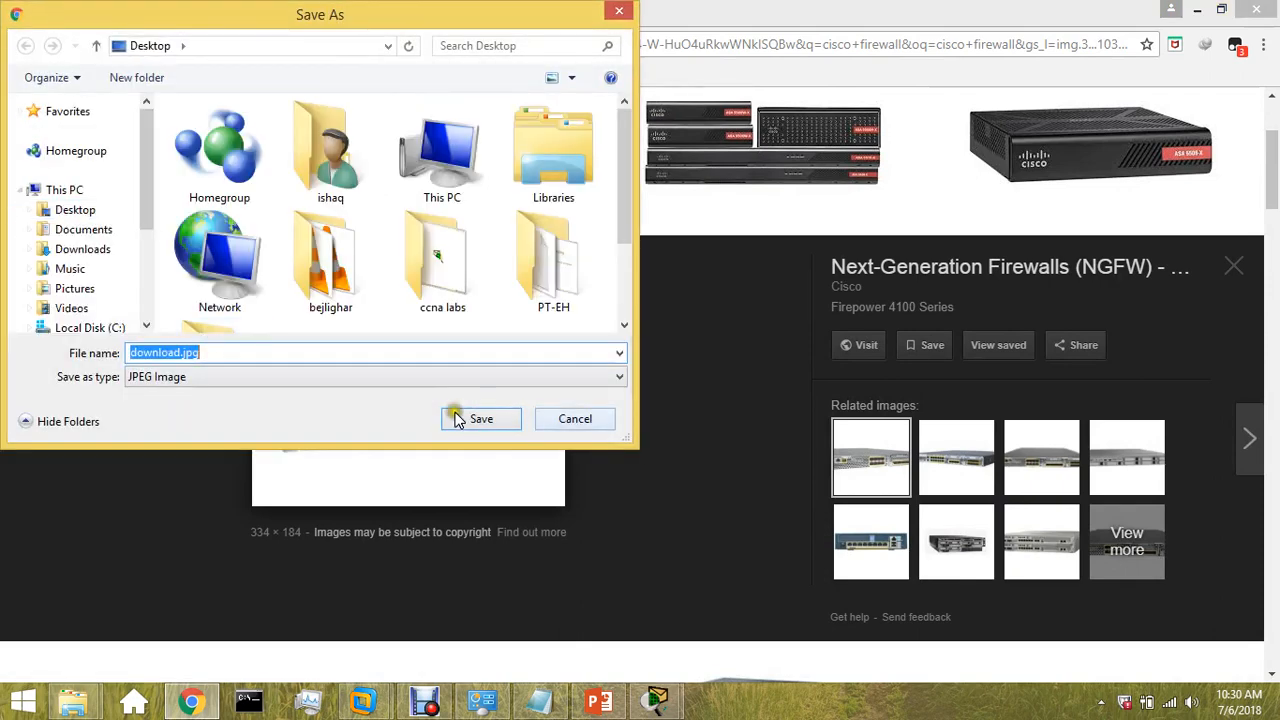
pyautogui.click(481, 418)
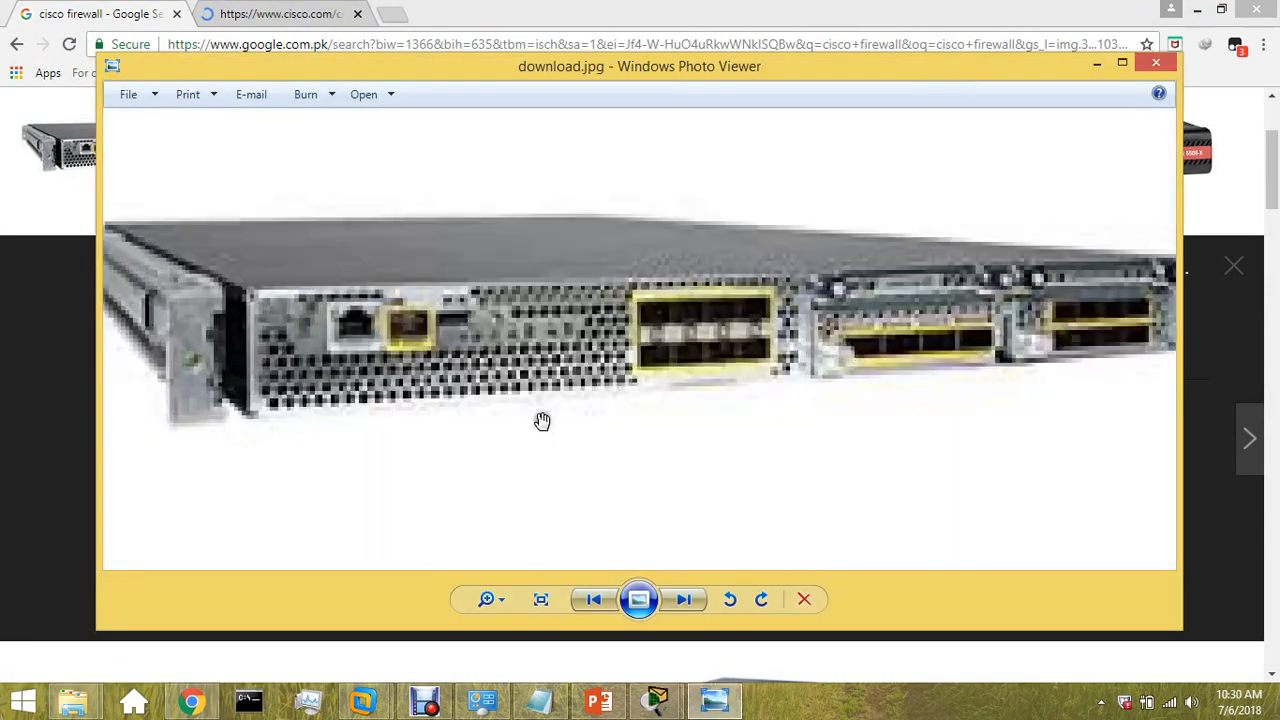
pyautogui.click(540, 599)
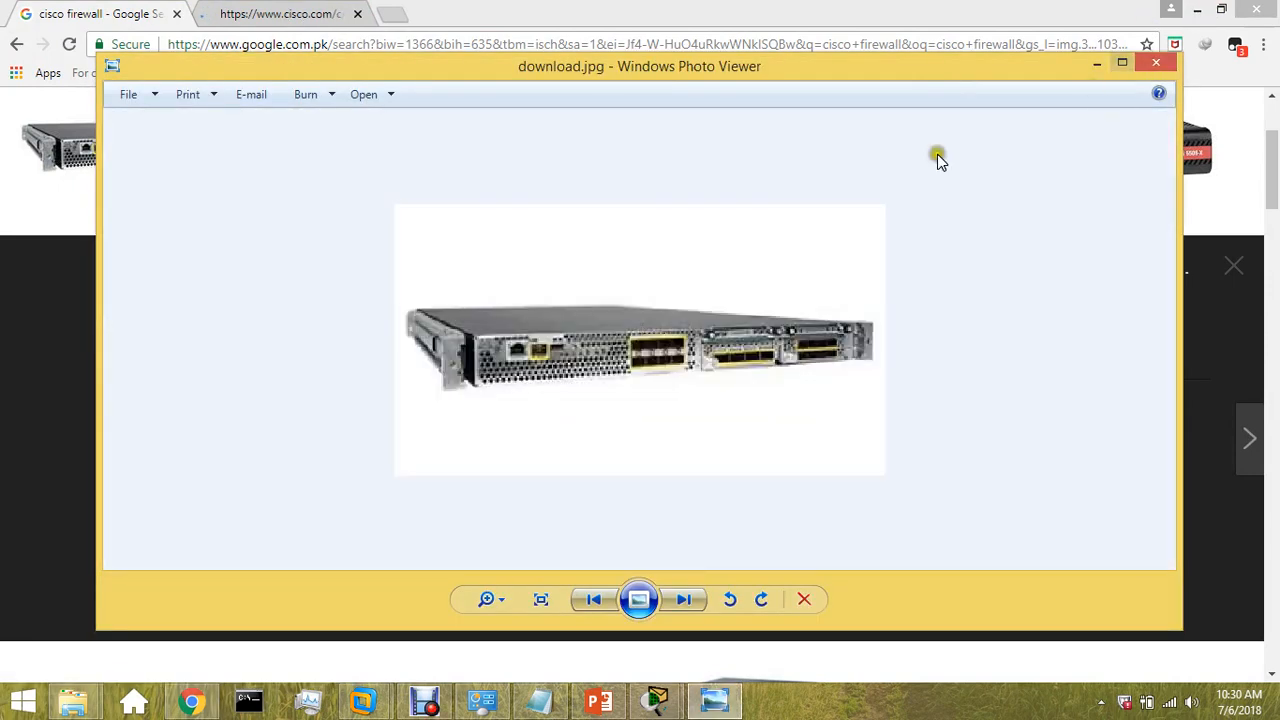
pyautogui.moveTo(599, 700)
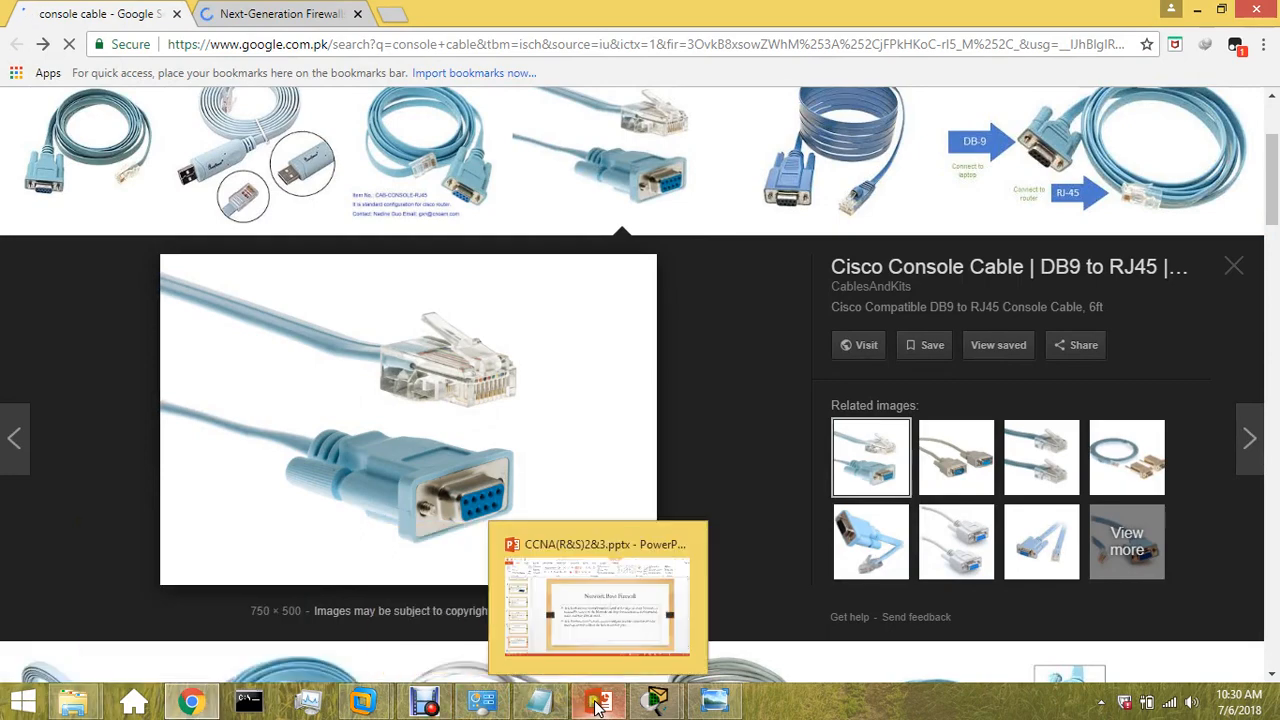
# Return to PowerPoint and select slide 14, the Firewall diagram of LAN and WAN
pyautogui.click(598, 700)
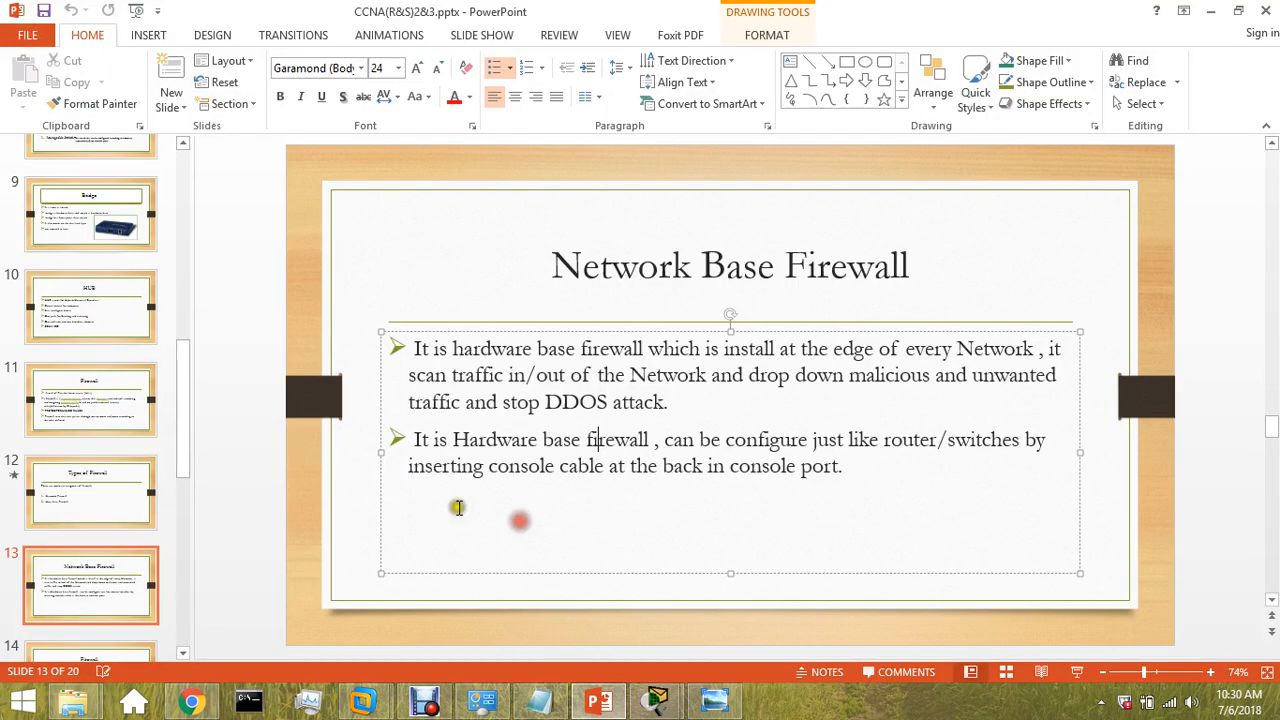
pyautogui.moveTo(118, 505)
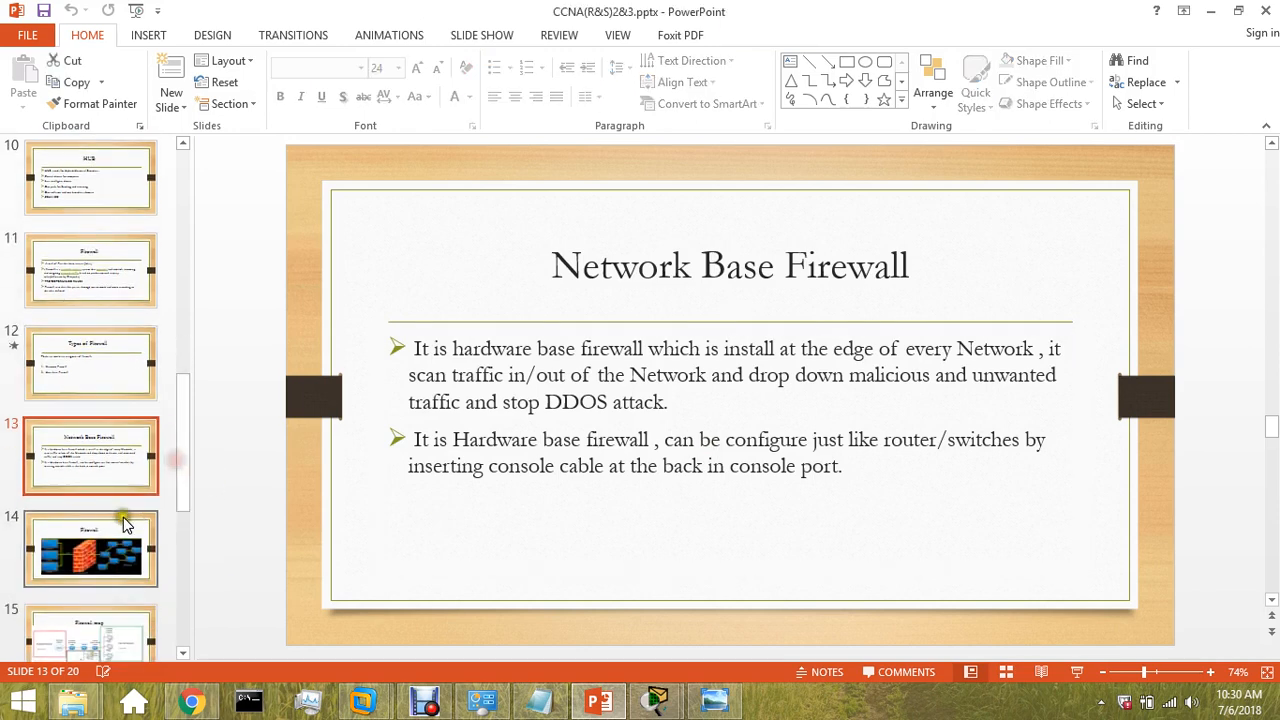
pyautogui.click(90, 548)
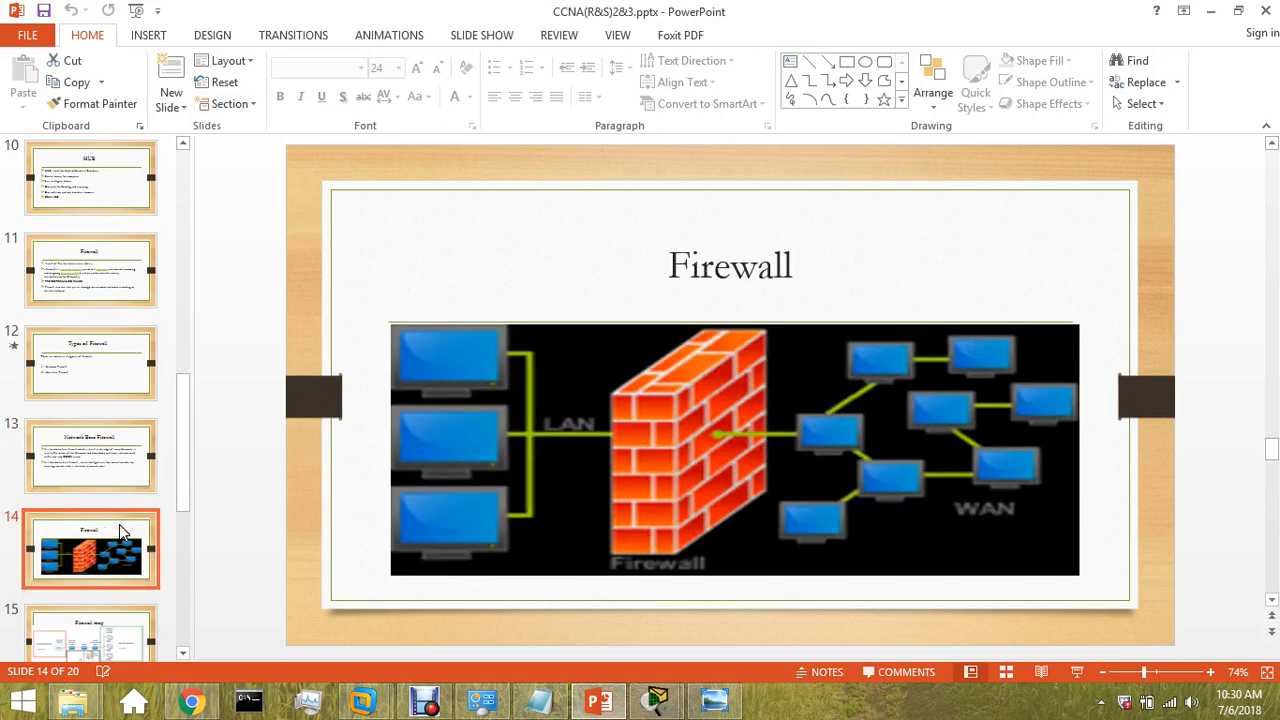
pyautogui.moveTo(1147, 322)
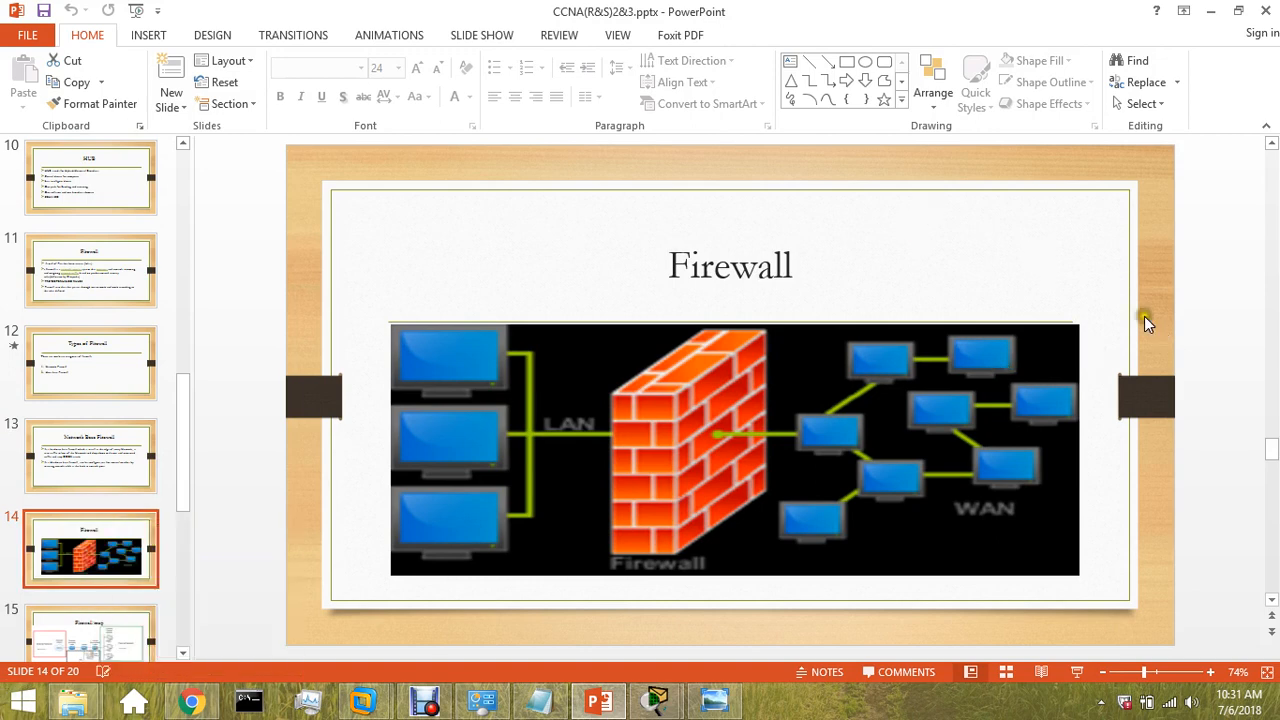
pyautogui.moveTo(956, 447)
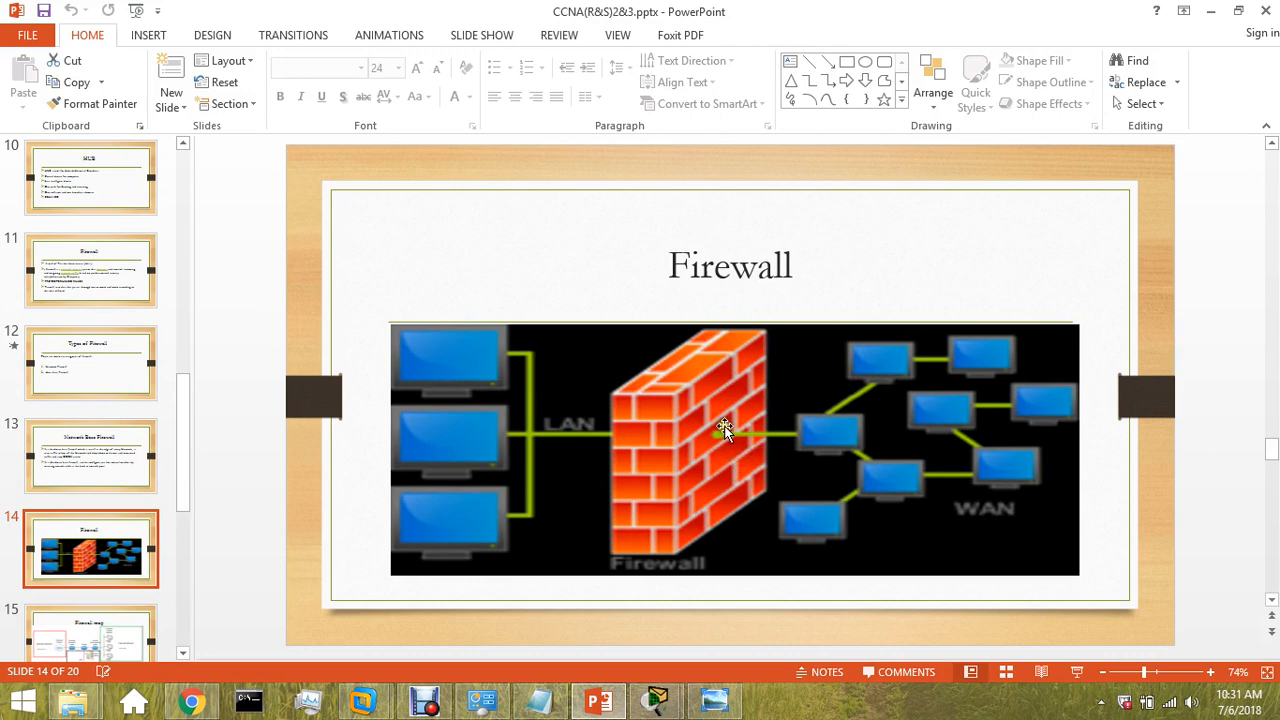
pyautogui.moveTo(680, 420)
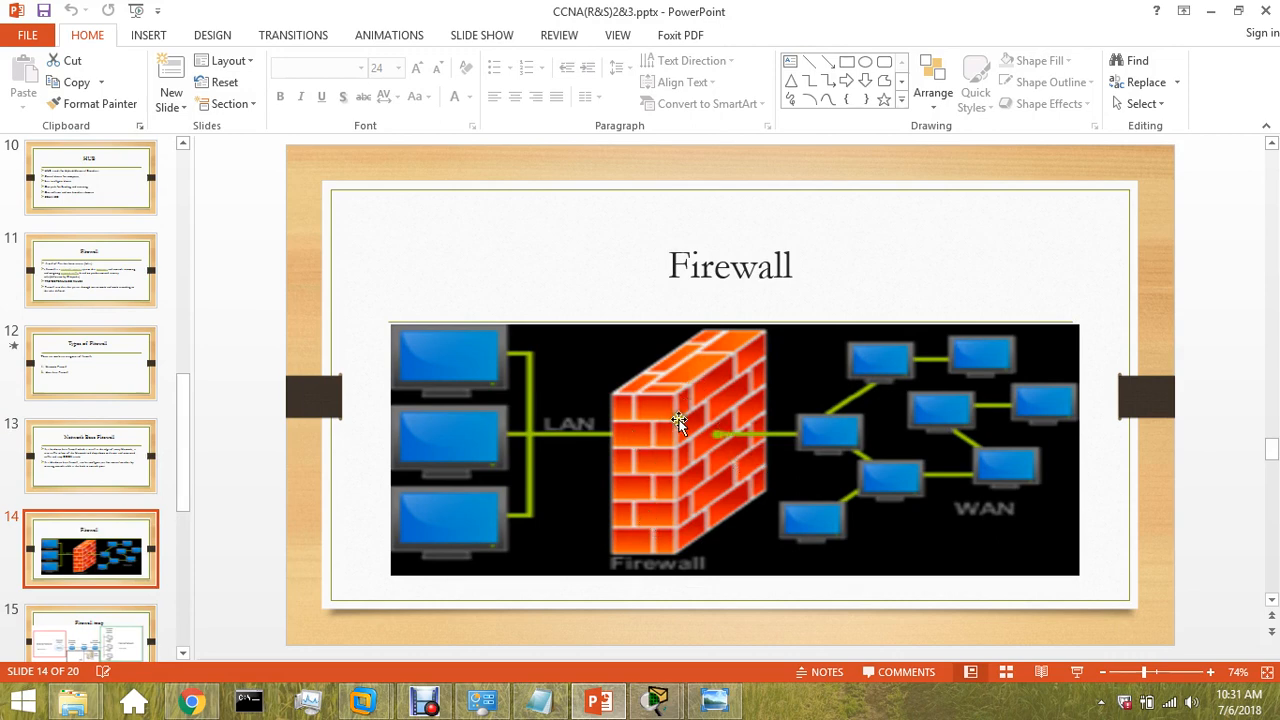
pyautogui.moveTo(730, 465)
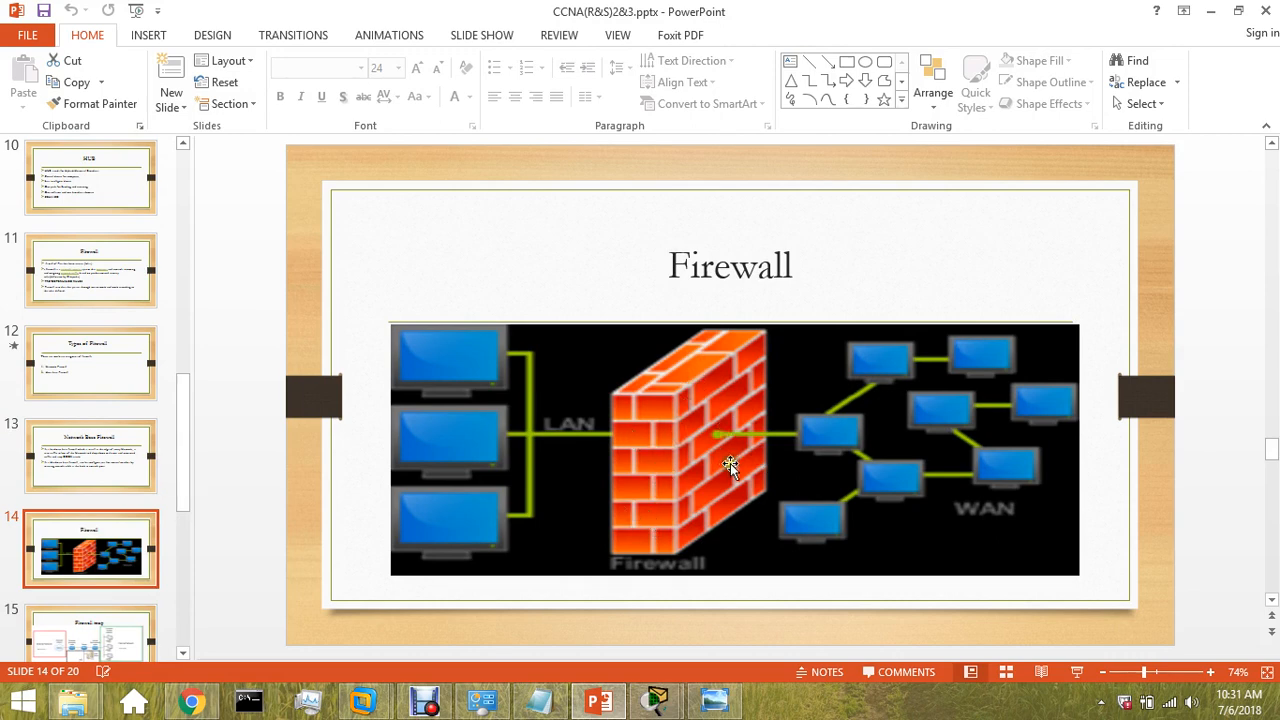
pyautogui.moveTo(549, 471)
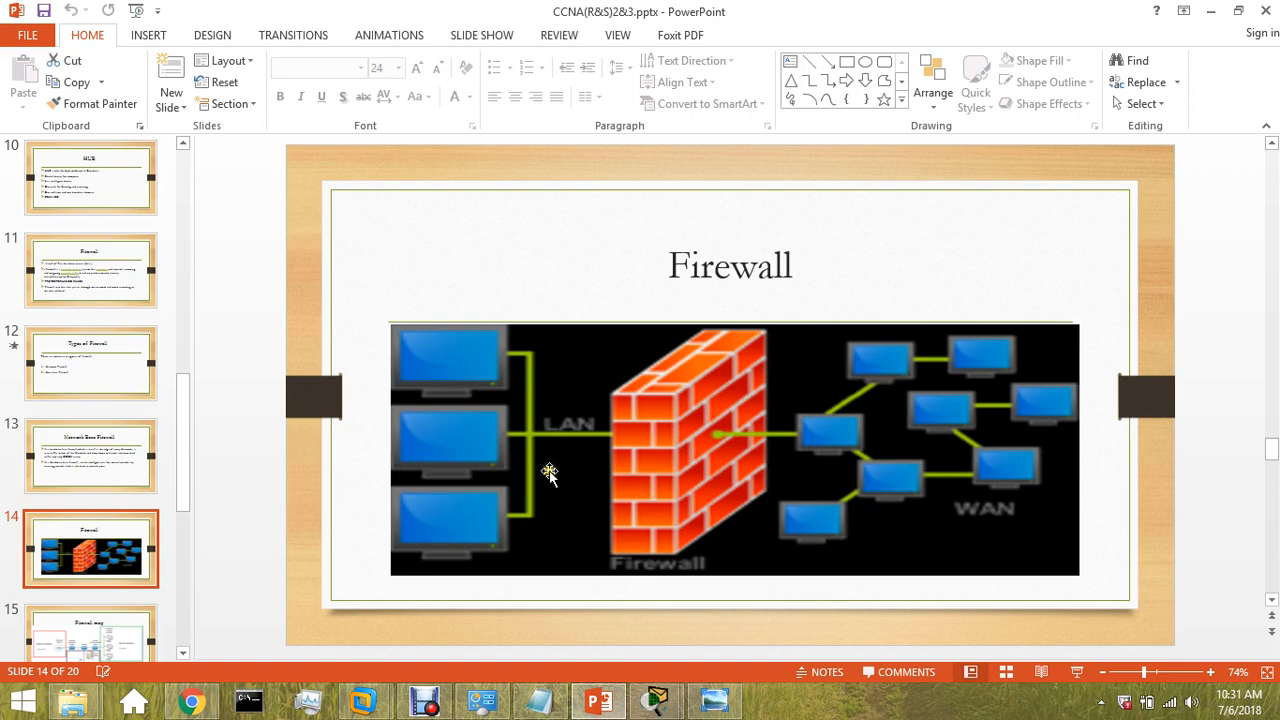
pyautogui.moveTo(549, 468)
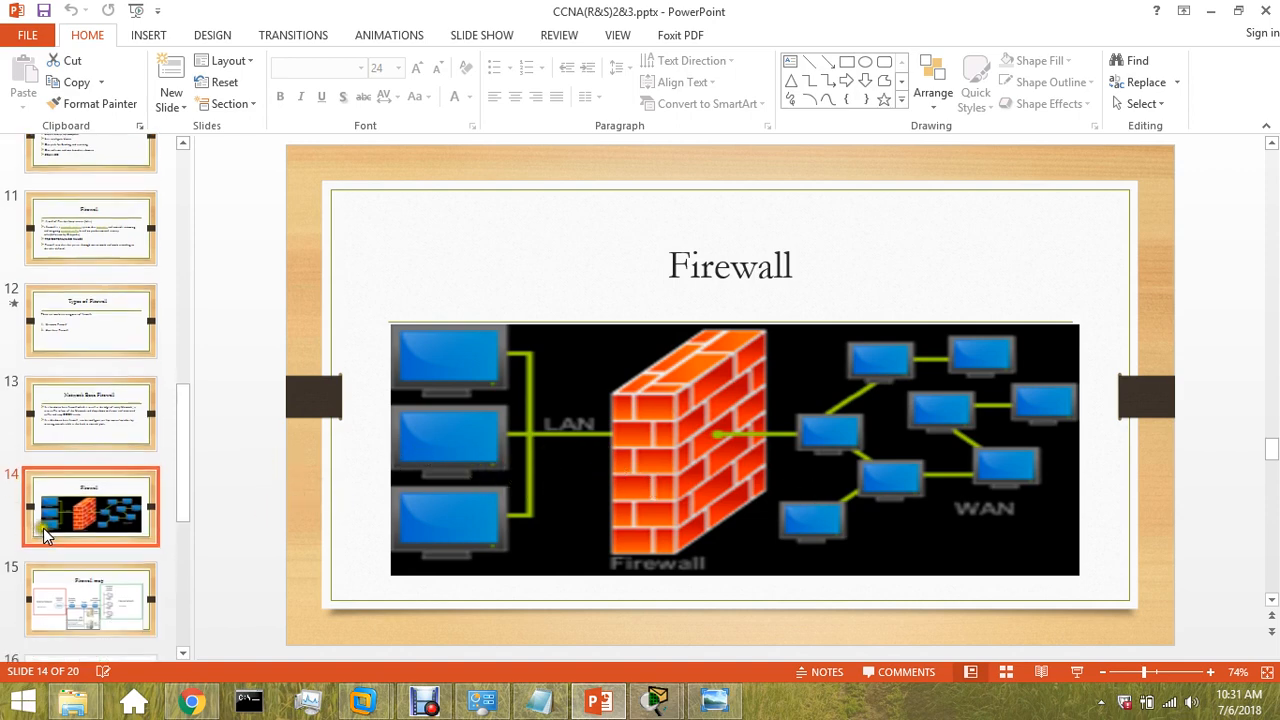
pyautogui.click(90, 600)
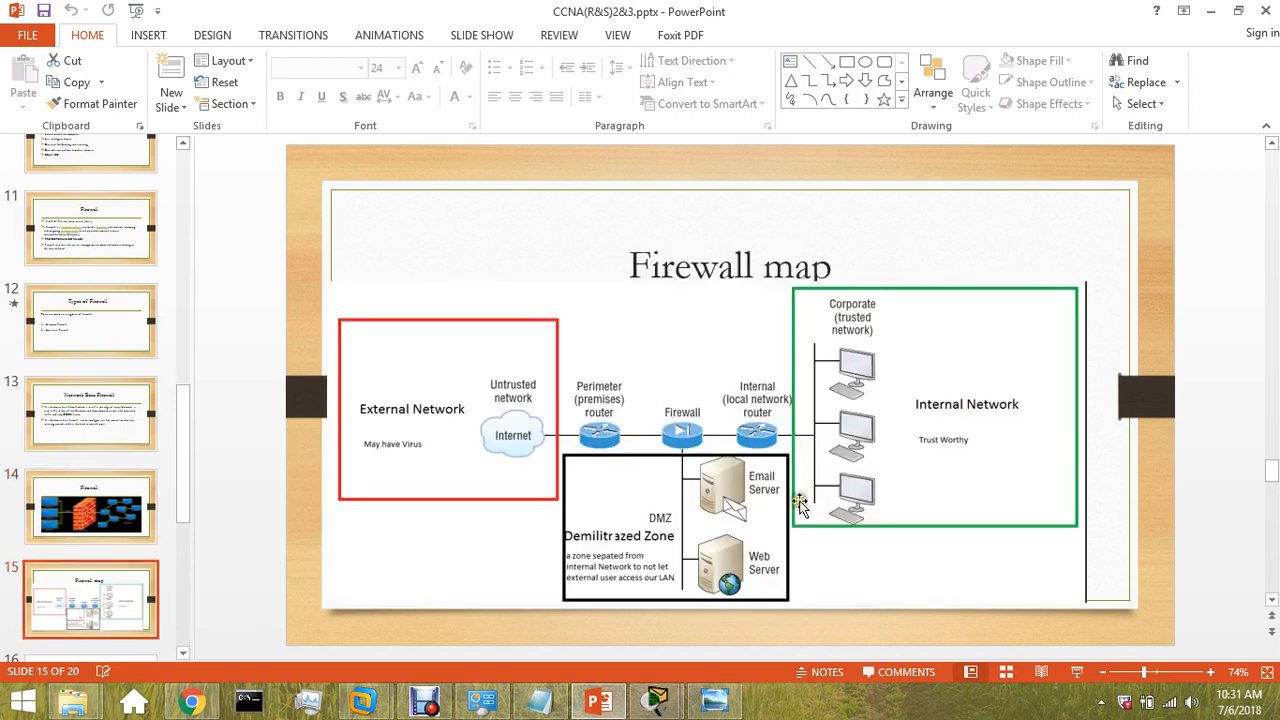
pyautogui.moveTo(793, 505)
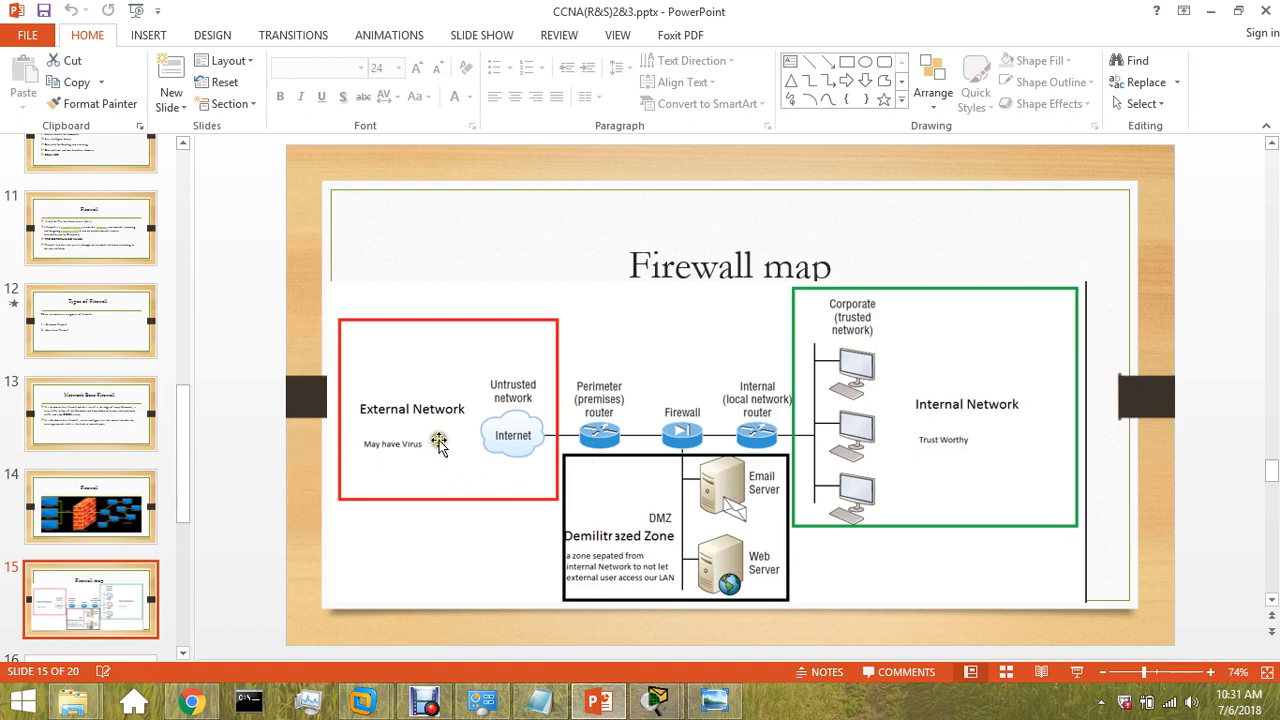
pyautogui.moveTo(400, 435)
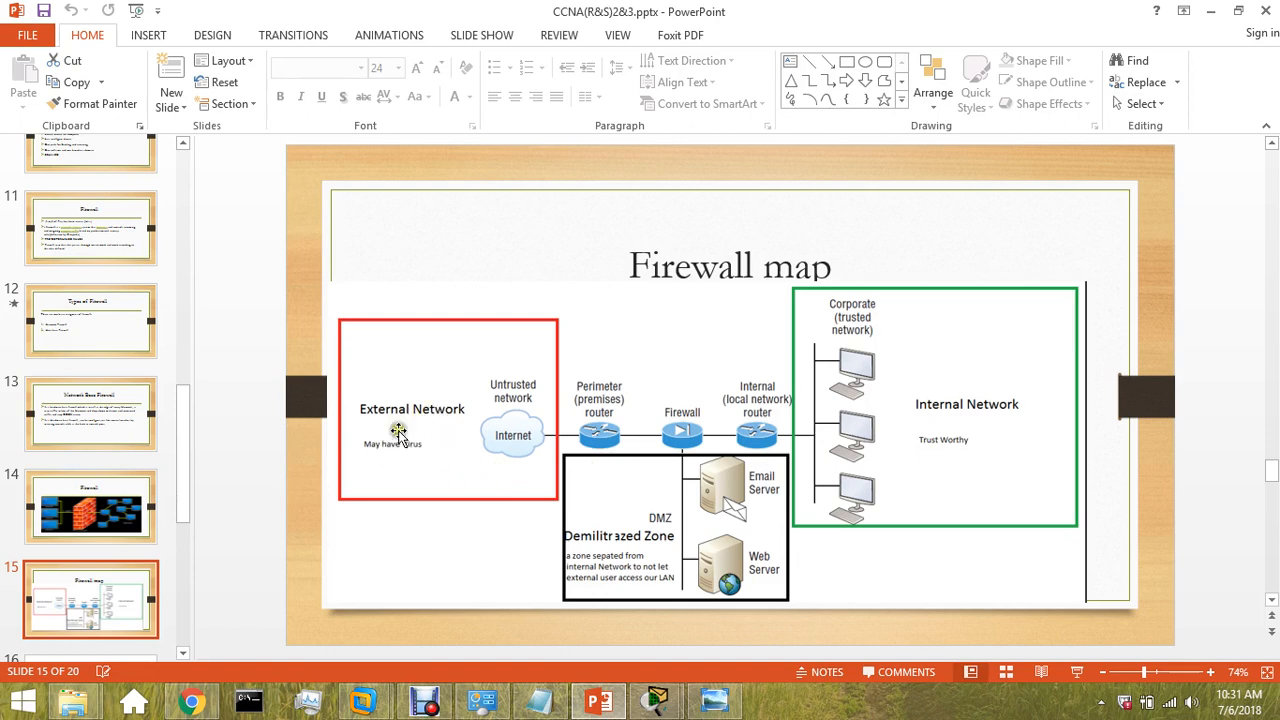
pyautogui.moveTo(443, 438)
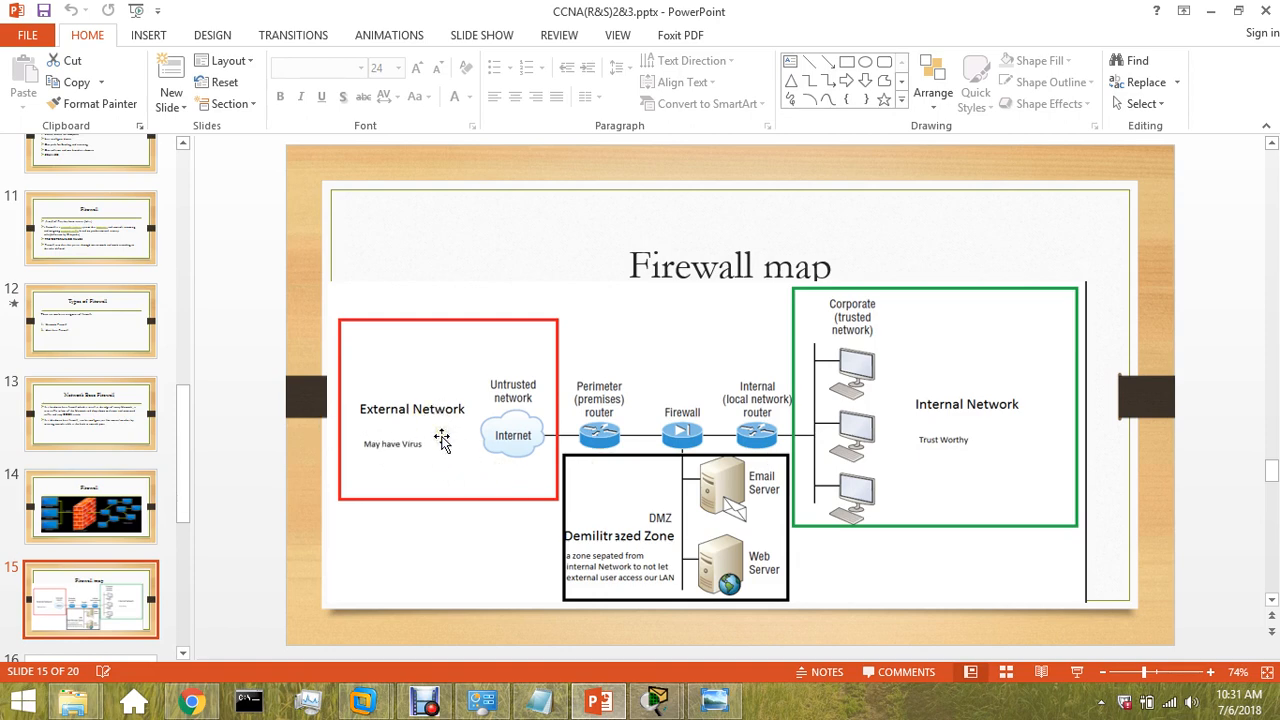
pyautogui.moveTo(530, 443)
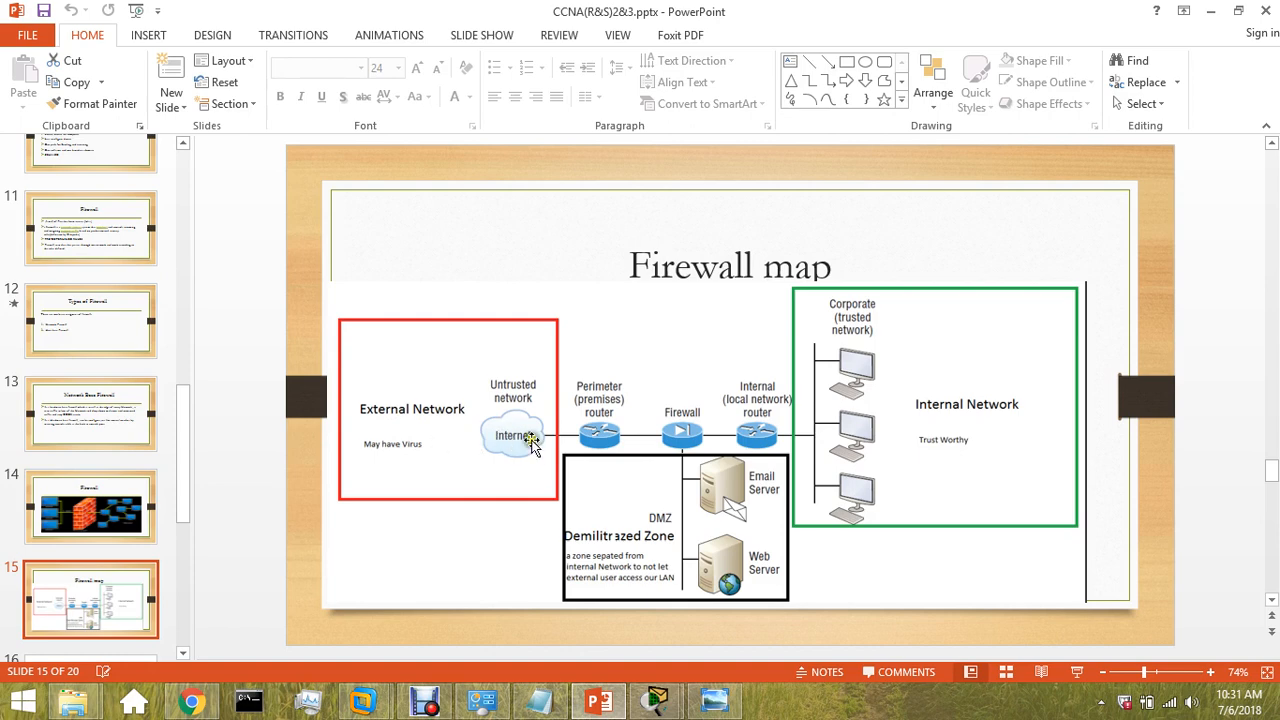
pyautogui.moveTo(610, 445)
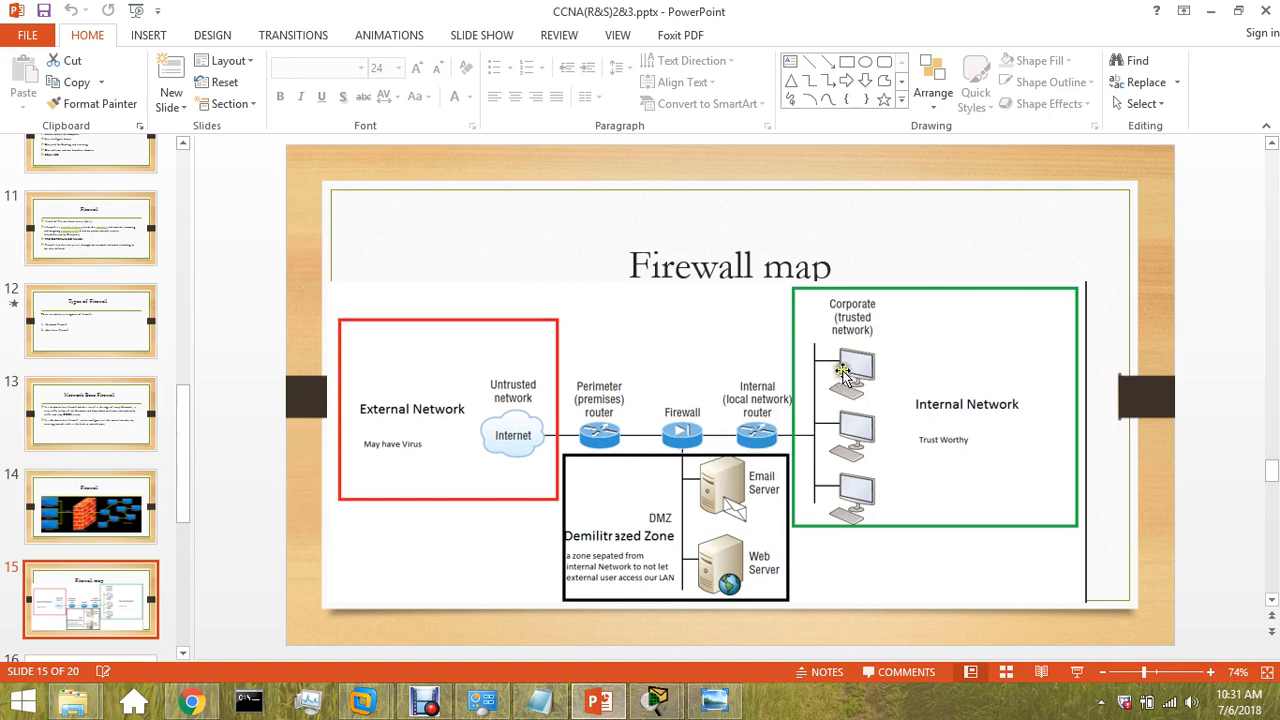
pyautogui.moveTo(898, 308)
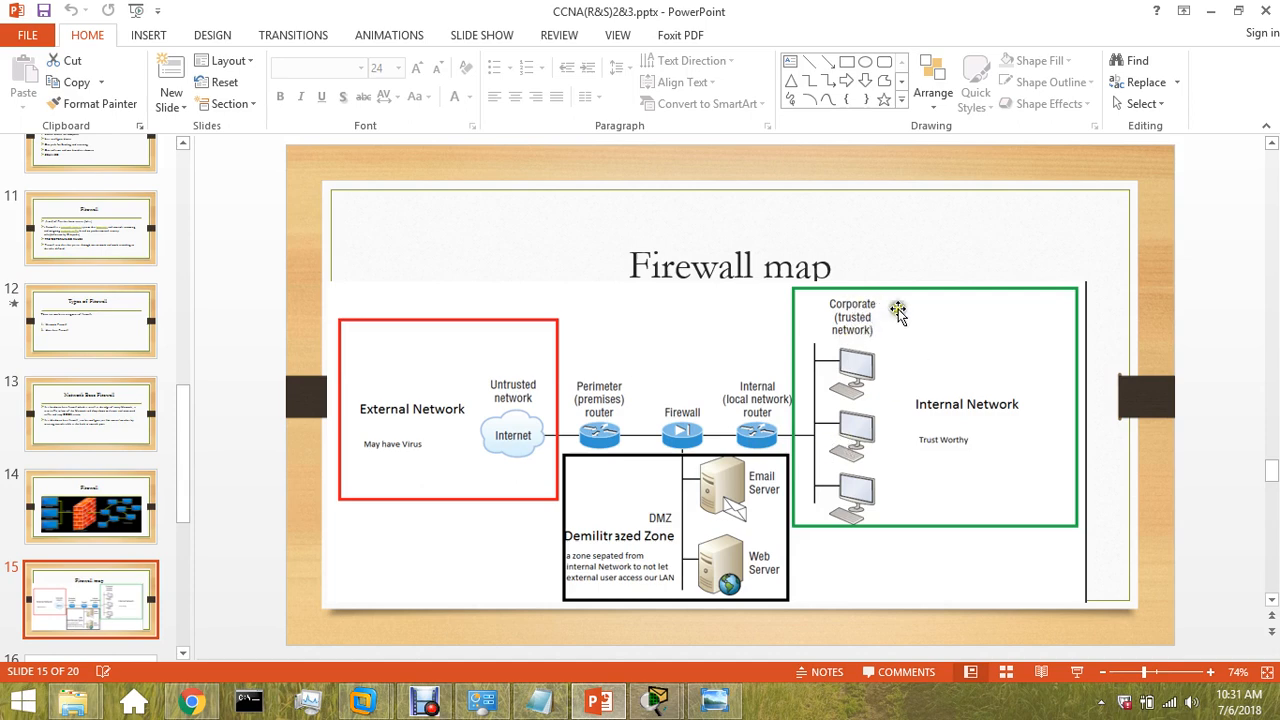
pyautogui.moveTo(912, 413)
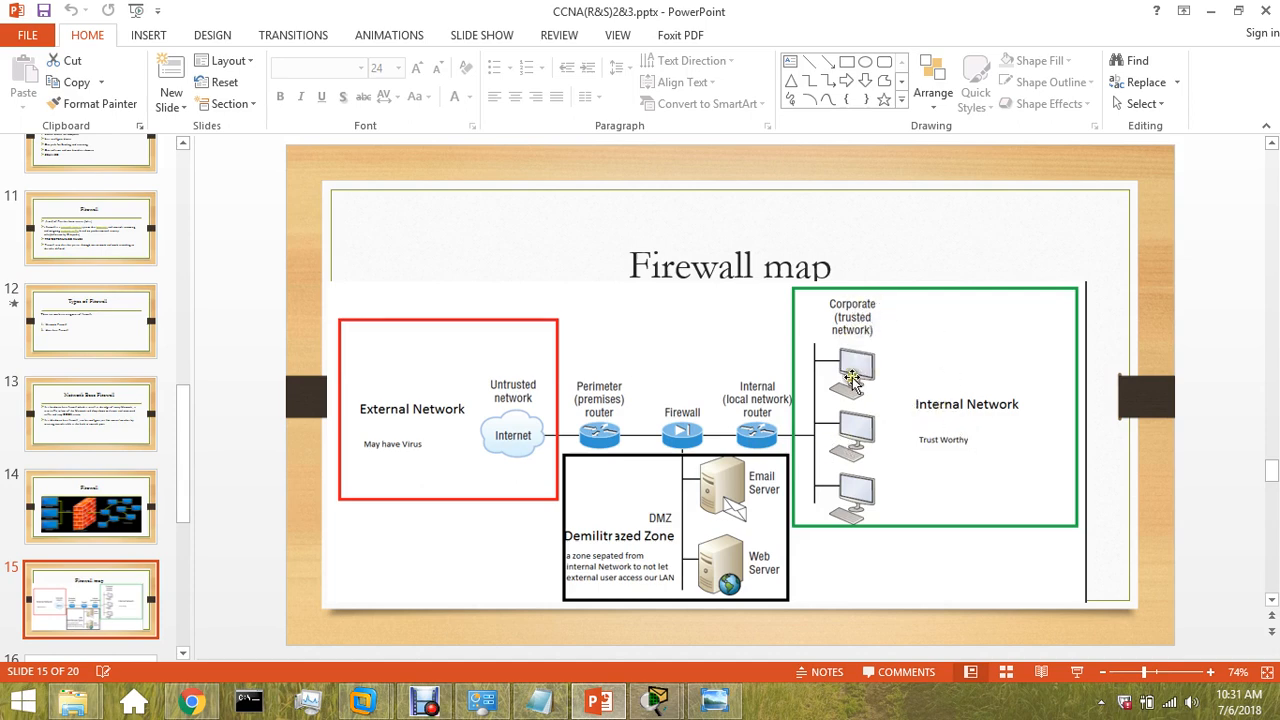
pyautogui.moveTo(685, 490)
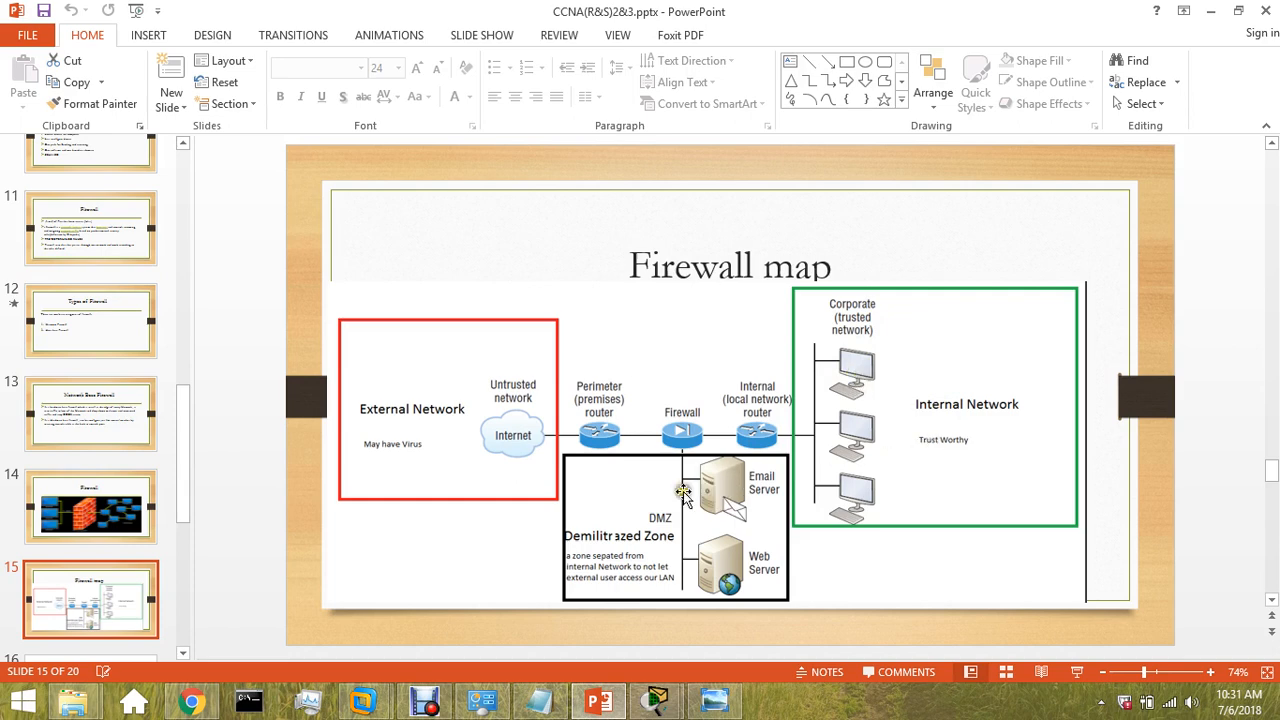
pyautogui.moveTo(625, 575)
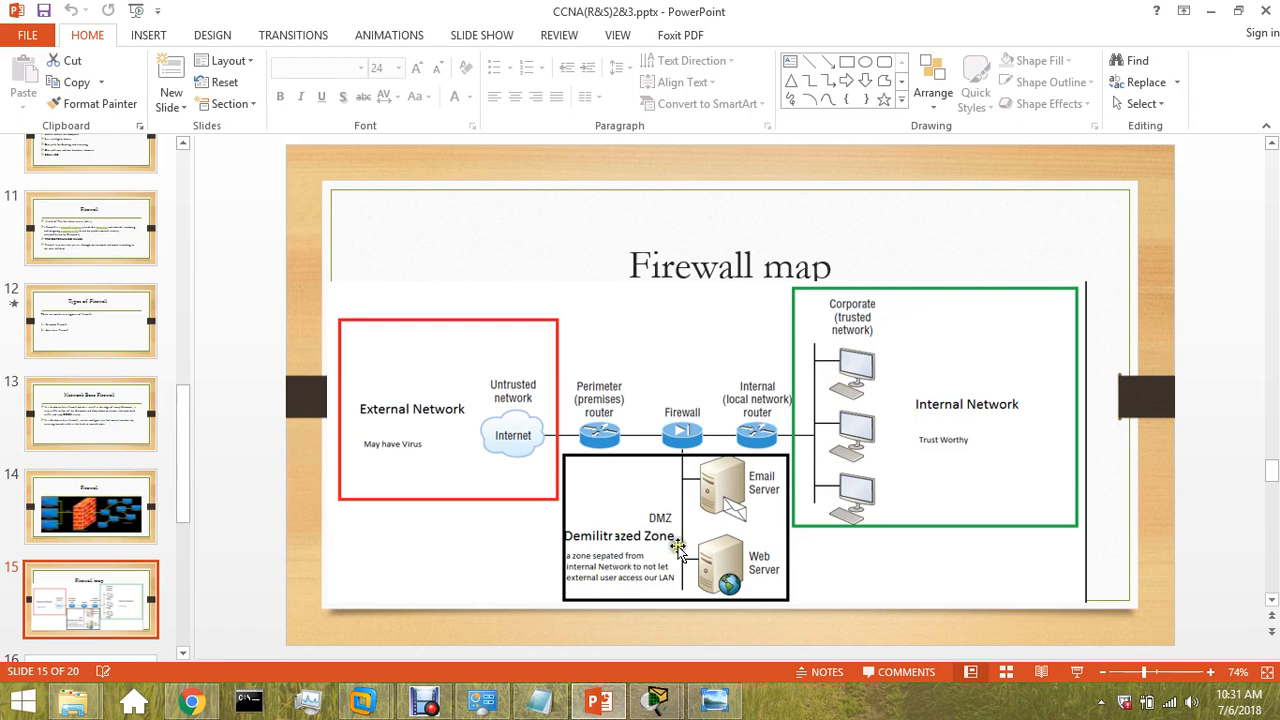
pyautogui.moveTo(655, 550)
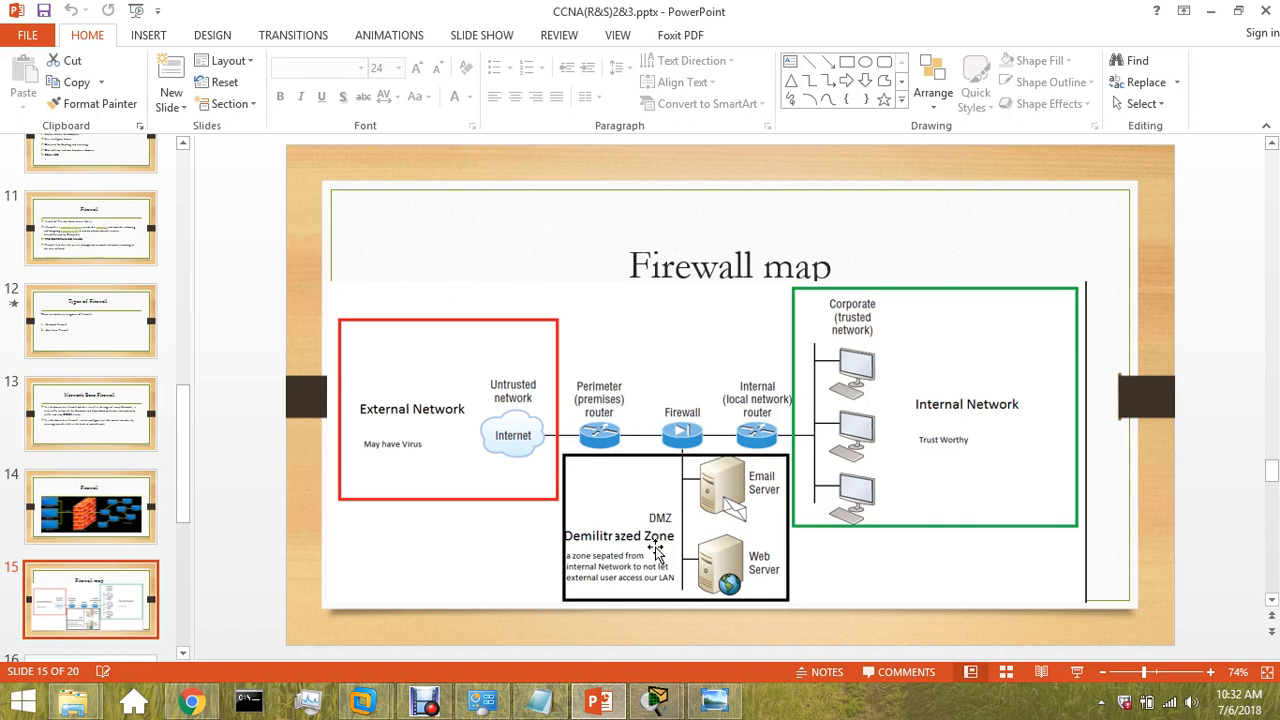
pyautogui.moveTo(657, 550)
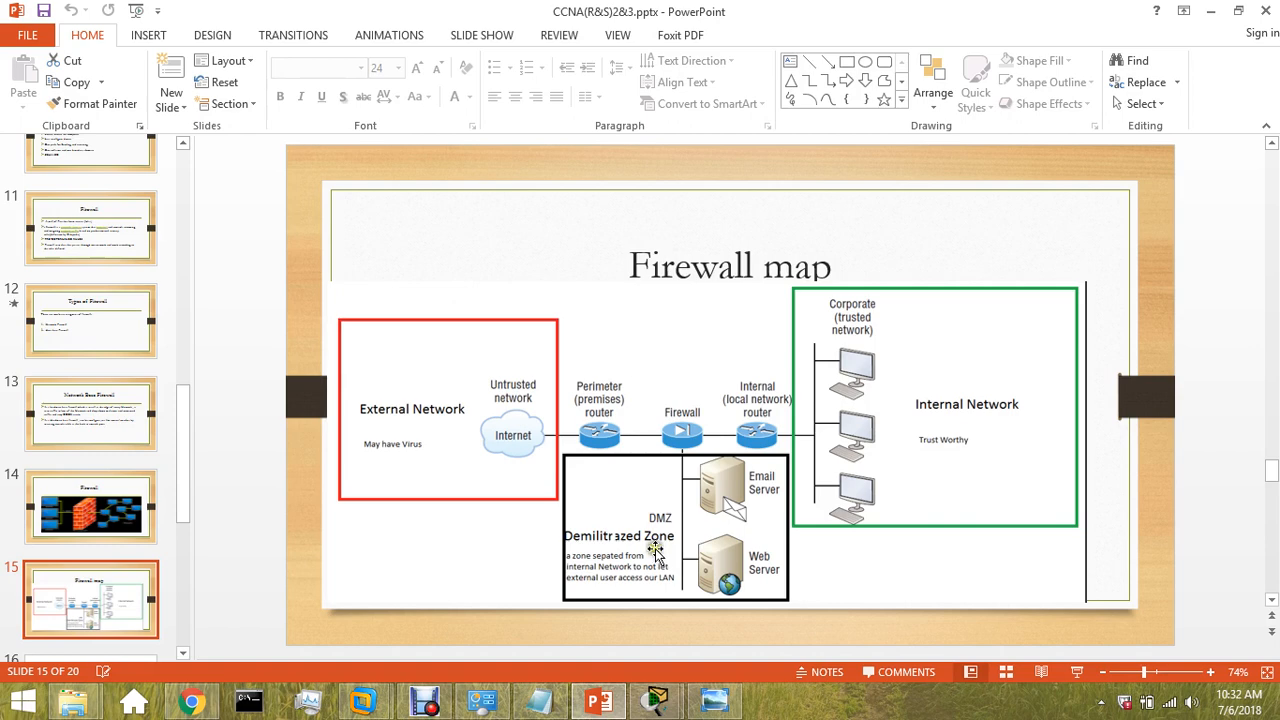
pyautogui.moveTo(828, 438)
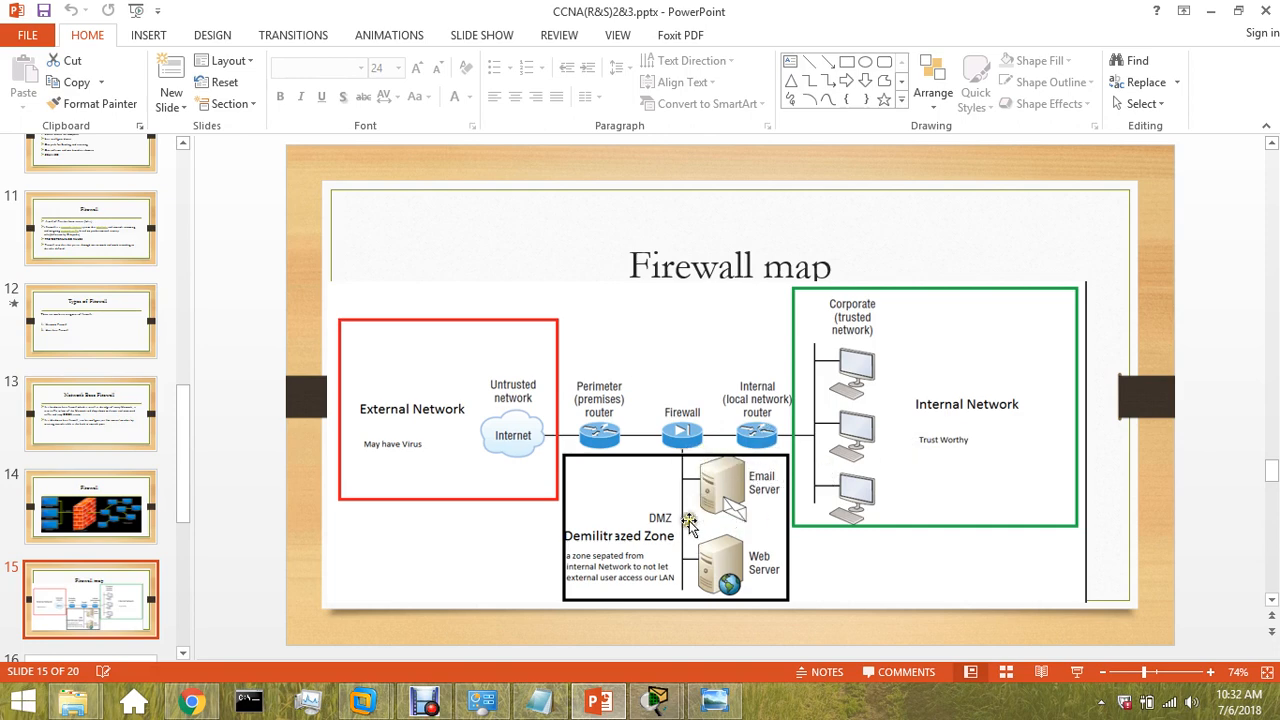
pyautogui.moveTo(712, 562)
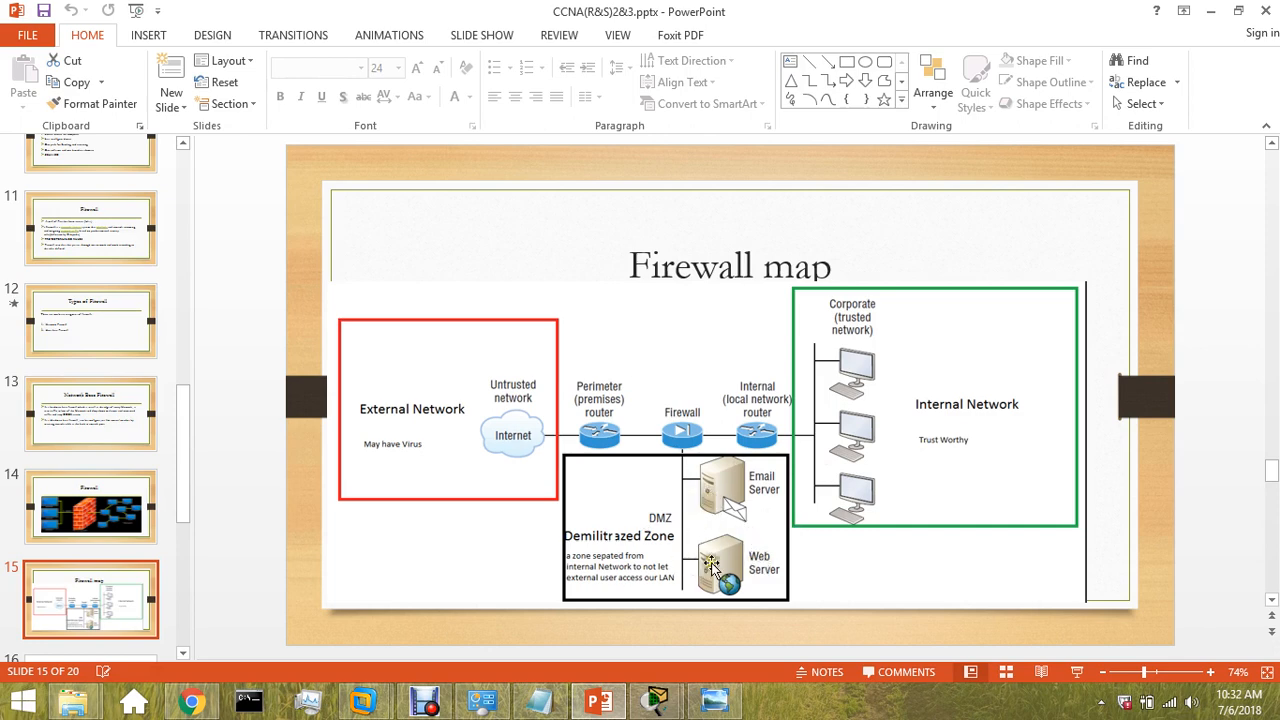
pyautogui.moveTo(748, 505)
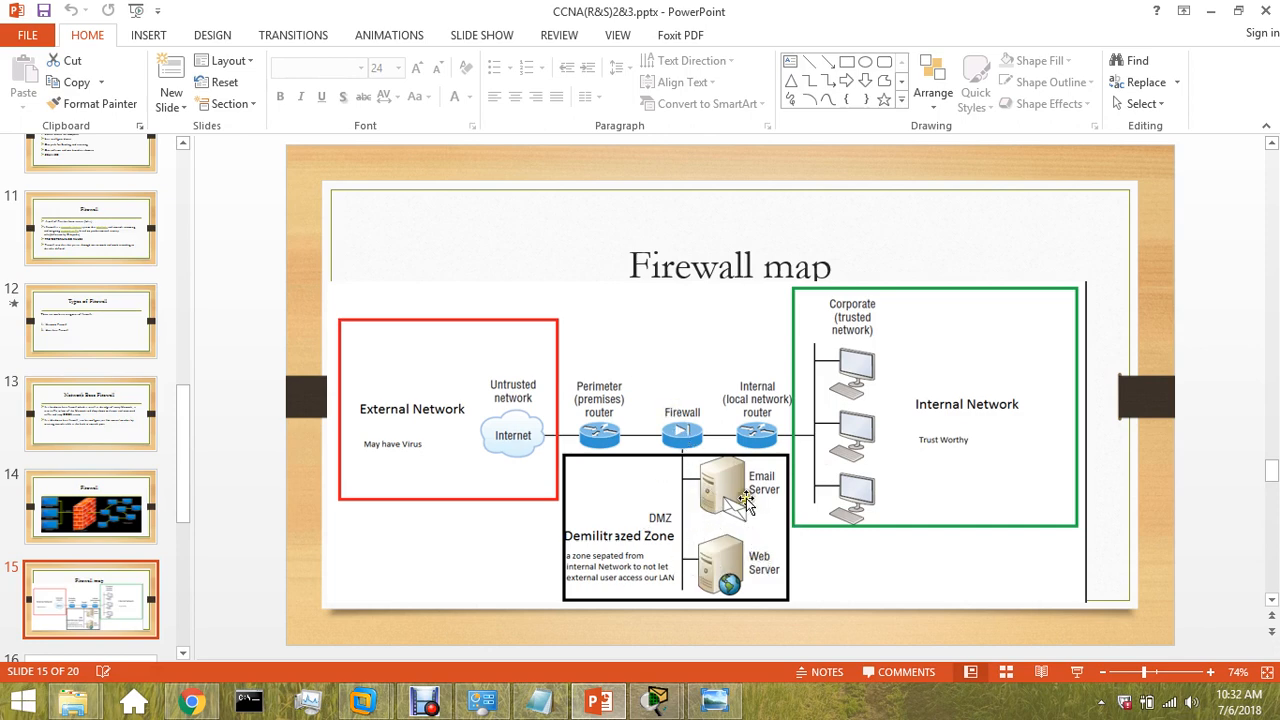
pyautogui.moveTo(650, 530)
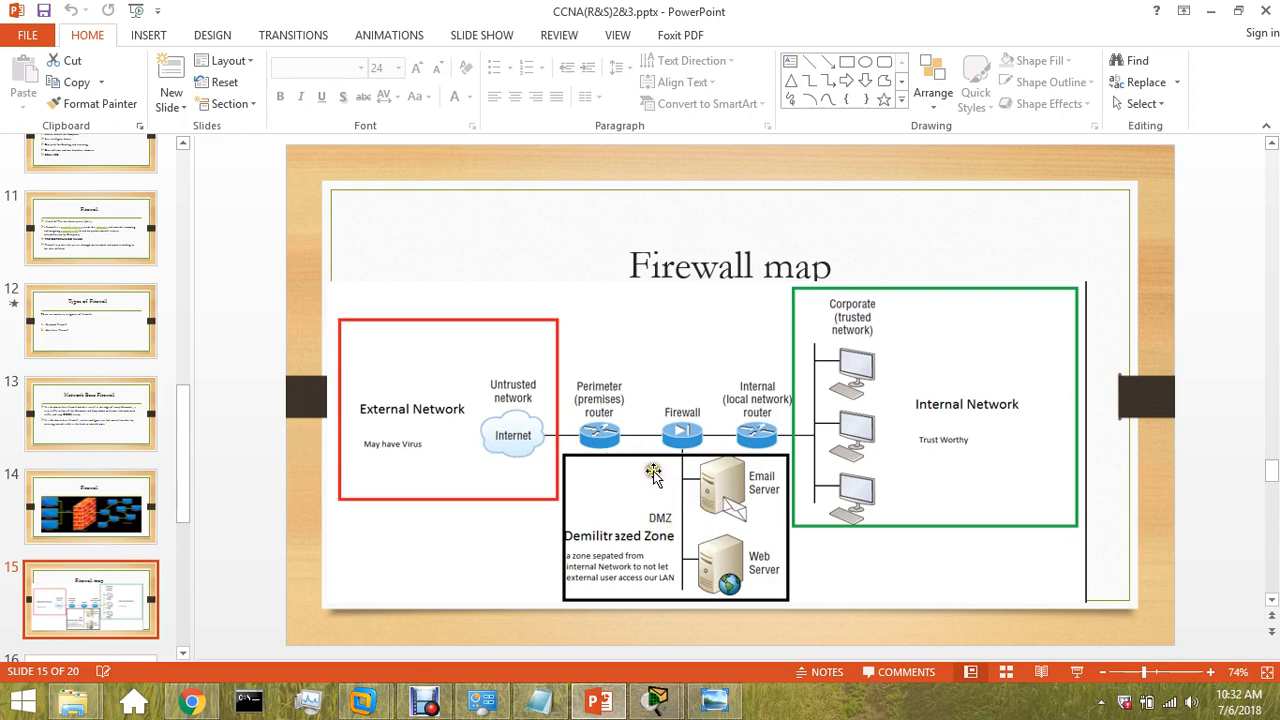
pyautogui.moveTo(685, 483)
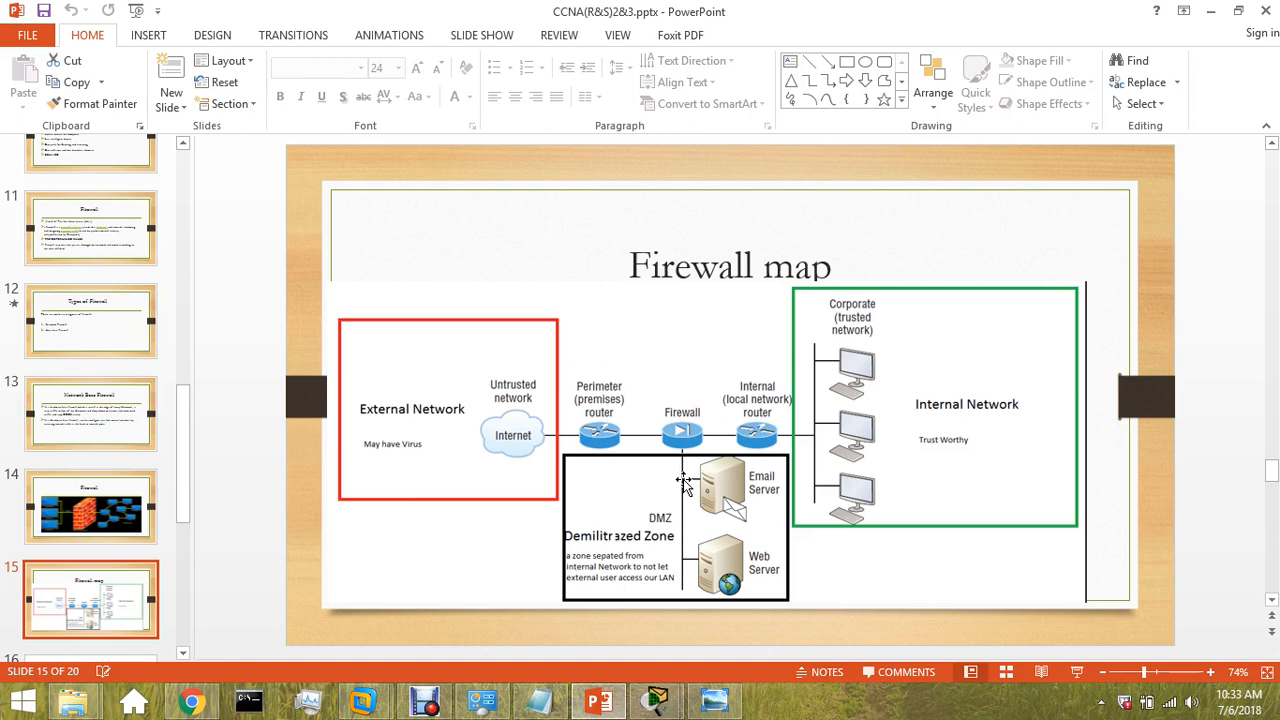
pyautogui.moveTo(197, 447)
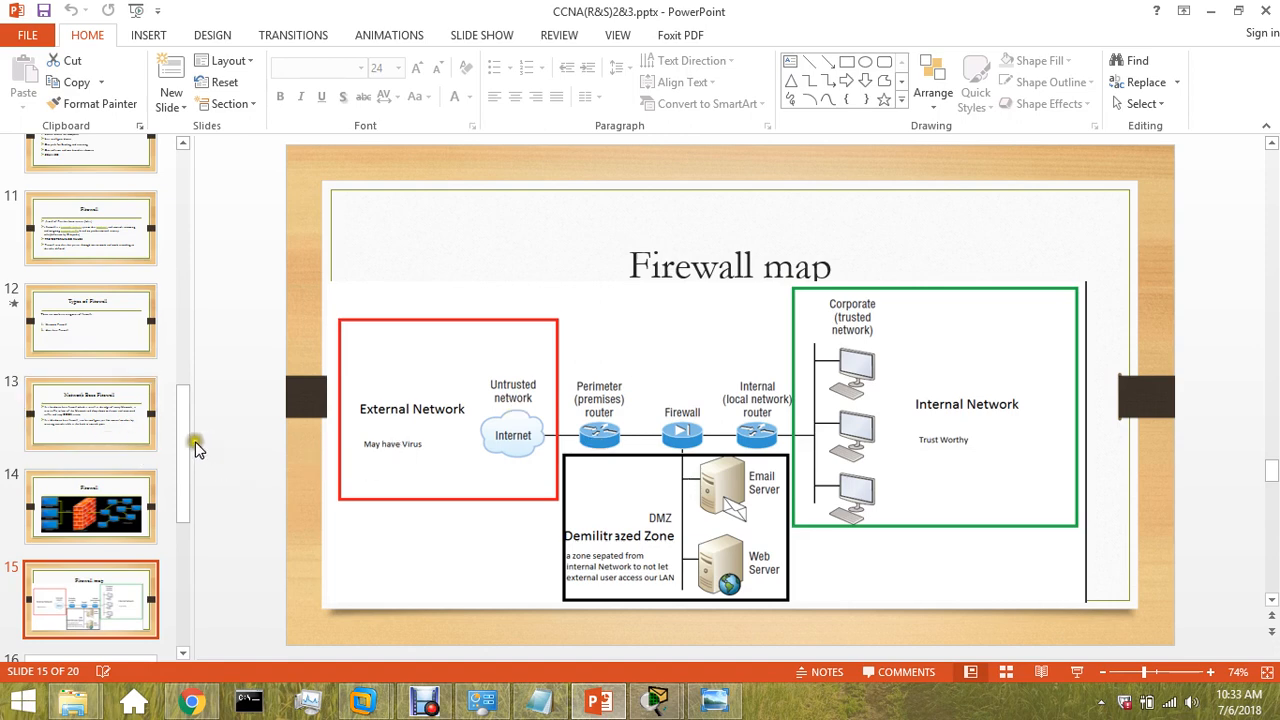
# Insert a new slide after slide 14 and title it 'Firewall'
pyautogui.scroll(-3)
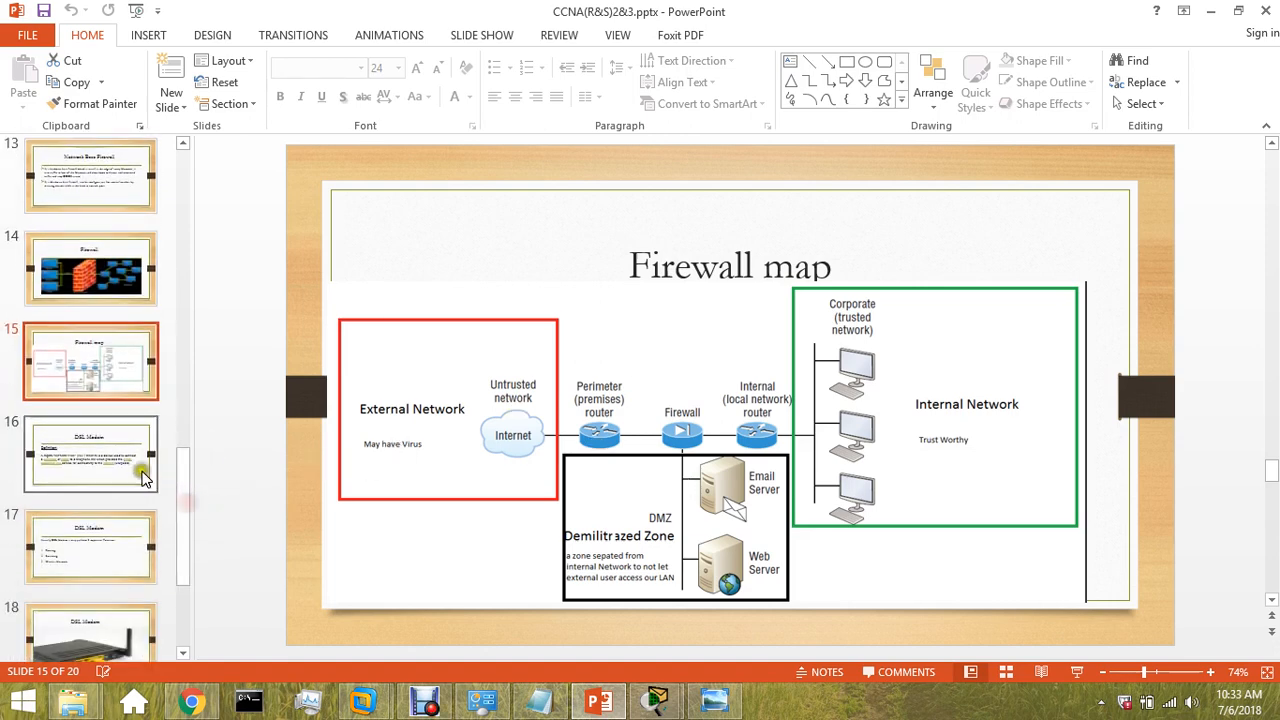
pyautogui.click(90, 453)
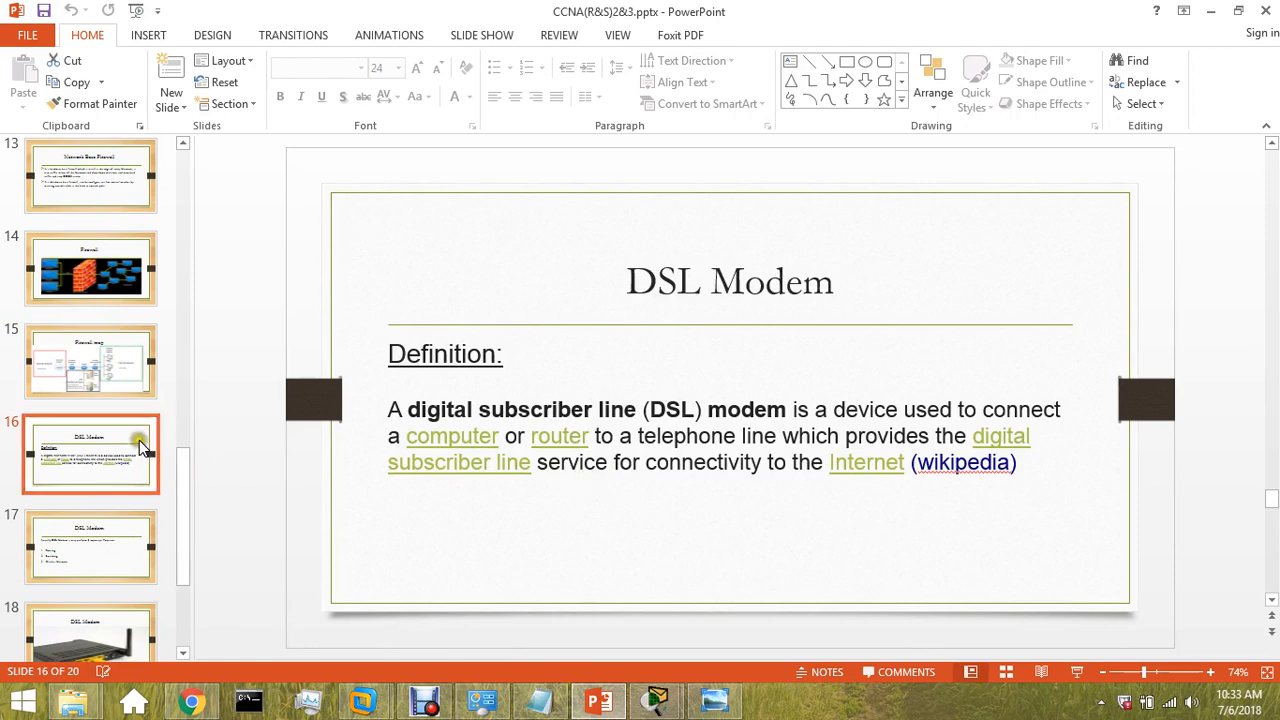
pyautogui.click(91, 547)
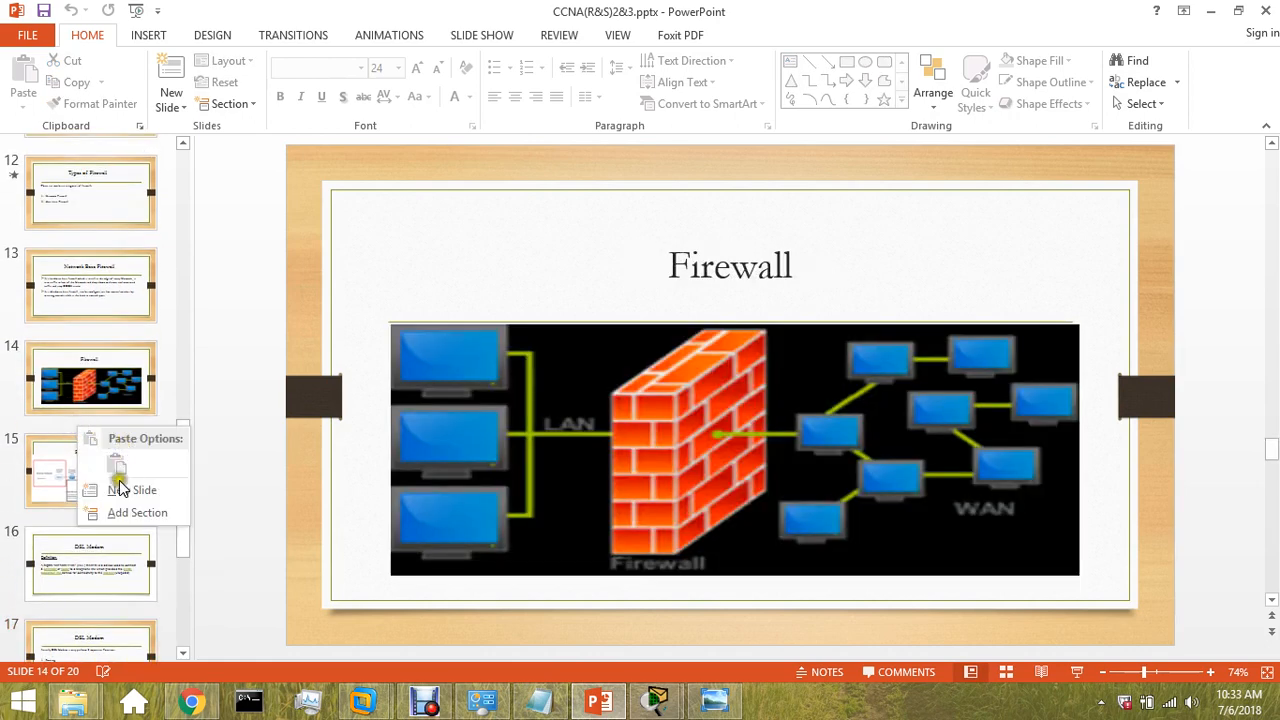
pyautogui.click(133, 490)
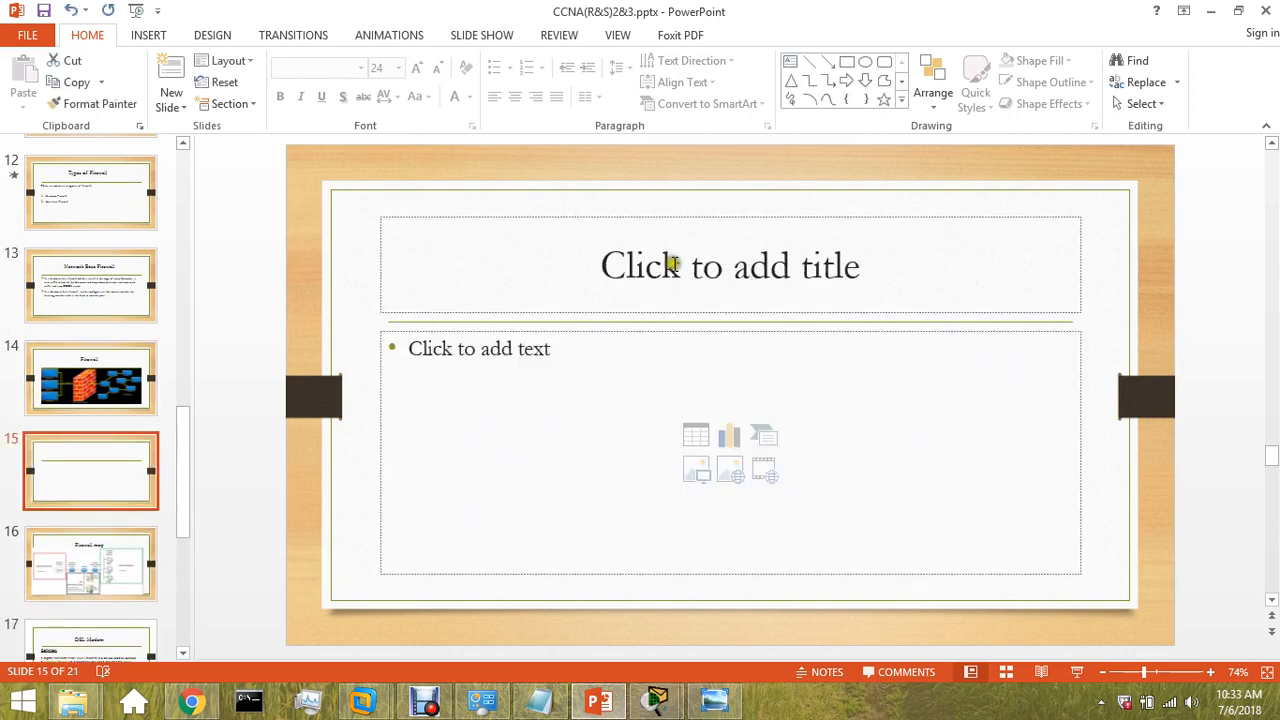
pyautogui.click(730, 265)
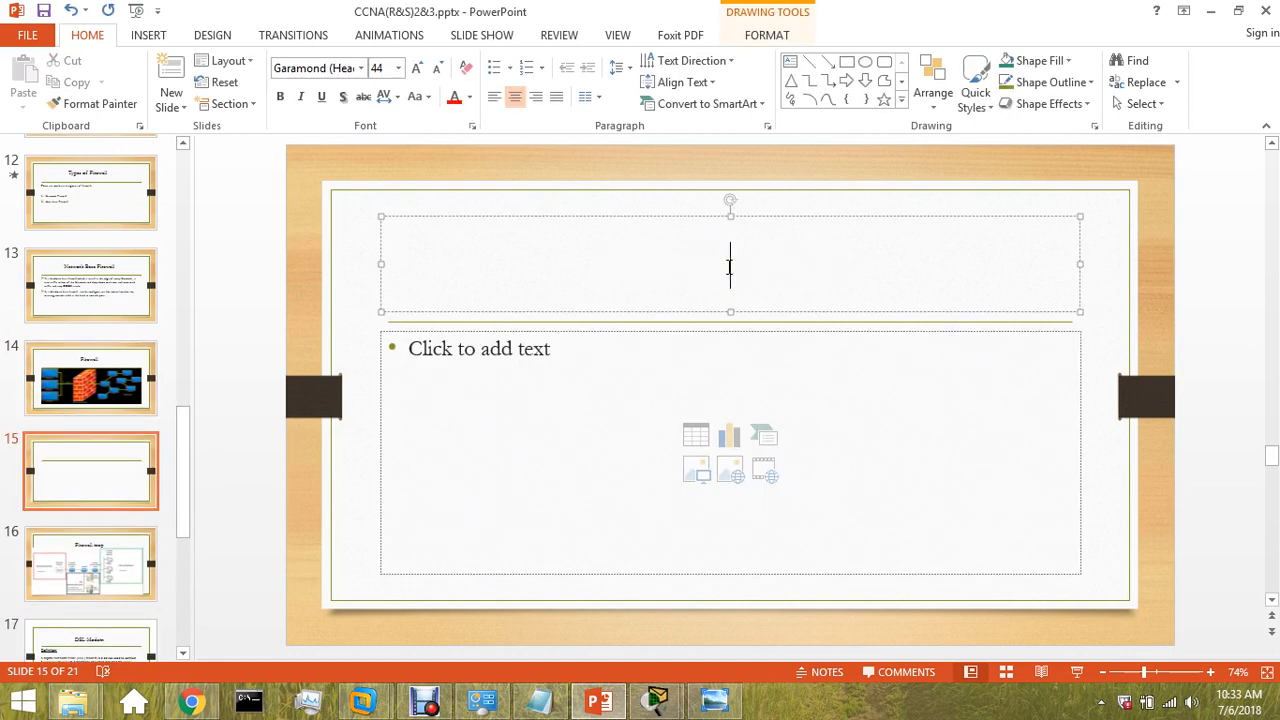
pyautogui.write('Fire')
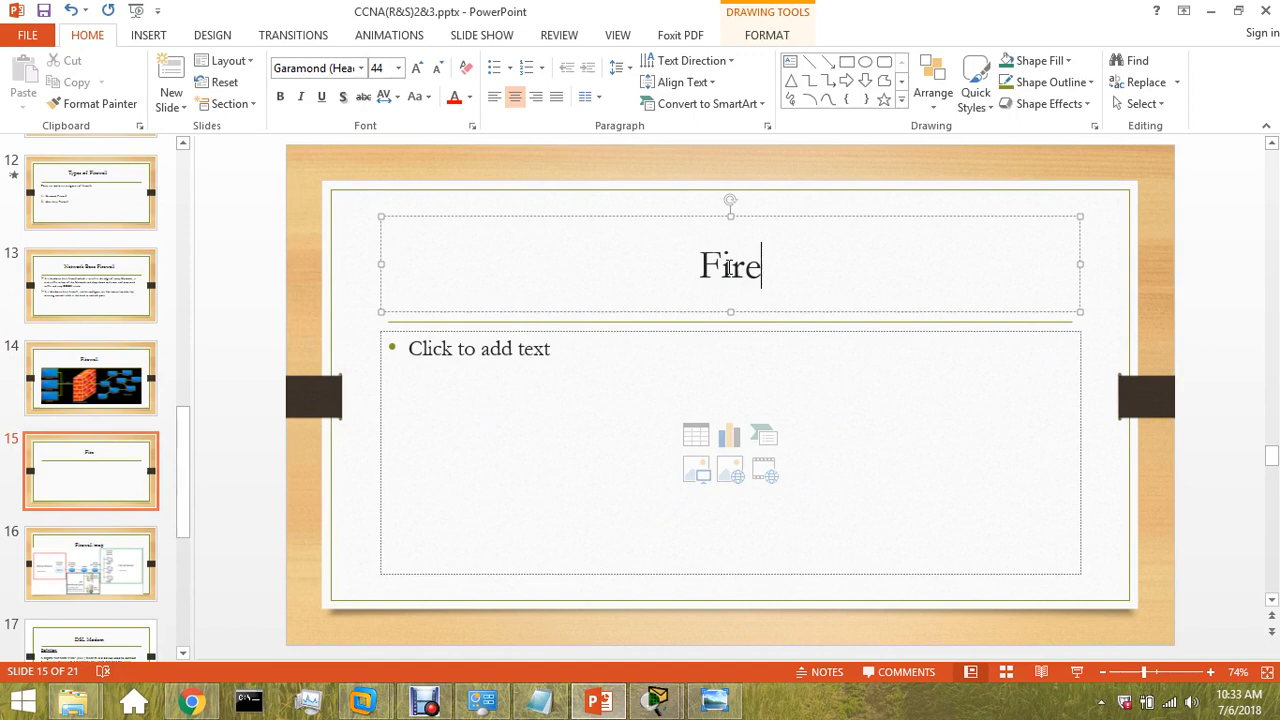
pyautogui.write('wall')
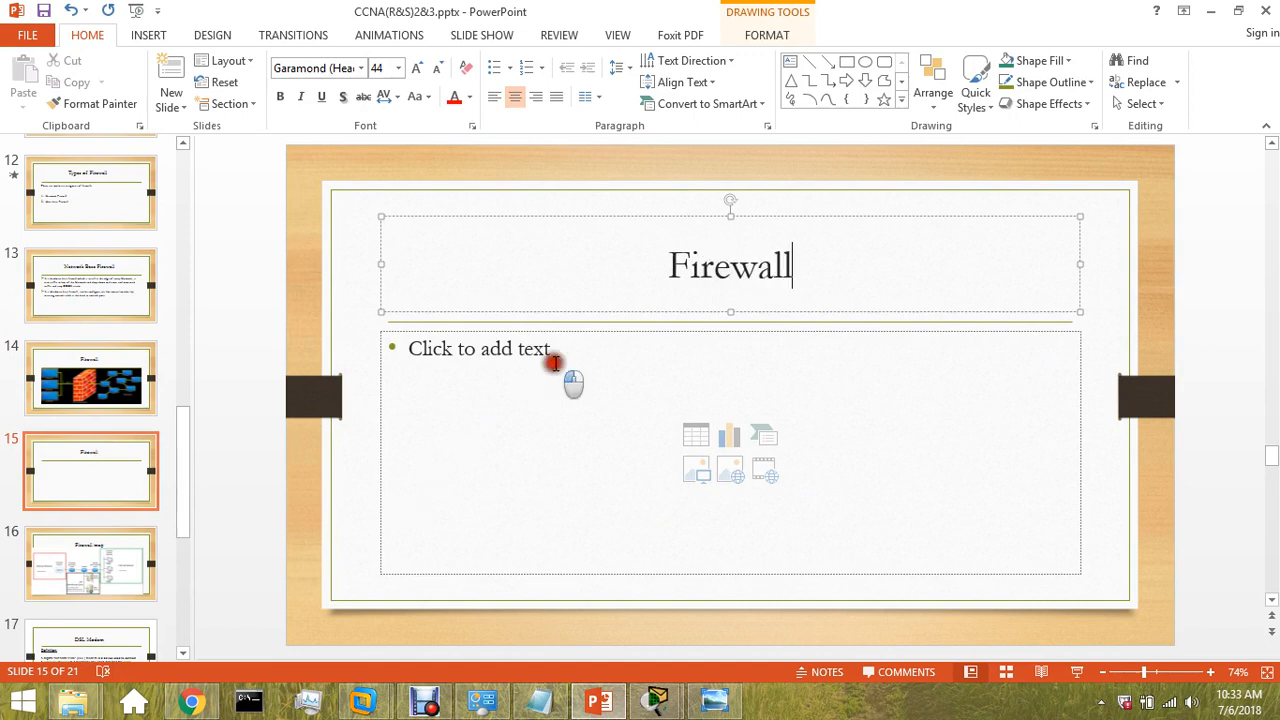
# Add body text 'Host base firewall.' describing software firewalls installed on our computer
pyautogui.click(556, 363)
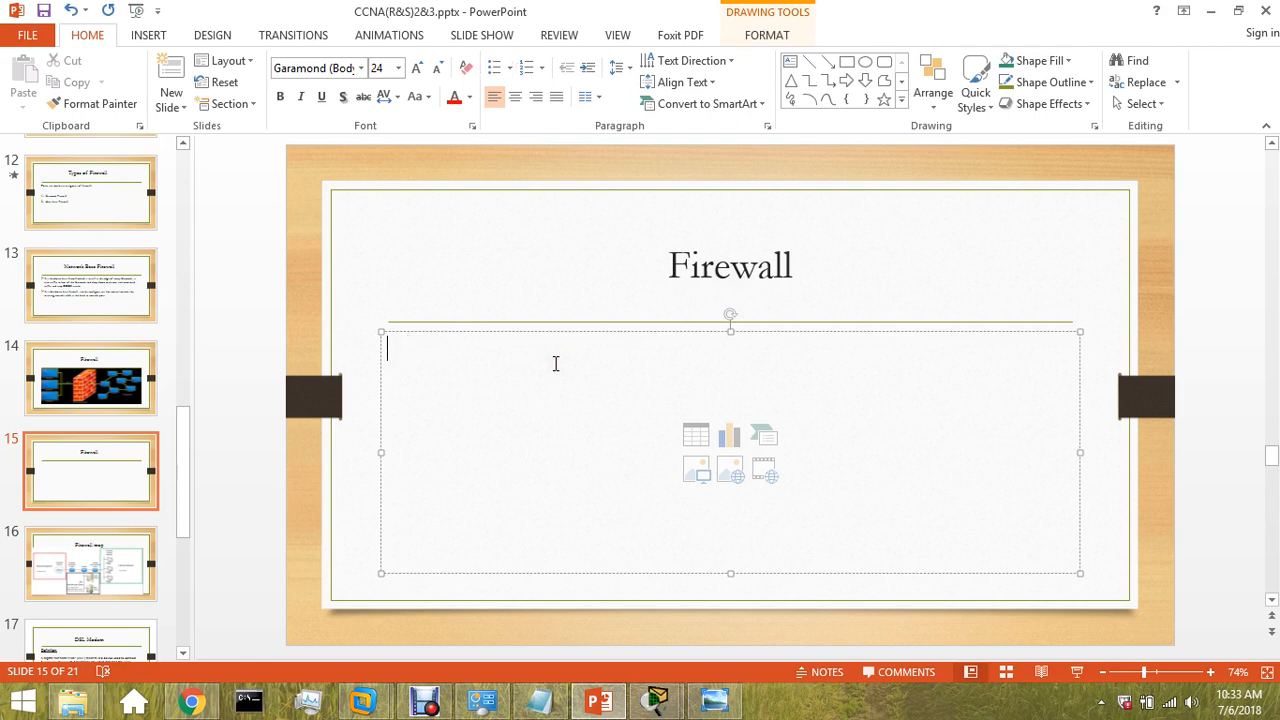
pyautogui.write('Host bas')
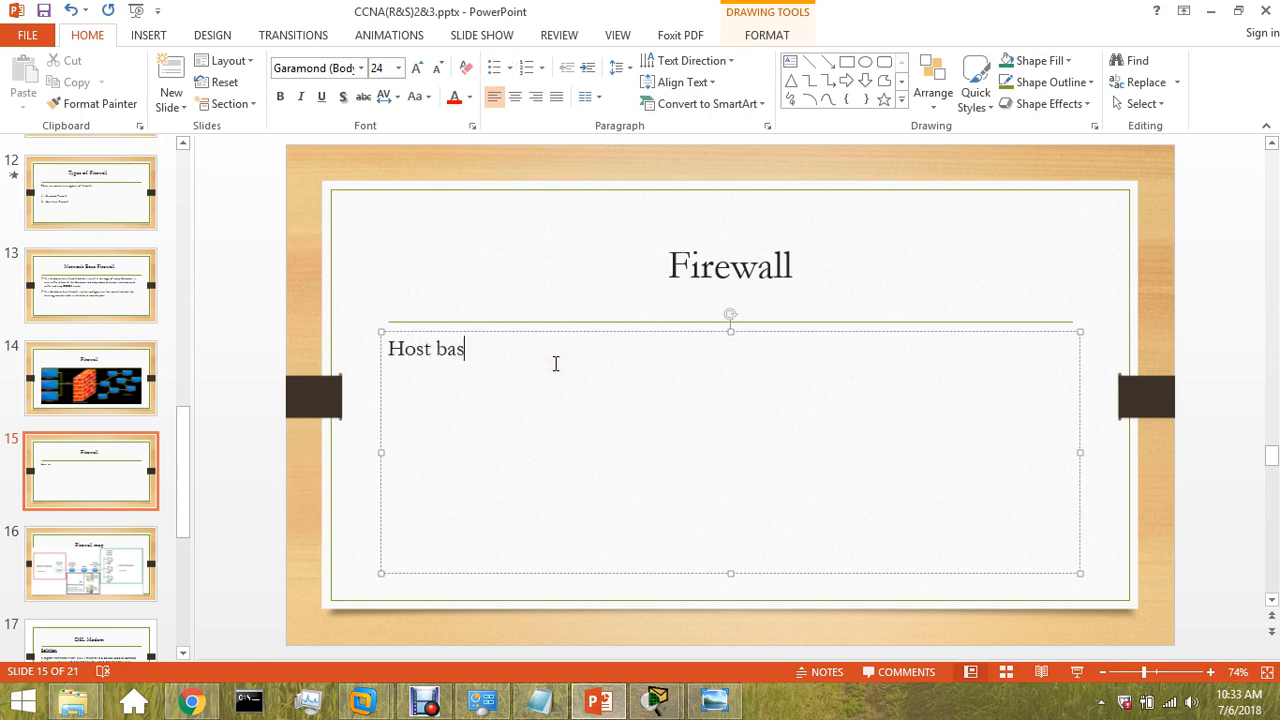
pyautogui.write('e fi')
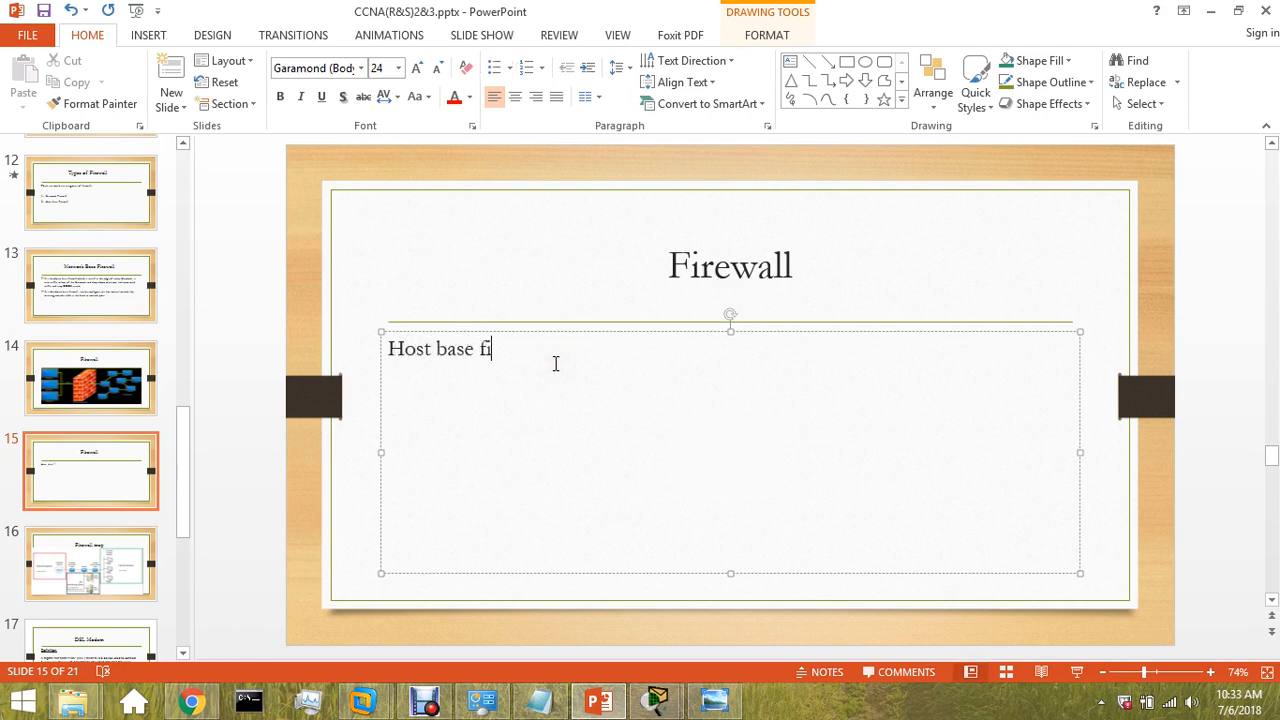
pyautogui.write('rewa')
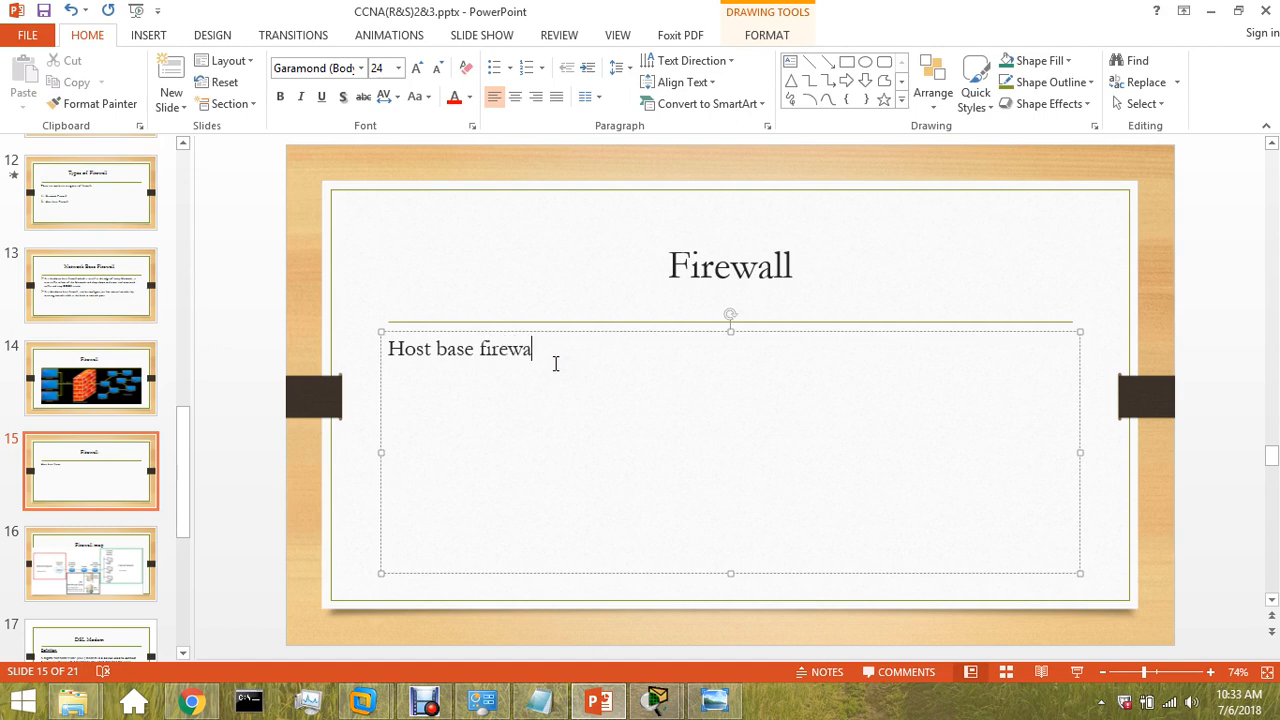
pyautogui.write('ll.')
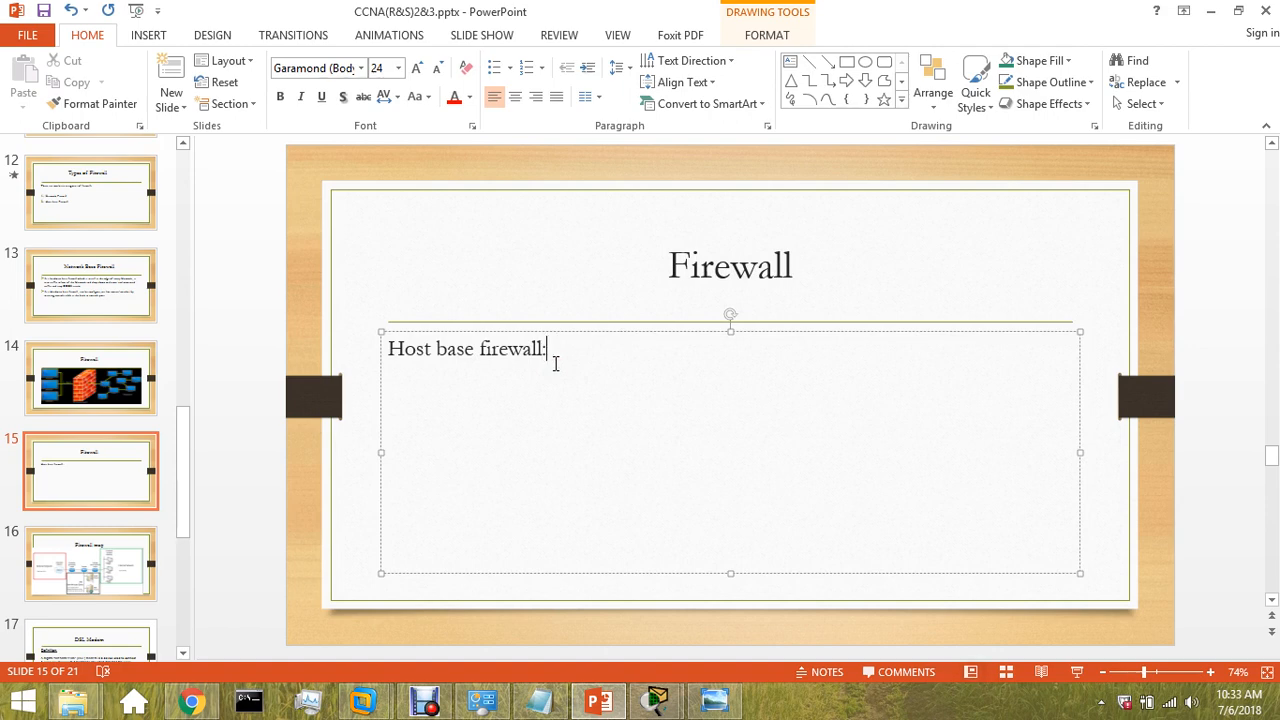
pyautogui.press('enter')
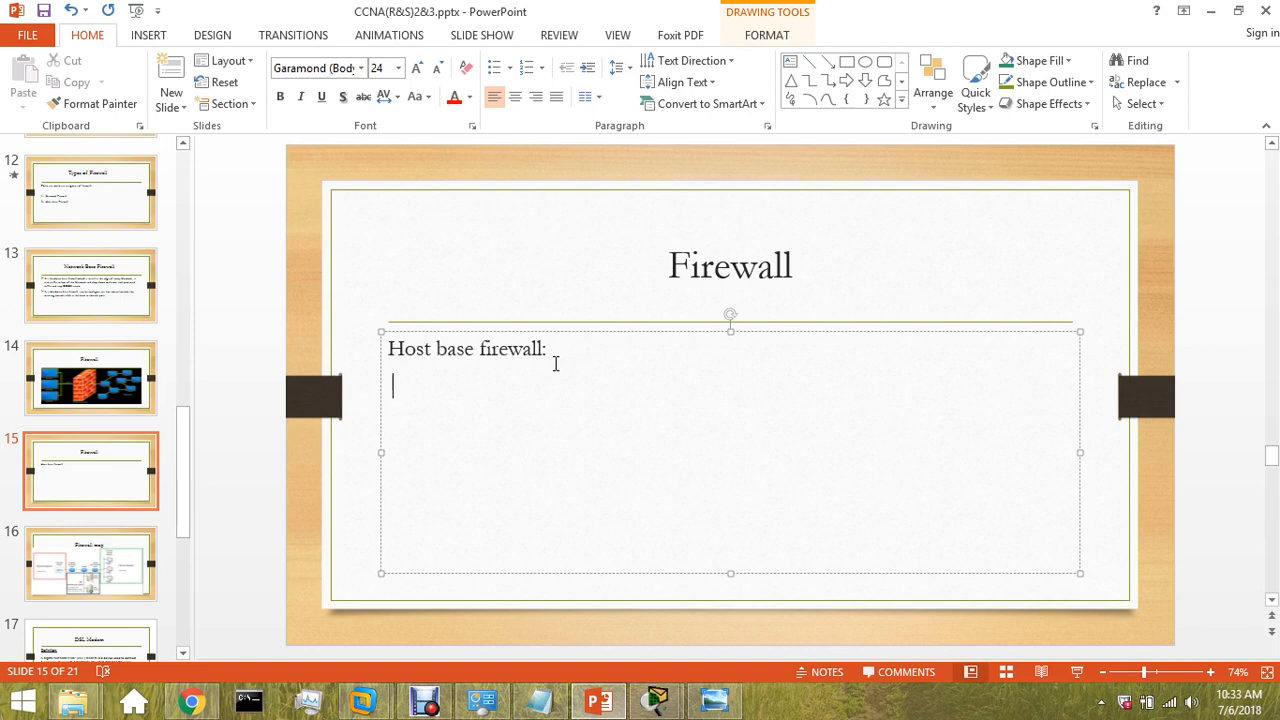
pyautogui.write('those f')
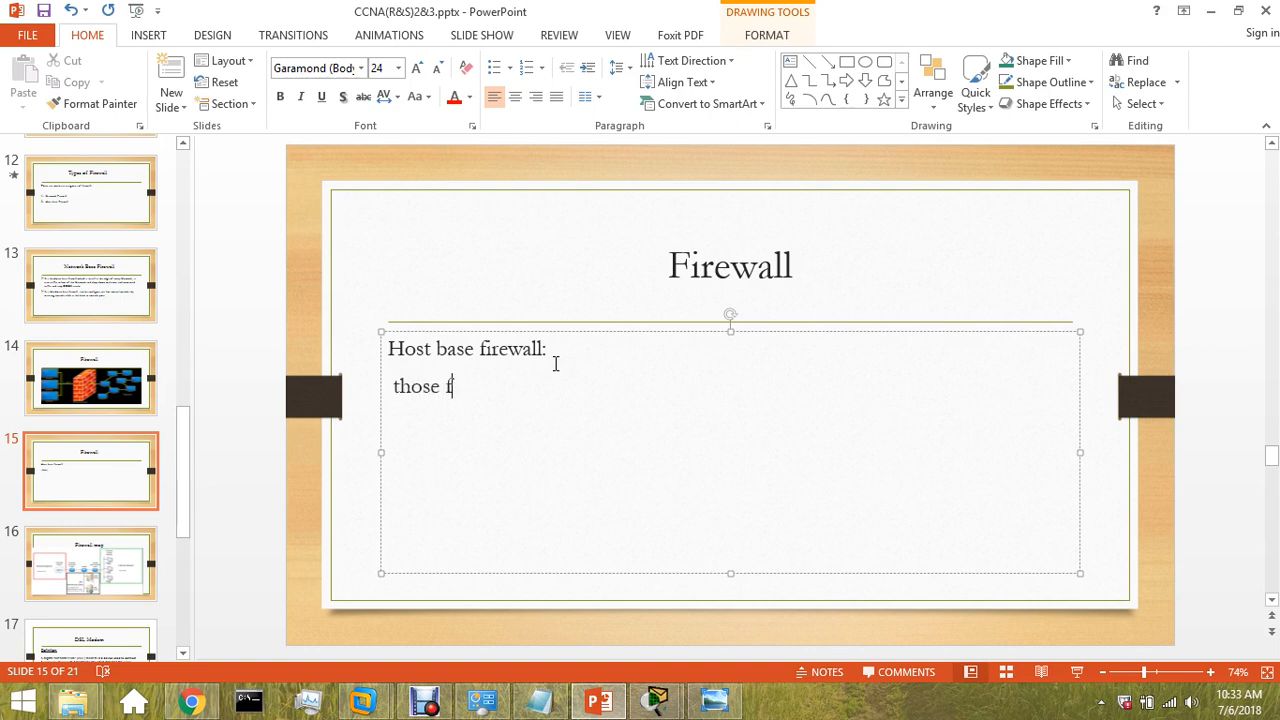
pyautogui.write('sos')
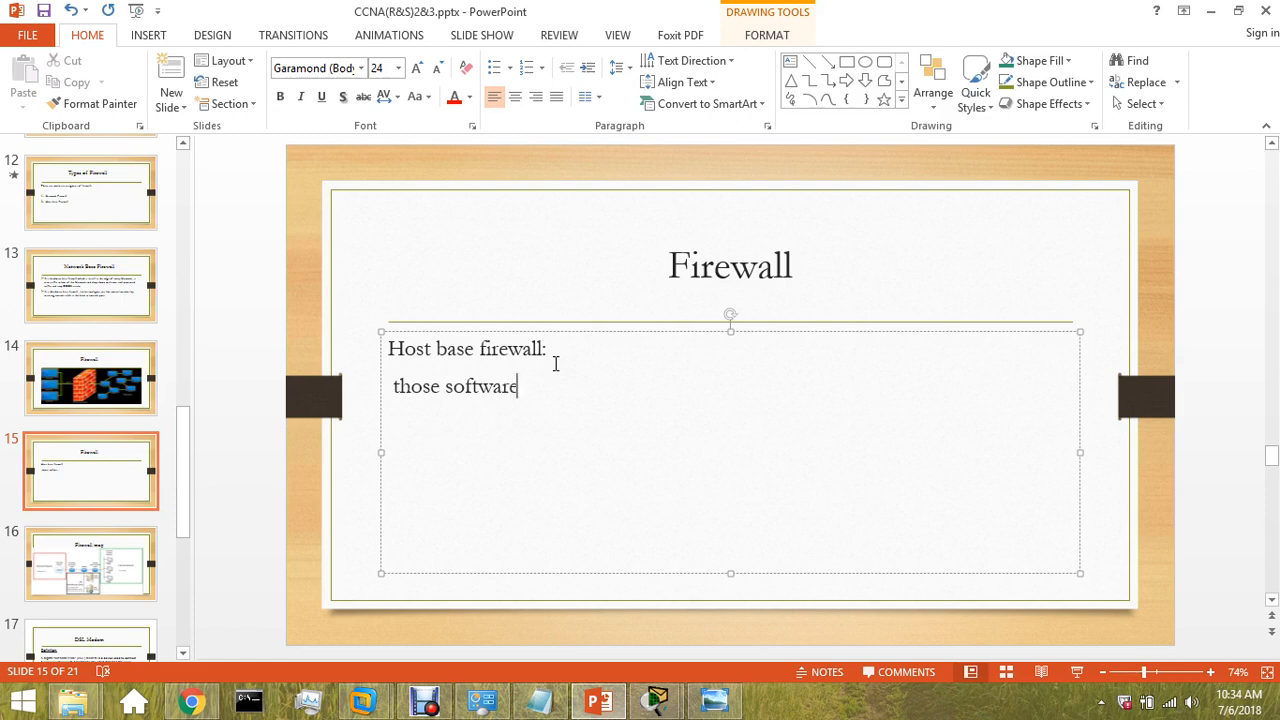
pyautogui.write('base firewalls are')
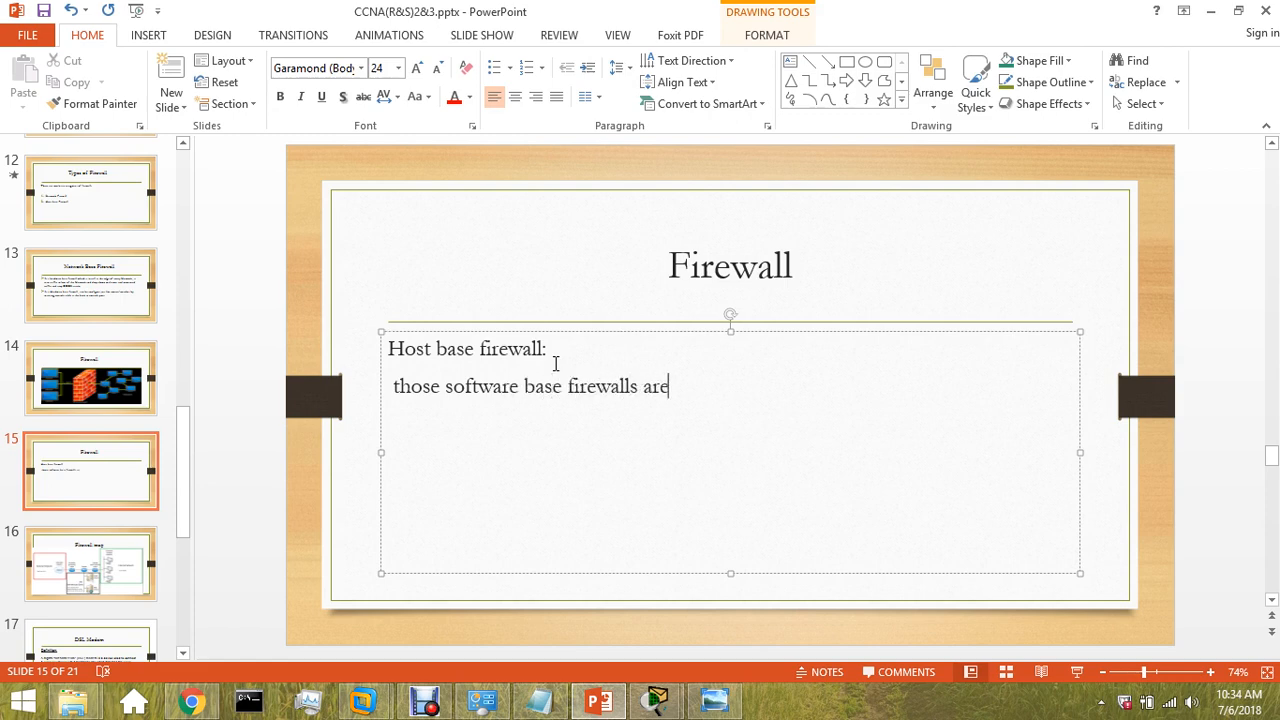
pyautogui.write('that')
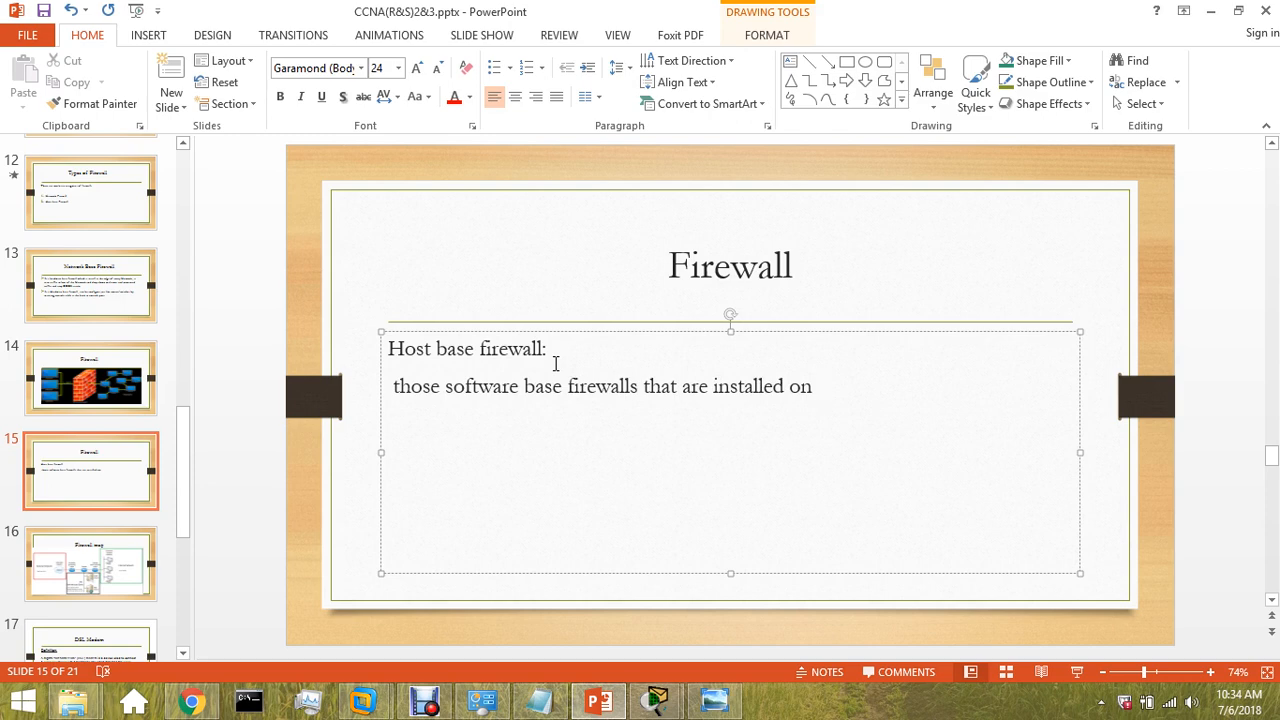
pyautogui.write('our co')
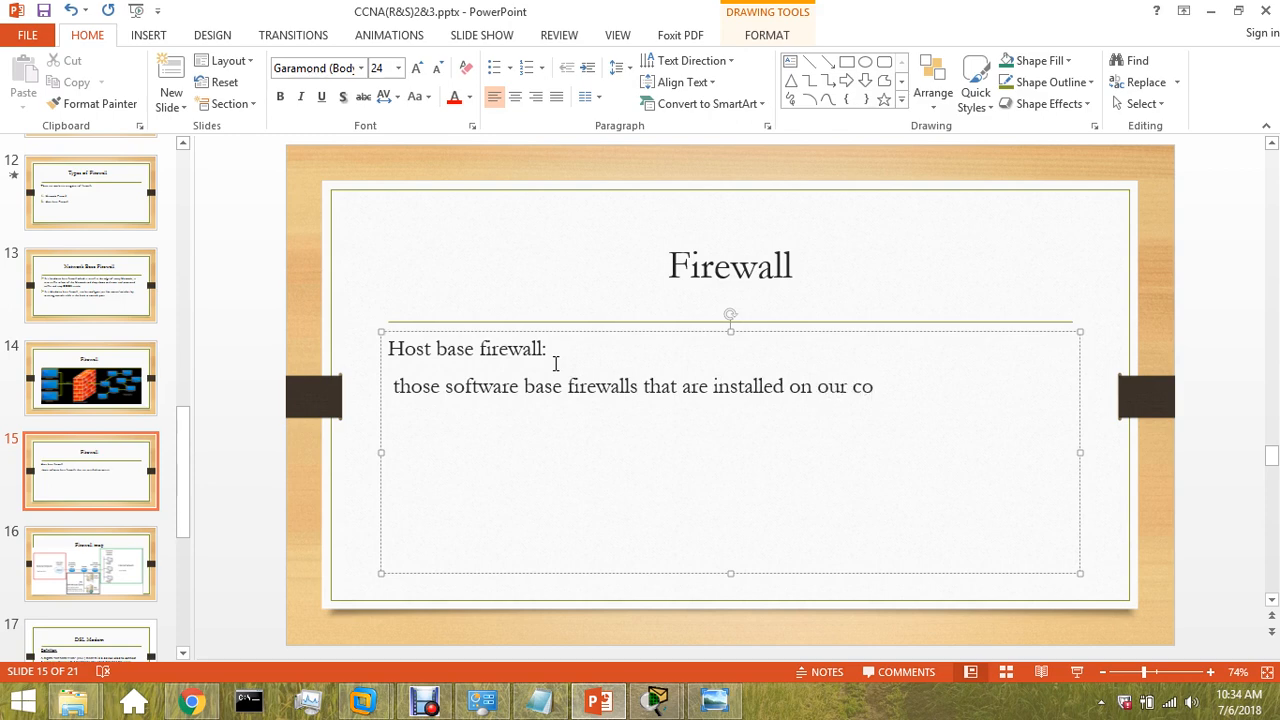
pyautogui.write('mputer')
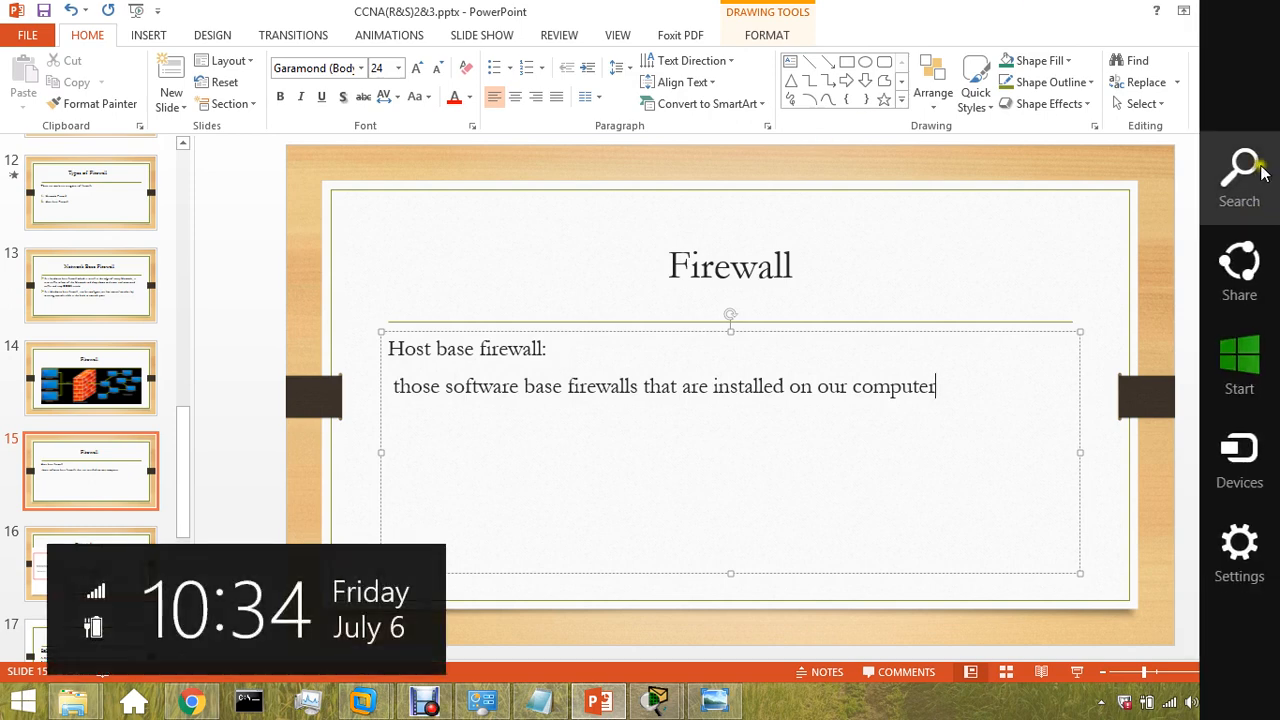
# Search 'fir' to open host Windows Firewall, showing both profiles off, then minimize it
pyautogui.click(1239, 170)
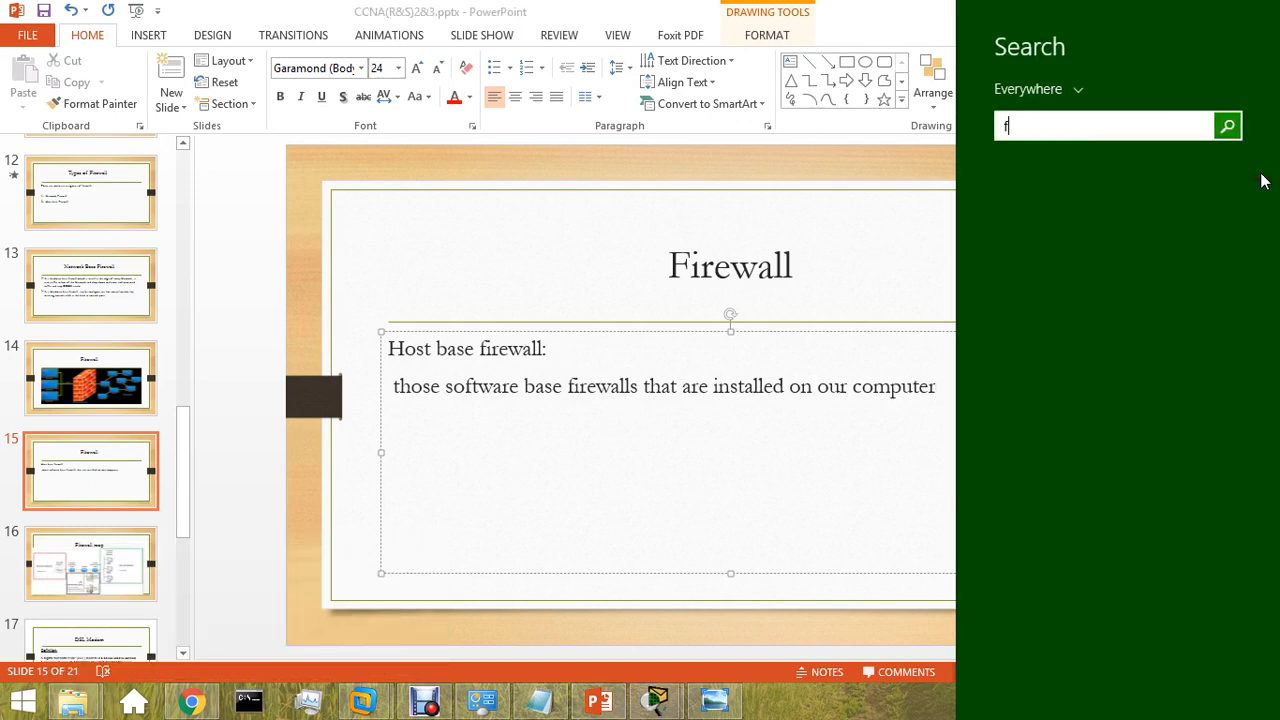
pyautogui.write('ir')
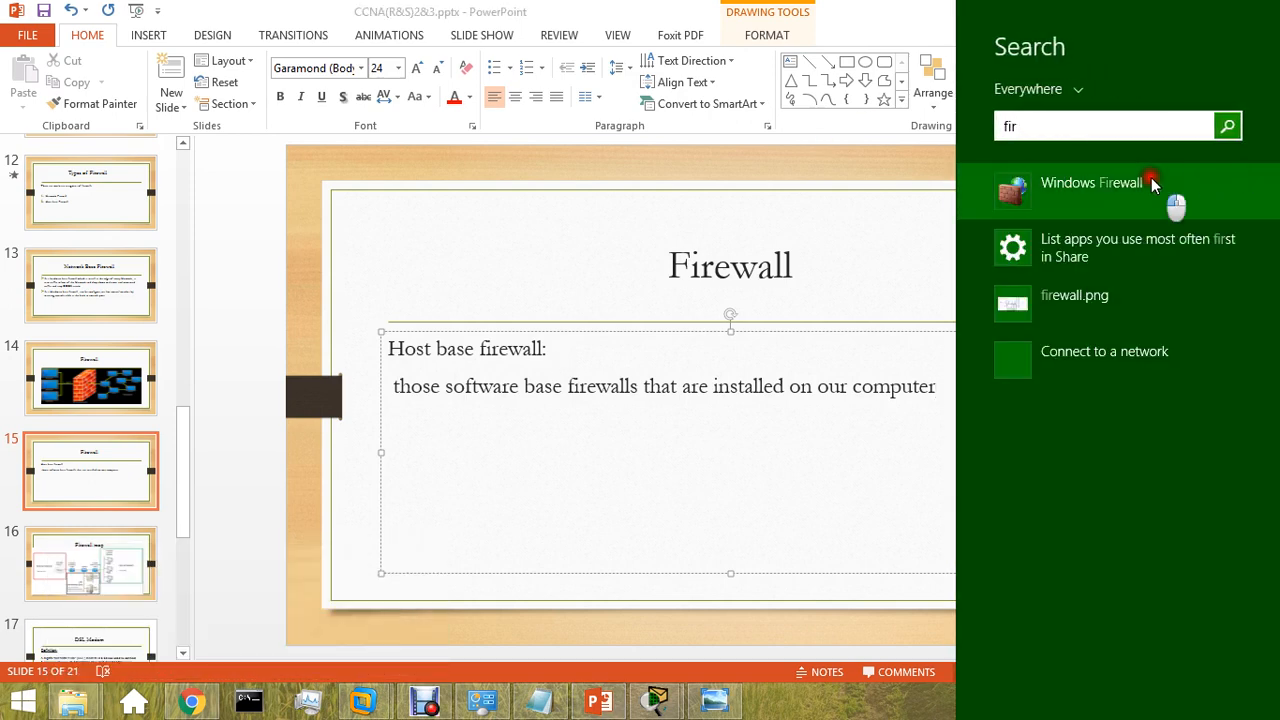
pyautogui.click(1091, 182)
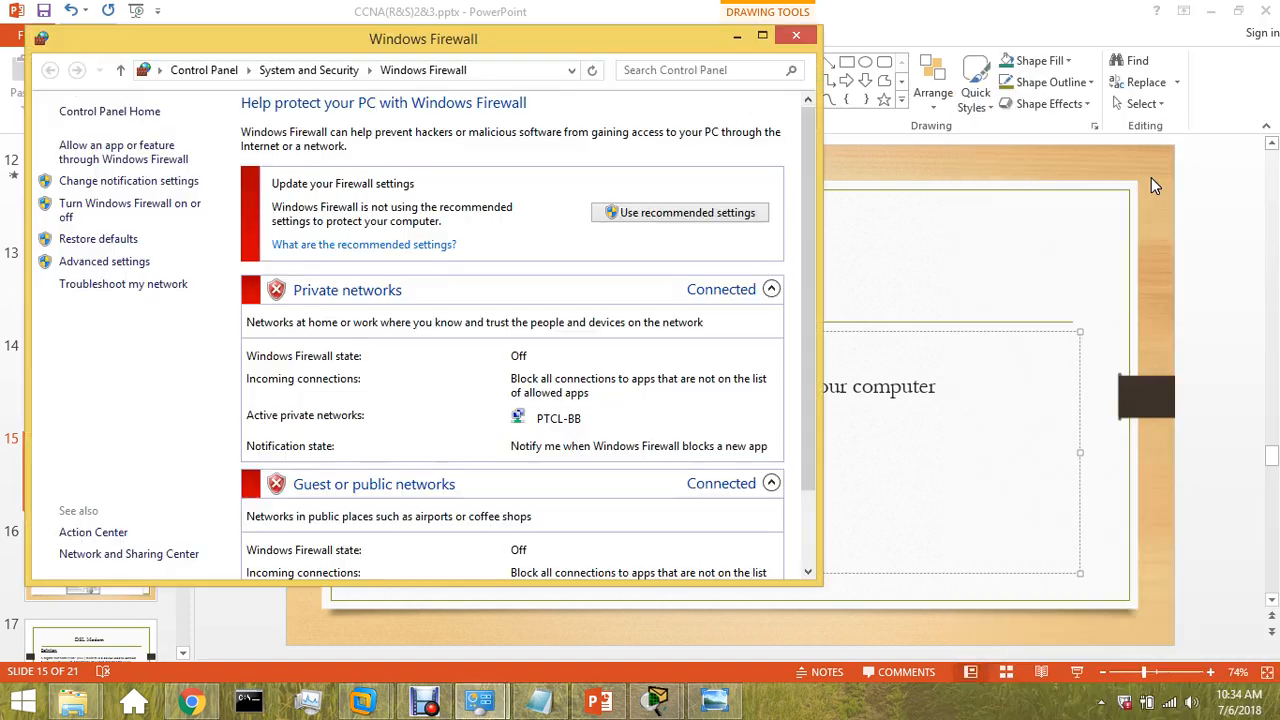
pyautogui.moveTo(1040, 215)
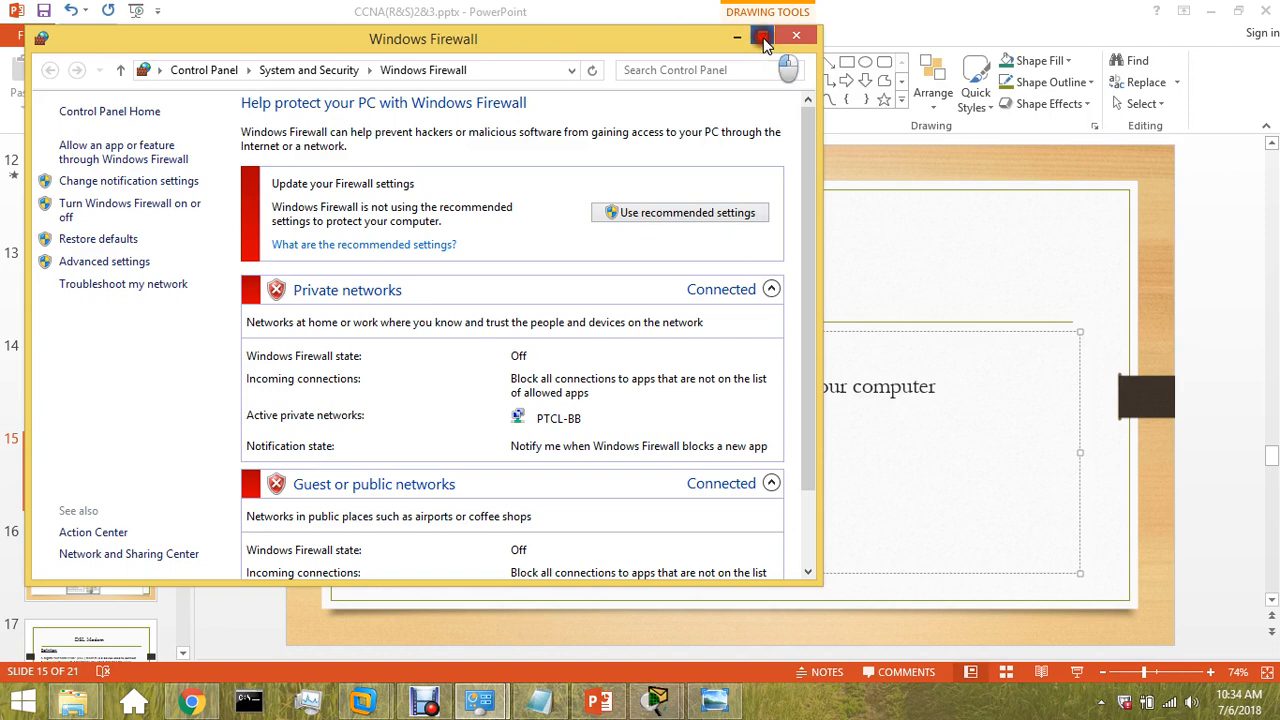
pyautogui.click(763, 35)
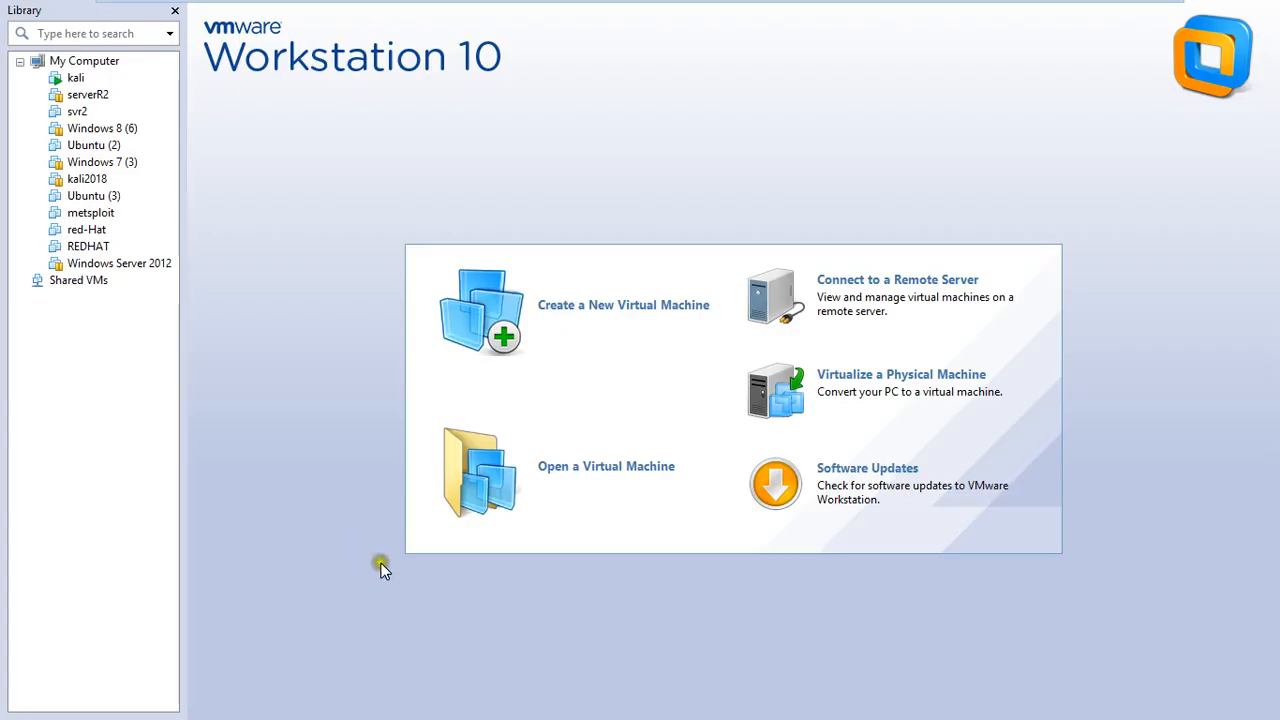
# Select the Windows 8 (6) virtual machine in the Library and power it on
pyautogui.click(102, 128)
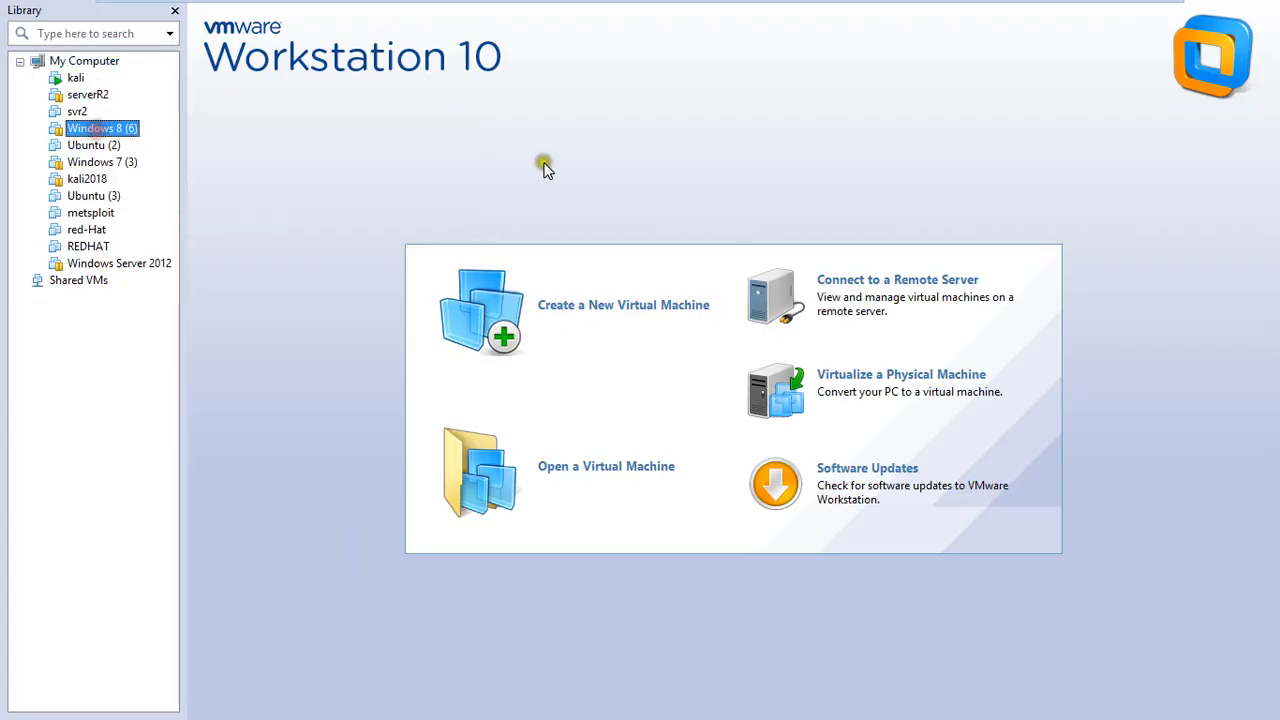
pyautogui.doubleClick(101, 128)
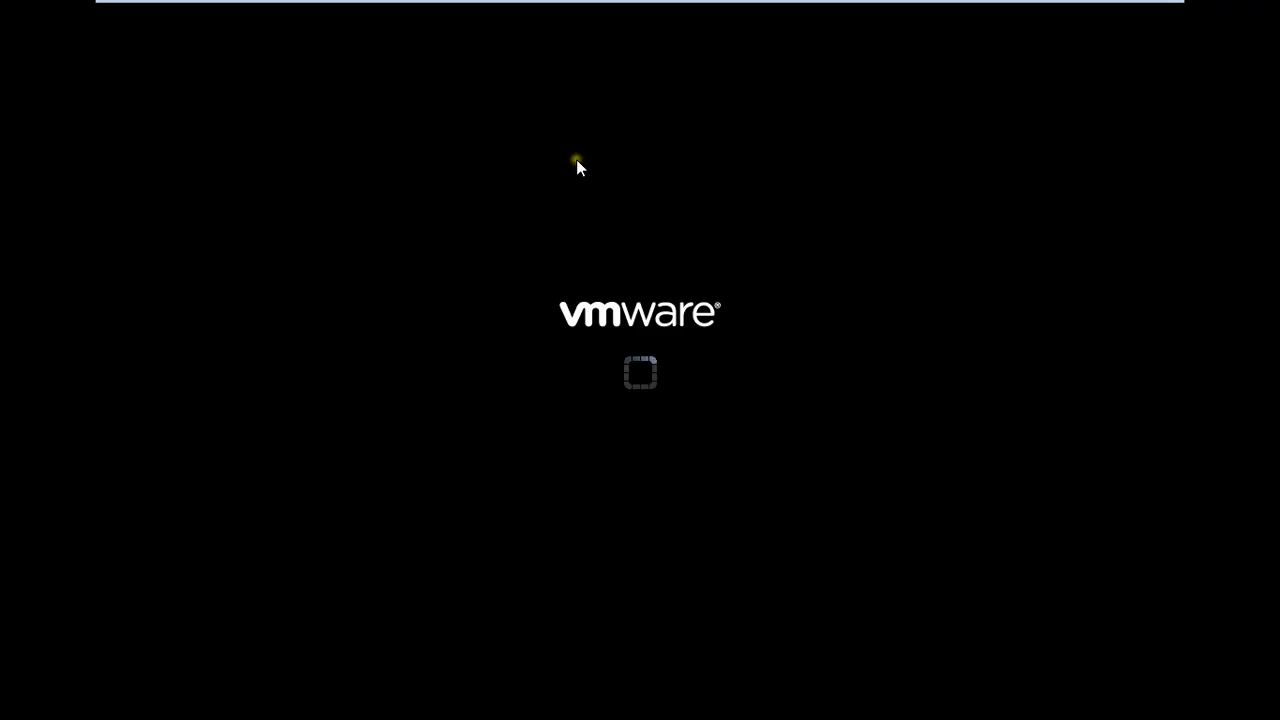
pyautogui.moveTo(788, 103)
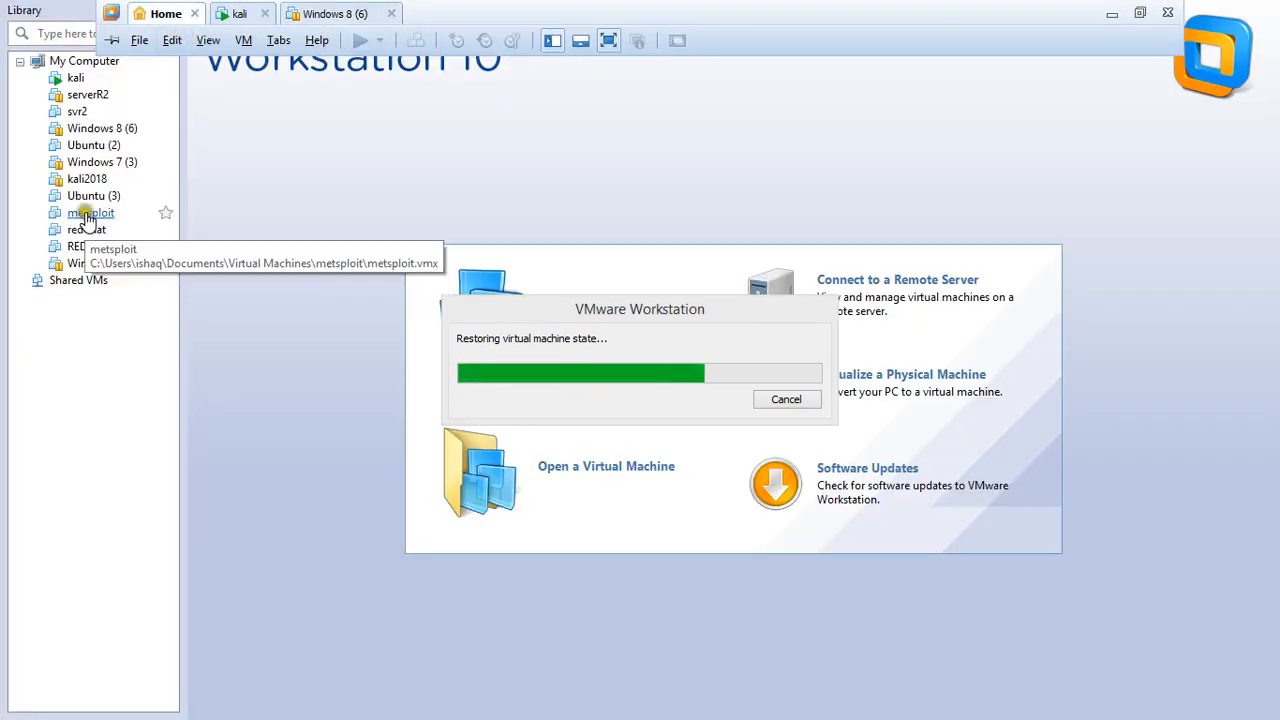
pyautogui.moveTo(101, 162)
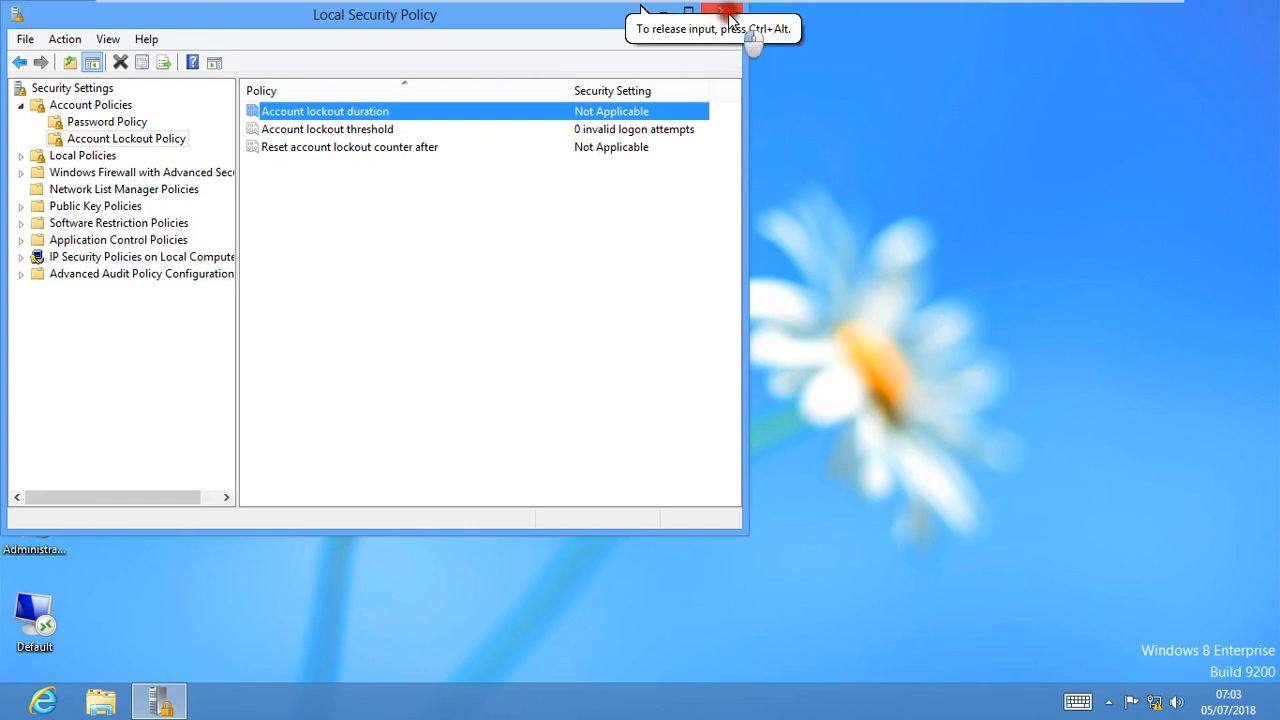
pyautogui.moveTo(1156, 703)
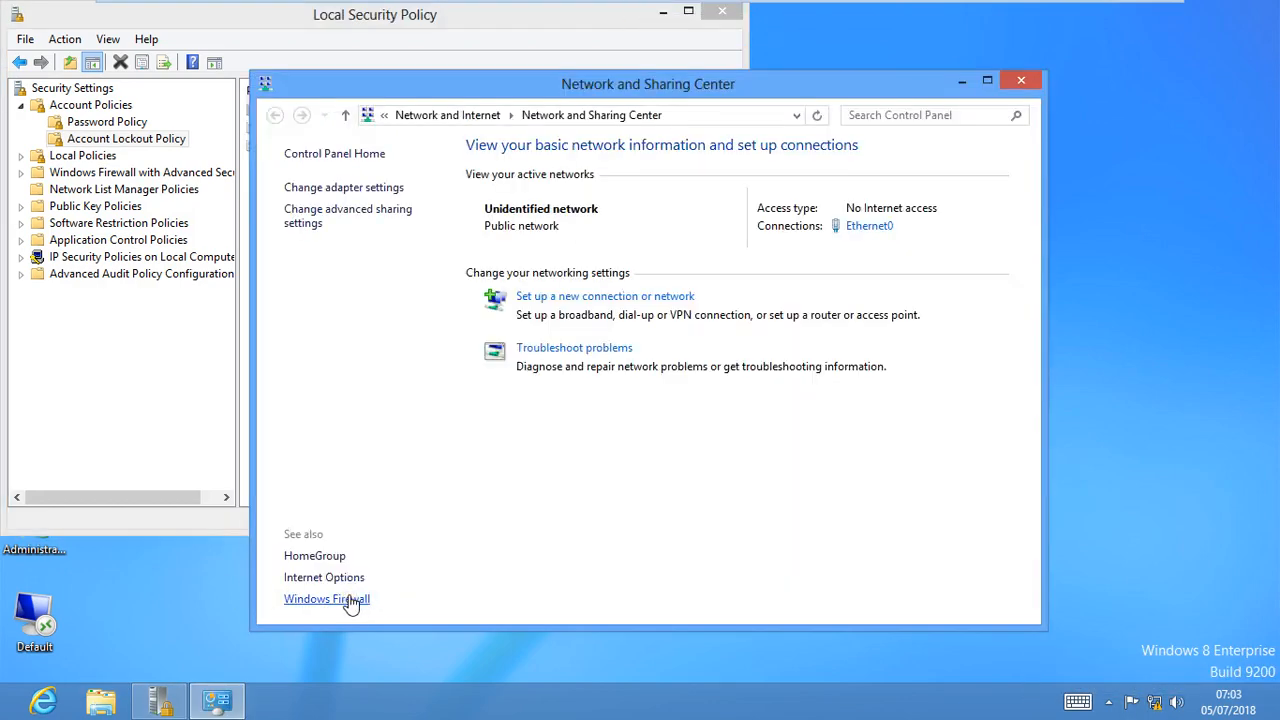
# Open the VM's Windows Firewall settings page and maximize its window
pyautogui.click(327, 598)
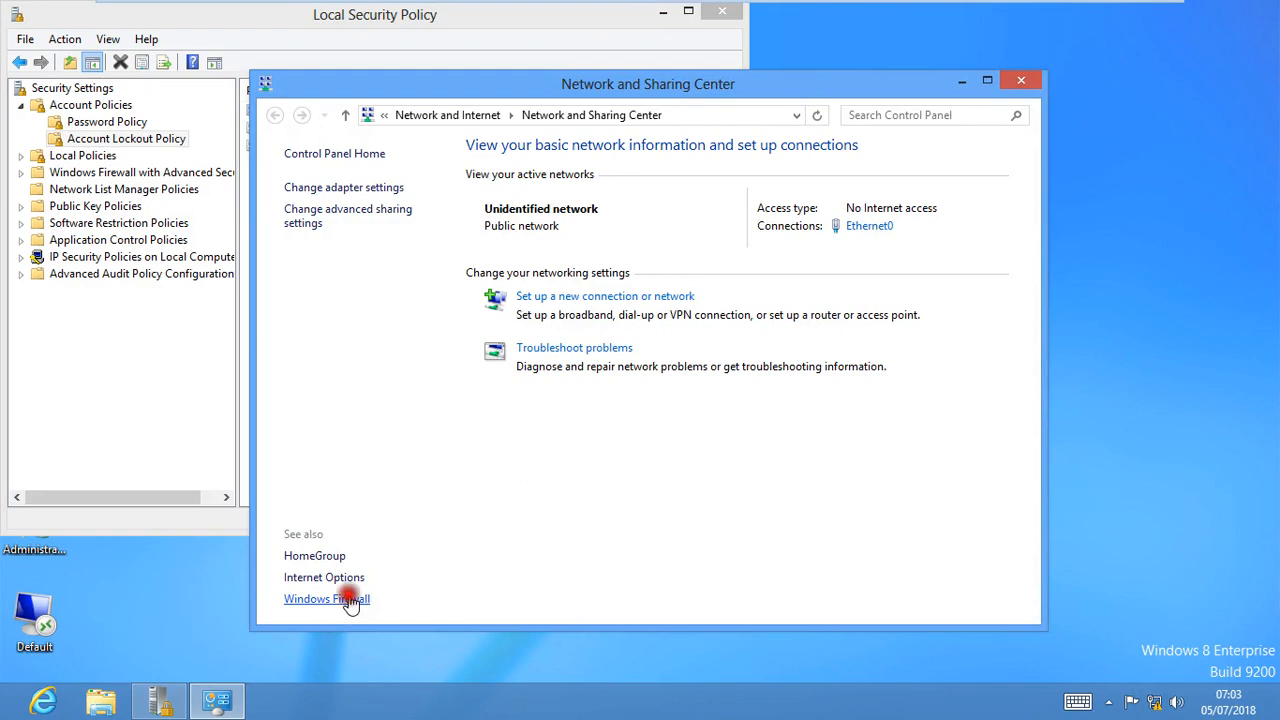
pyautogui.click(326, 598)
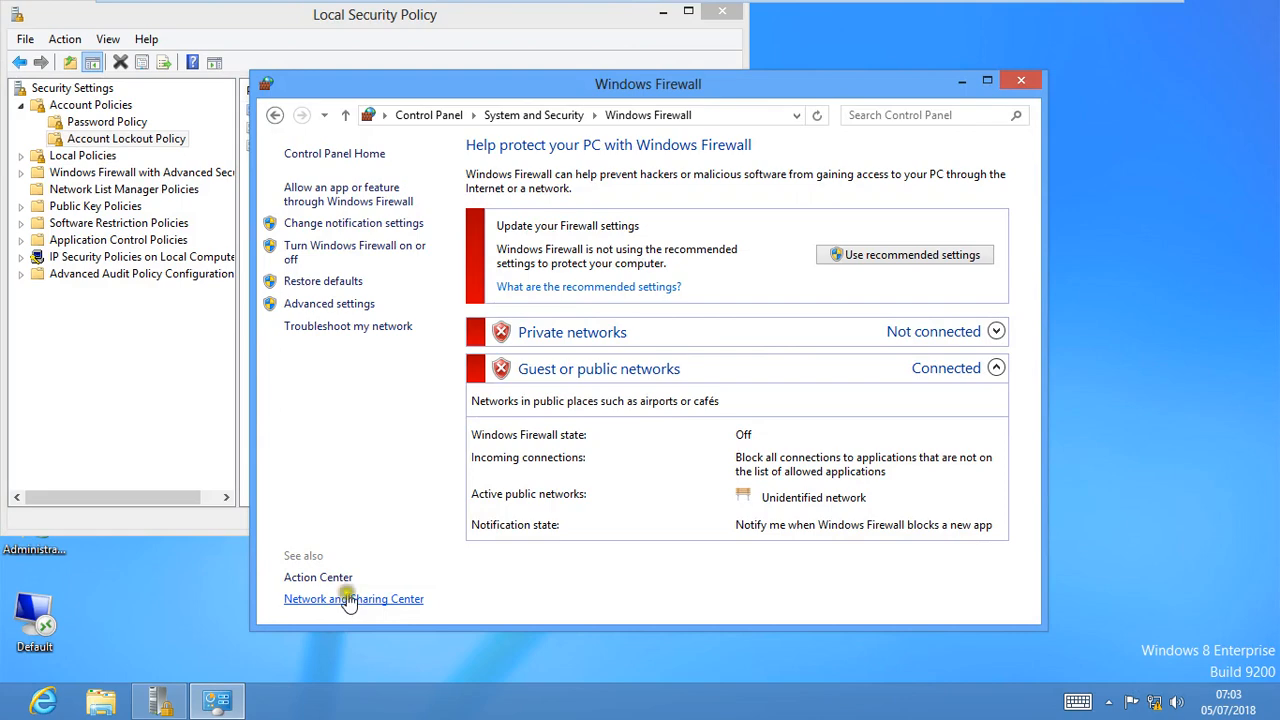
pyautogui.moveTo(741, 215)
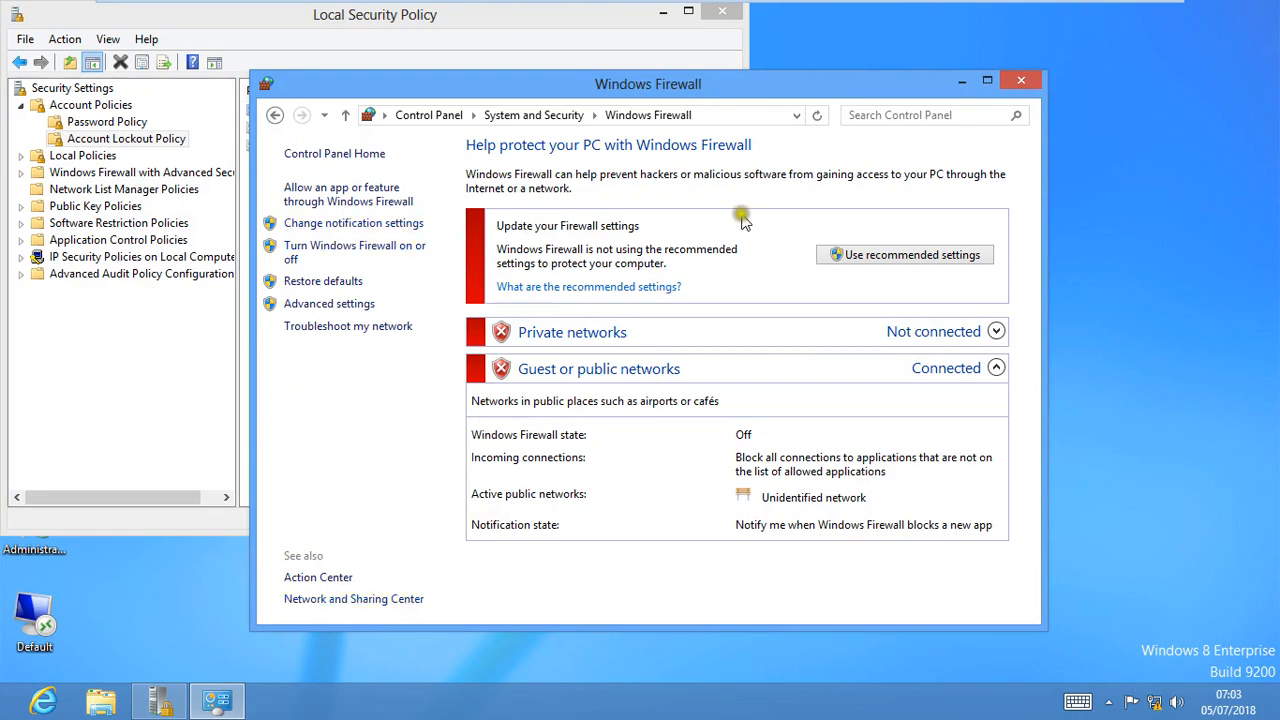
pyautogui.click(986, 80)
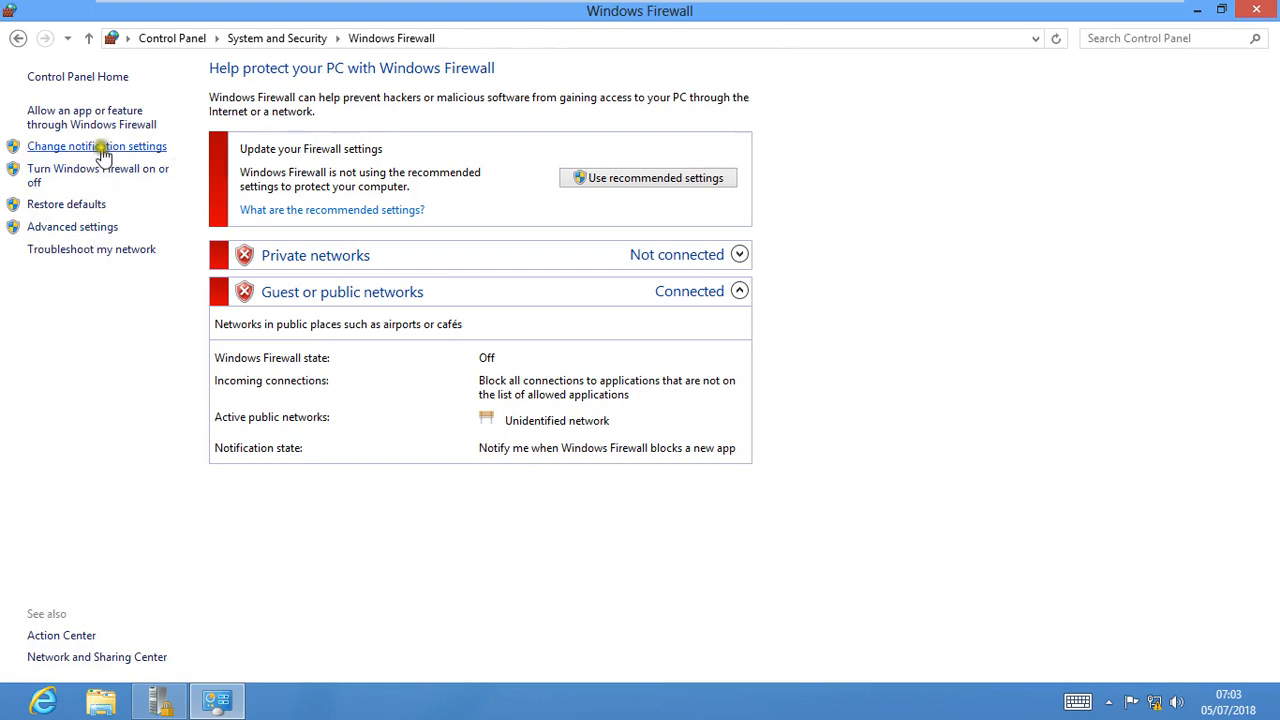
# Turn Windows Firewall on for private and public networks, then open Advanced settings
pyautogui.click(96, 146)
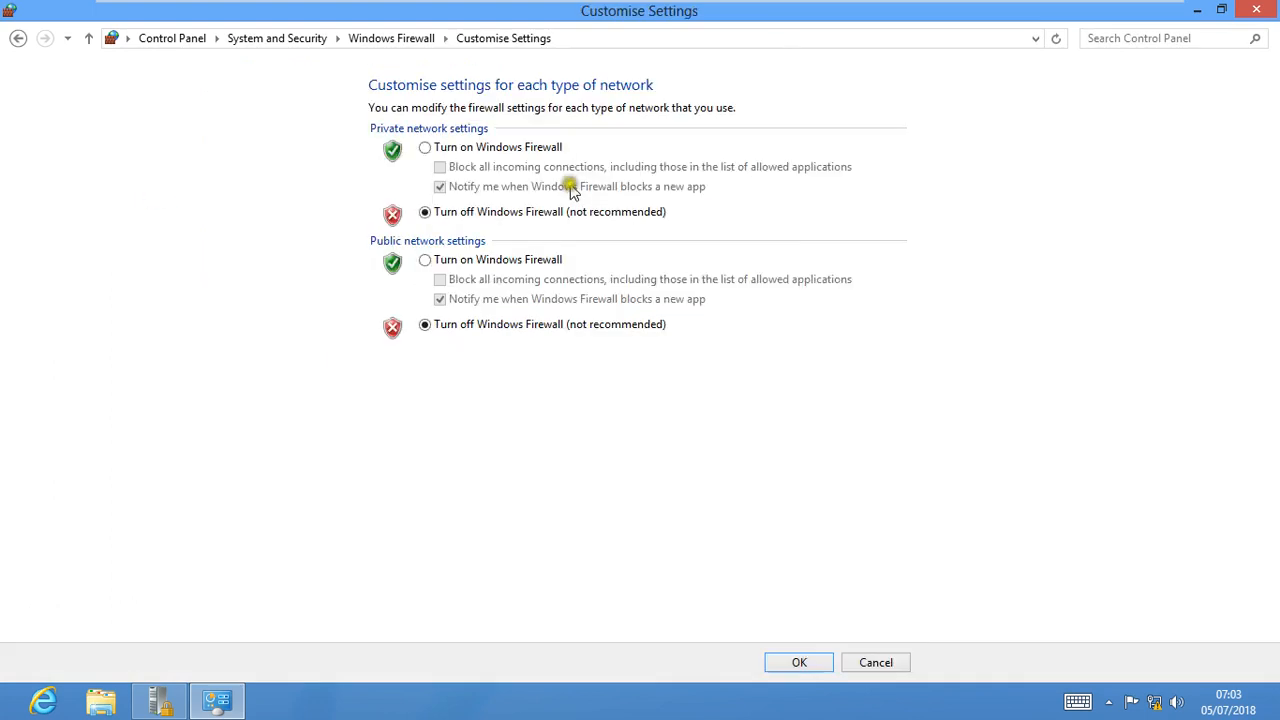
pyautogui.moveTo(425, 147)
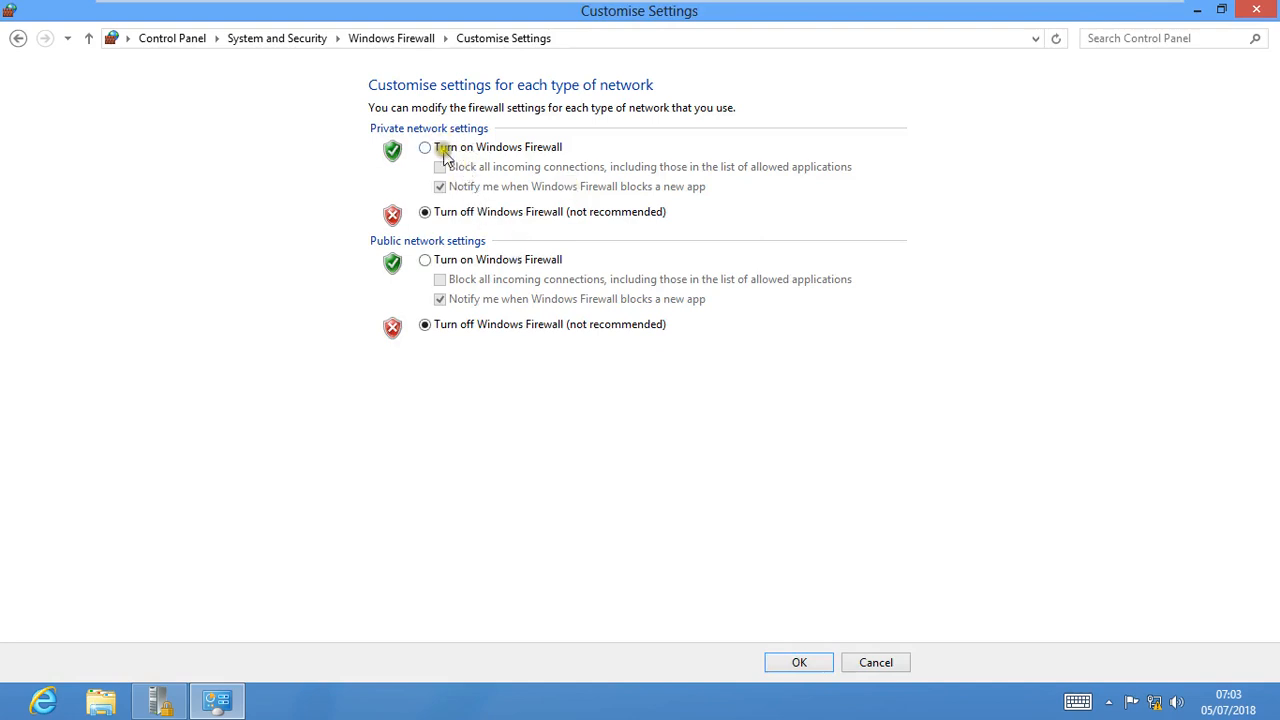
pyautogui.click(424, 147)
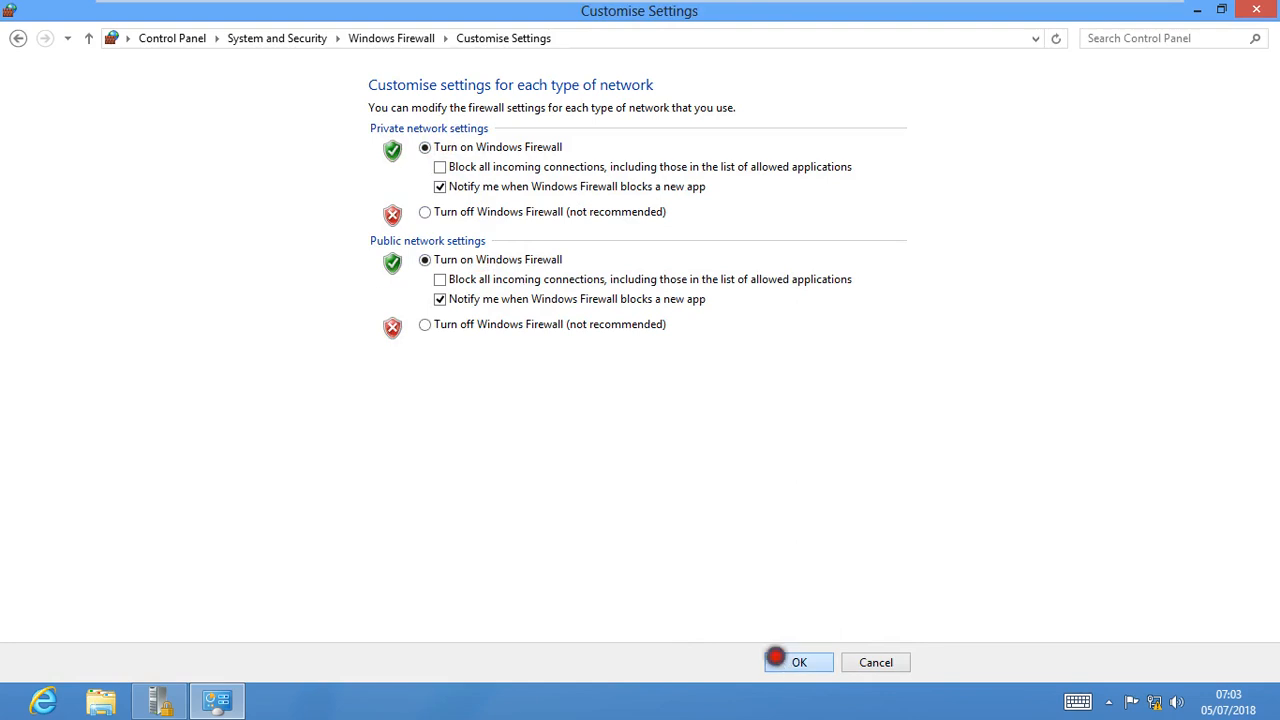
pyautogui.click(798, 662)
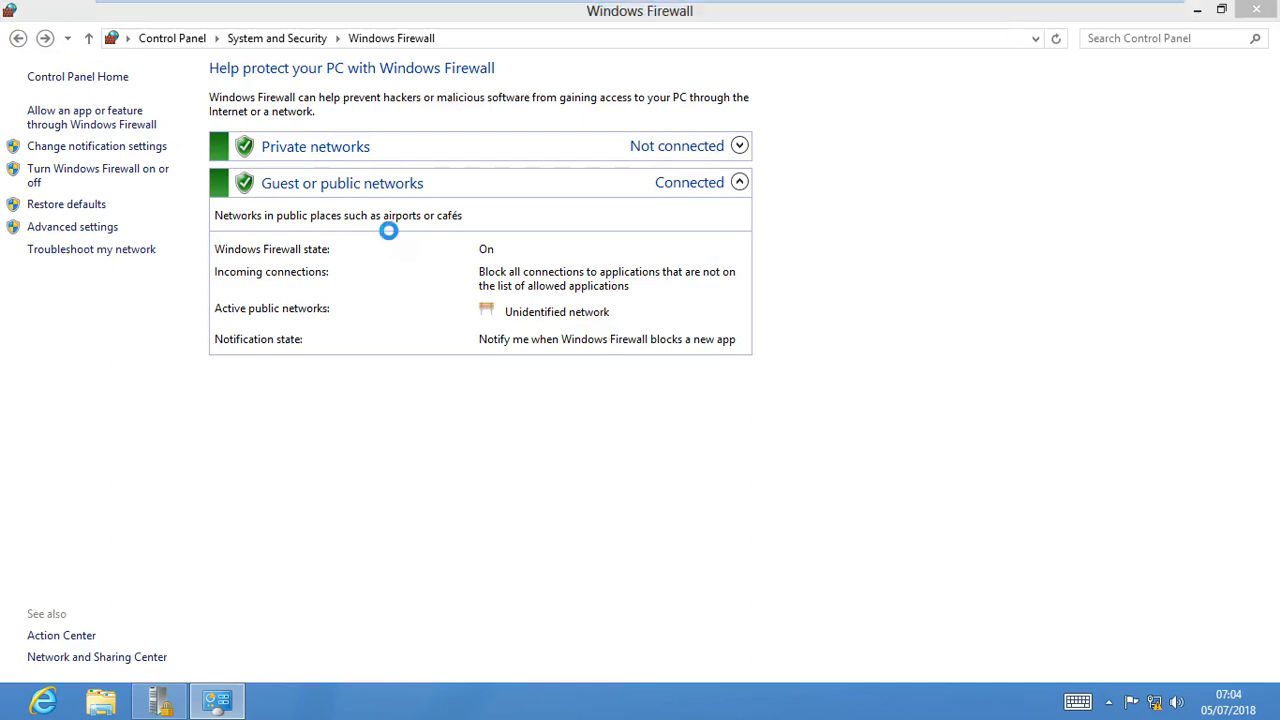
pyautogui.click(72, 226)
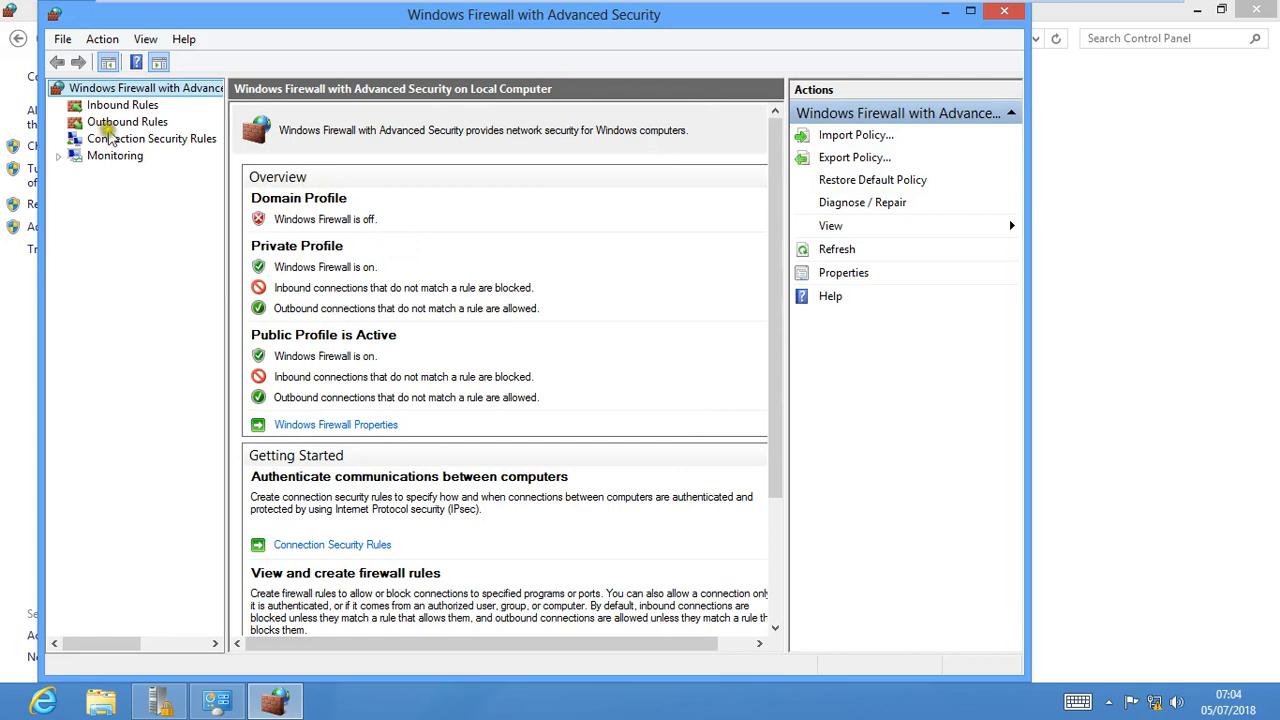
# Scroll through the Inbound Rules list and select the Remote Assistance (PNRP-In) rule
pyautogui.click(122, 105)
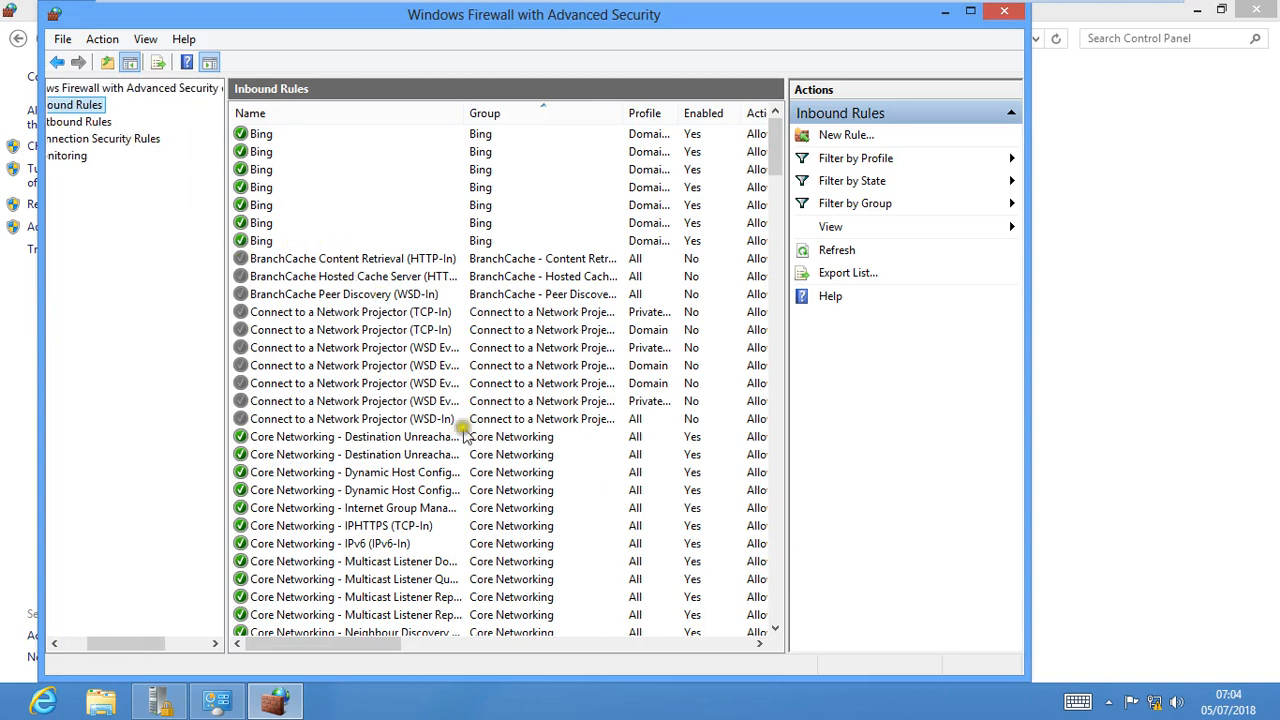
pyautogui.scroll(-3)
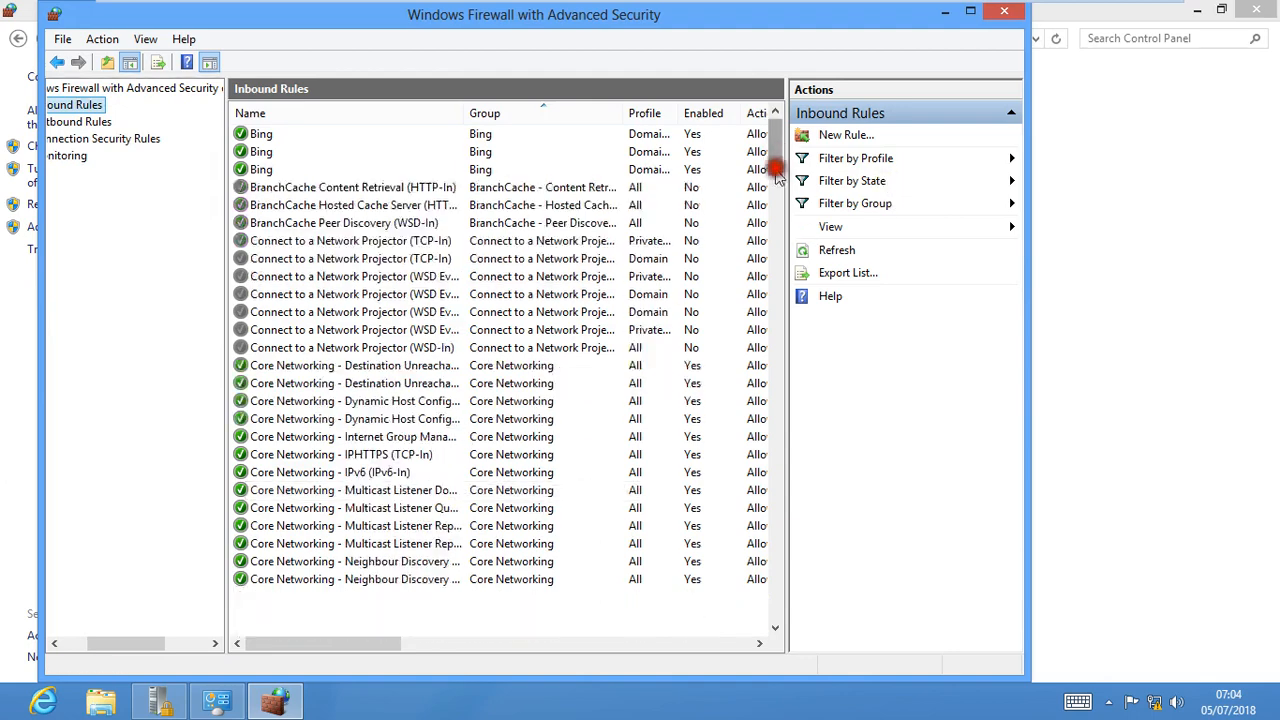
pyautogui.scroll(-3)
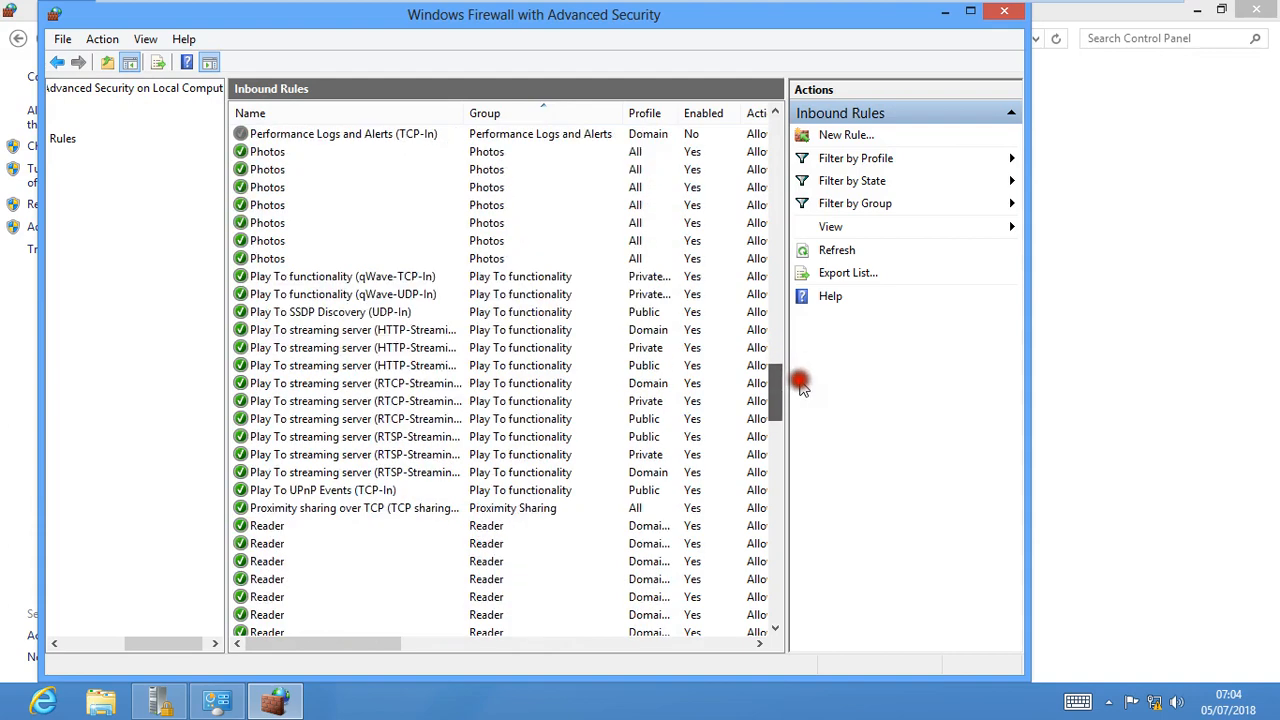
pyautogui.scroll(-3)
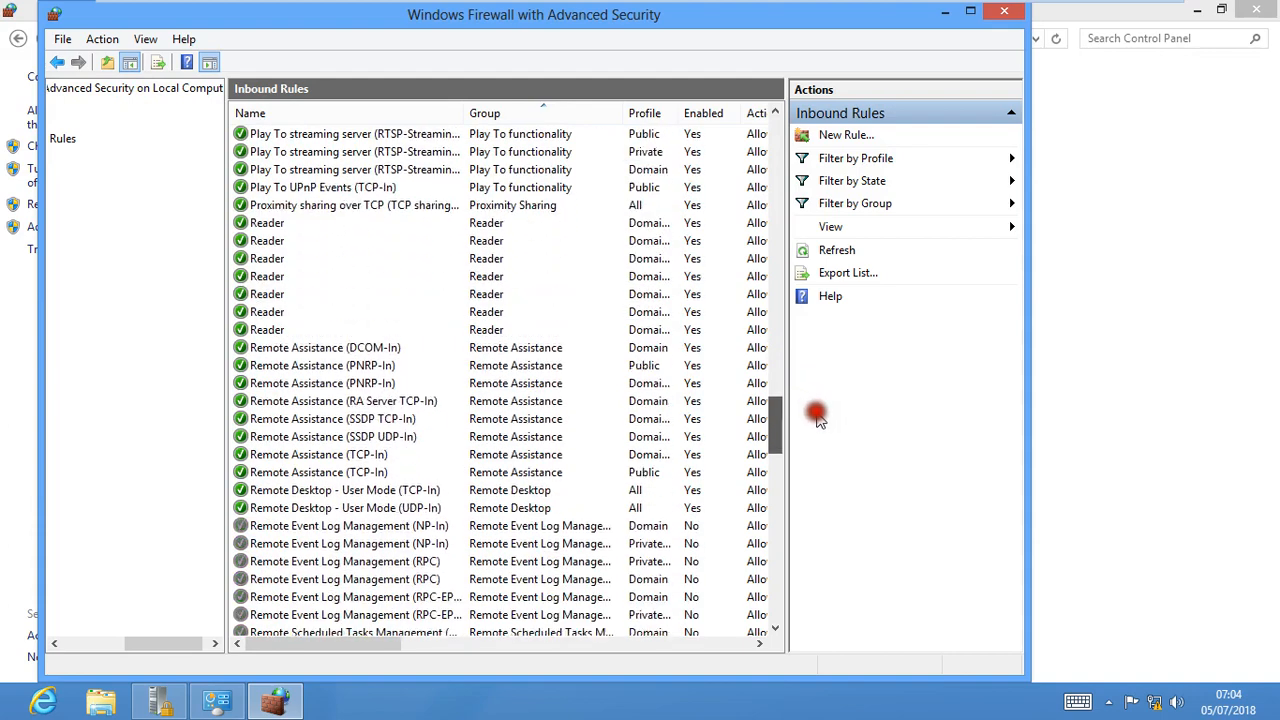
pyautogui.scroll(-3)
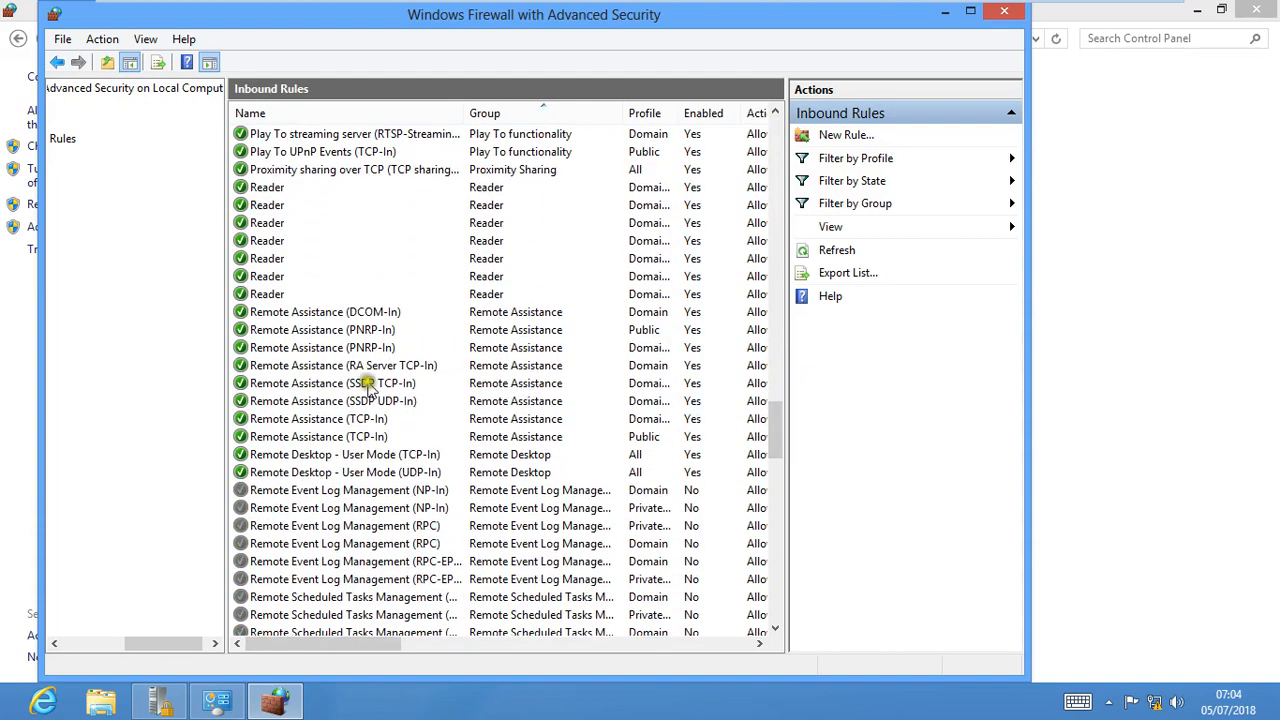
pyautogui.click(322, 329)
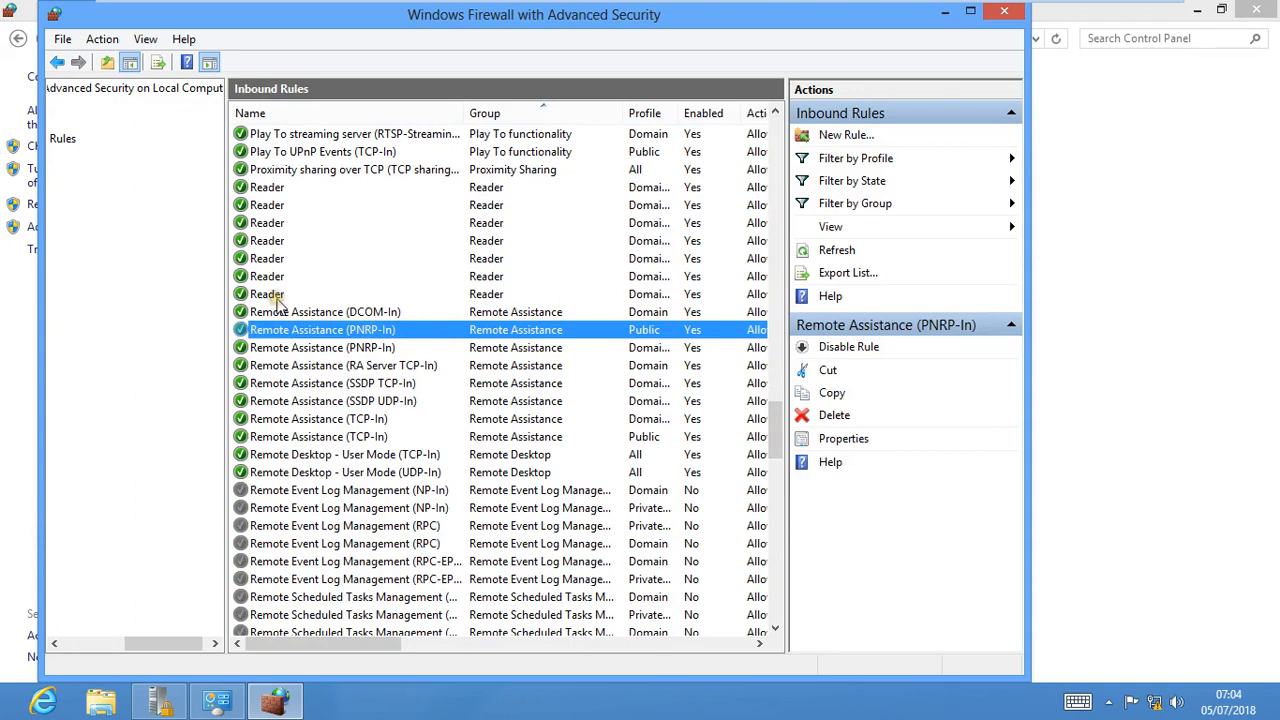
pyautogui.scroll(-3)
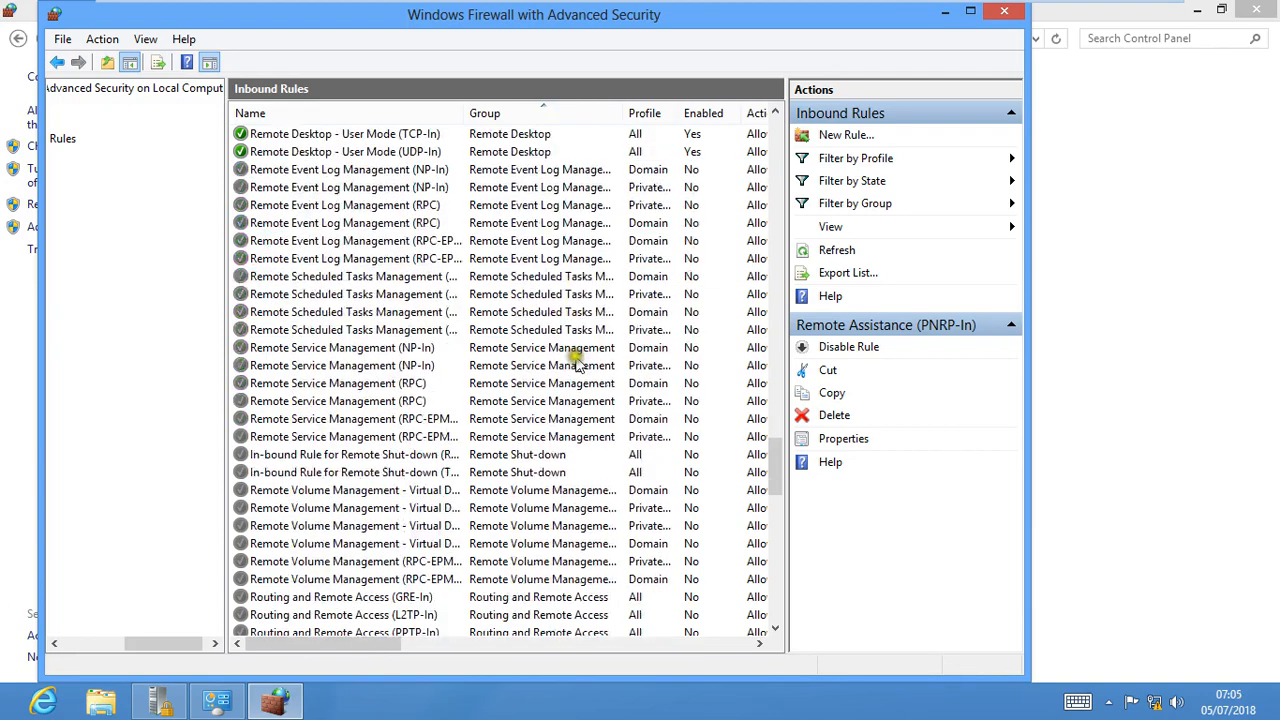
pyautogui.scroll(-3)
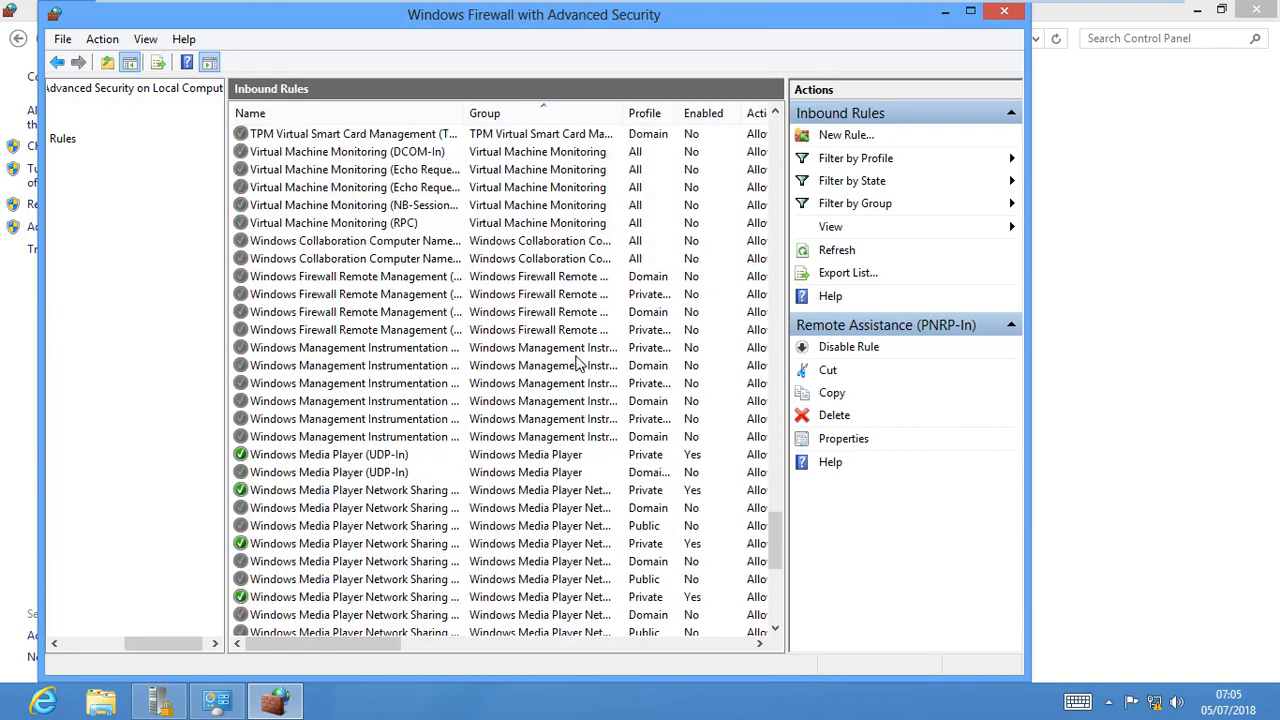
pyautogui.scroll(-3)
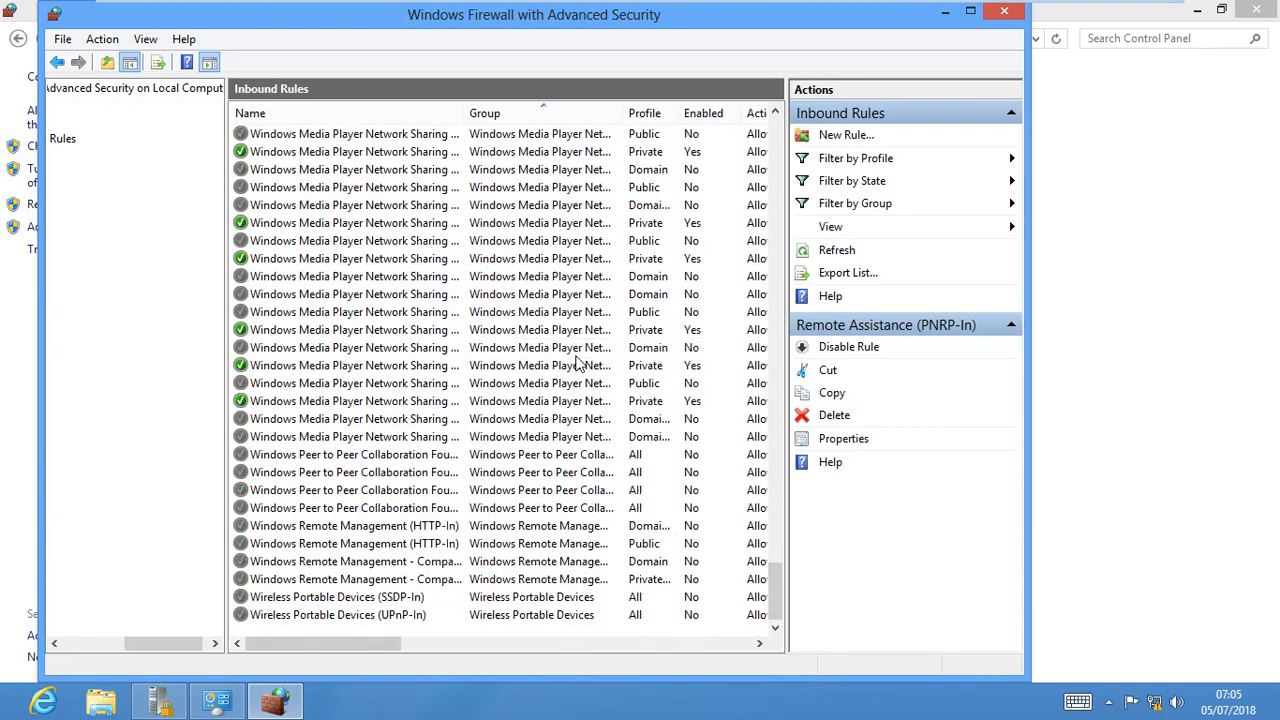
pyautogui.moveTo(290, 263)
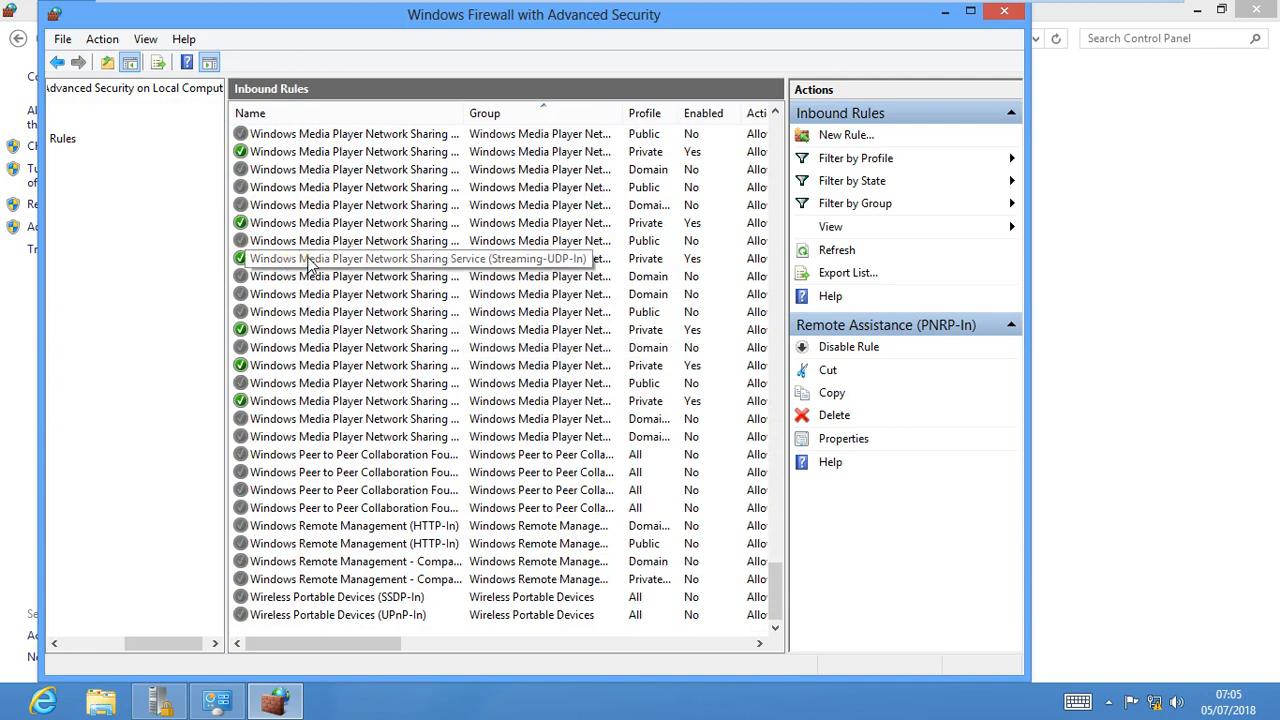
pyautogui.moveTo(300, 280)
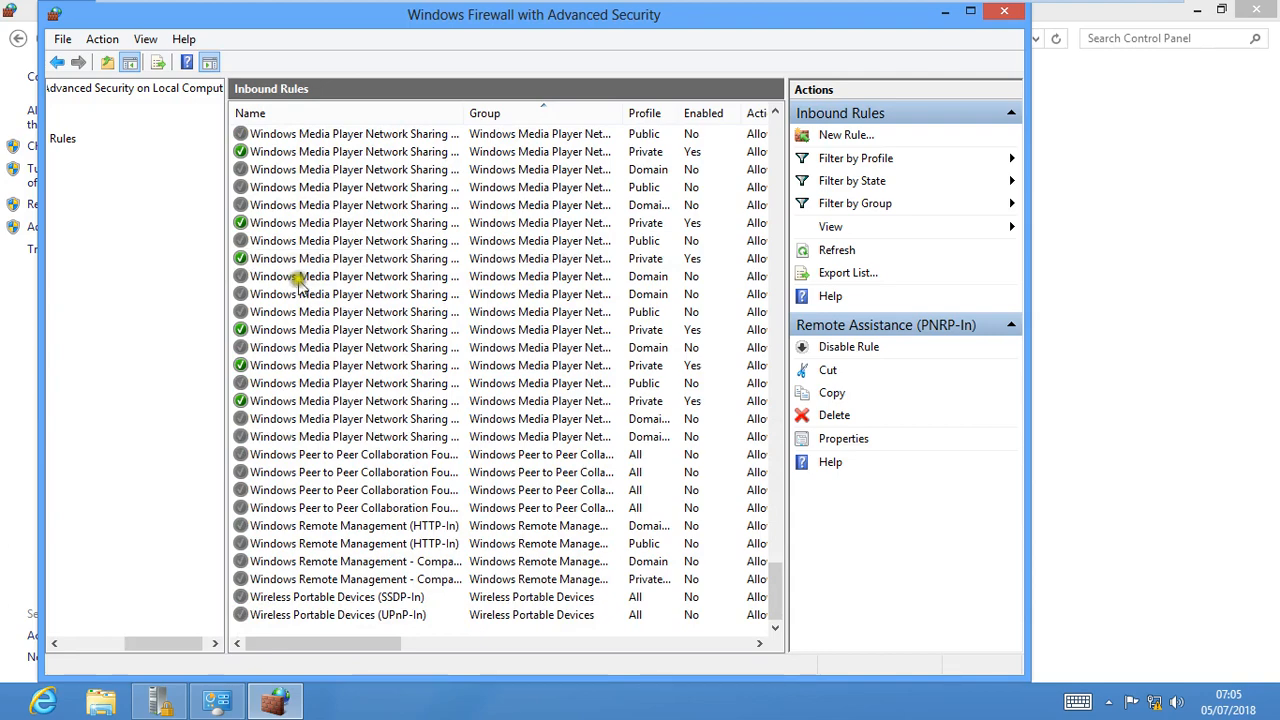
pyautogui.scroll(-3)
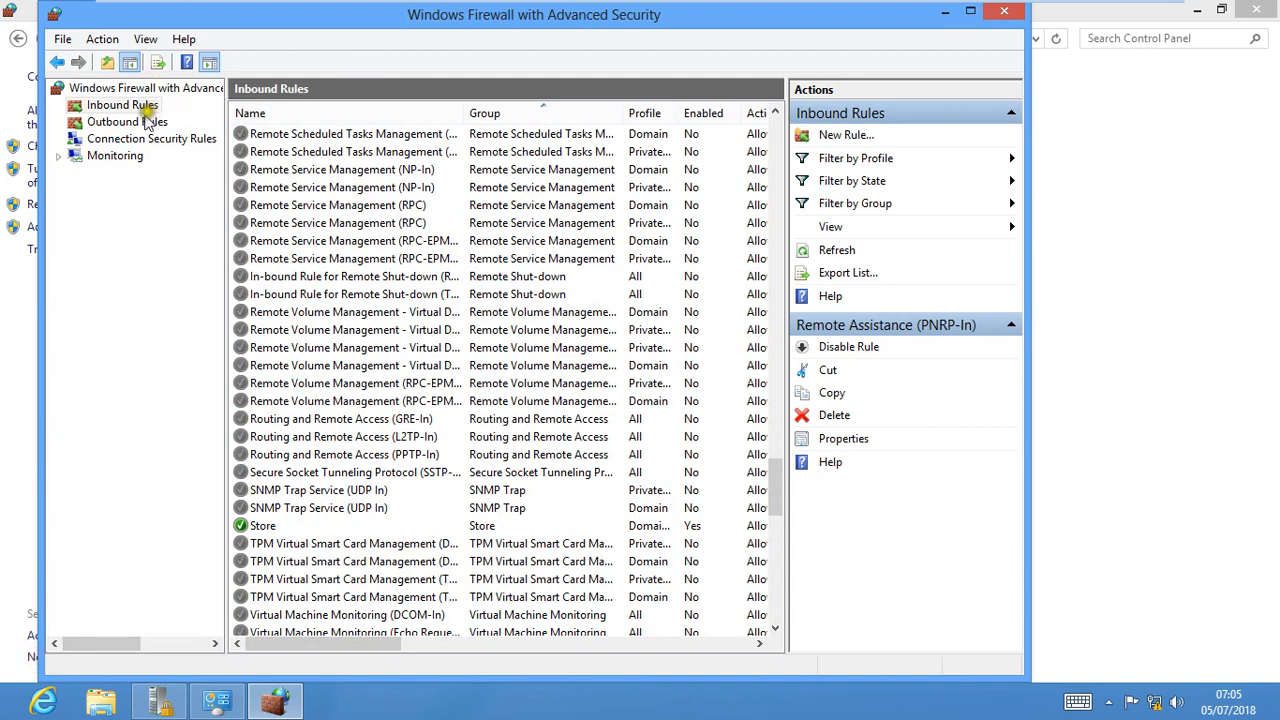
# Show Outbound Rules and select the disabled Connect to a Network Projector (WSD Events-Out) rule
pyautogui.click(122, 121)
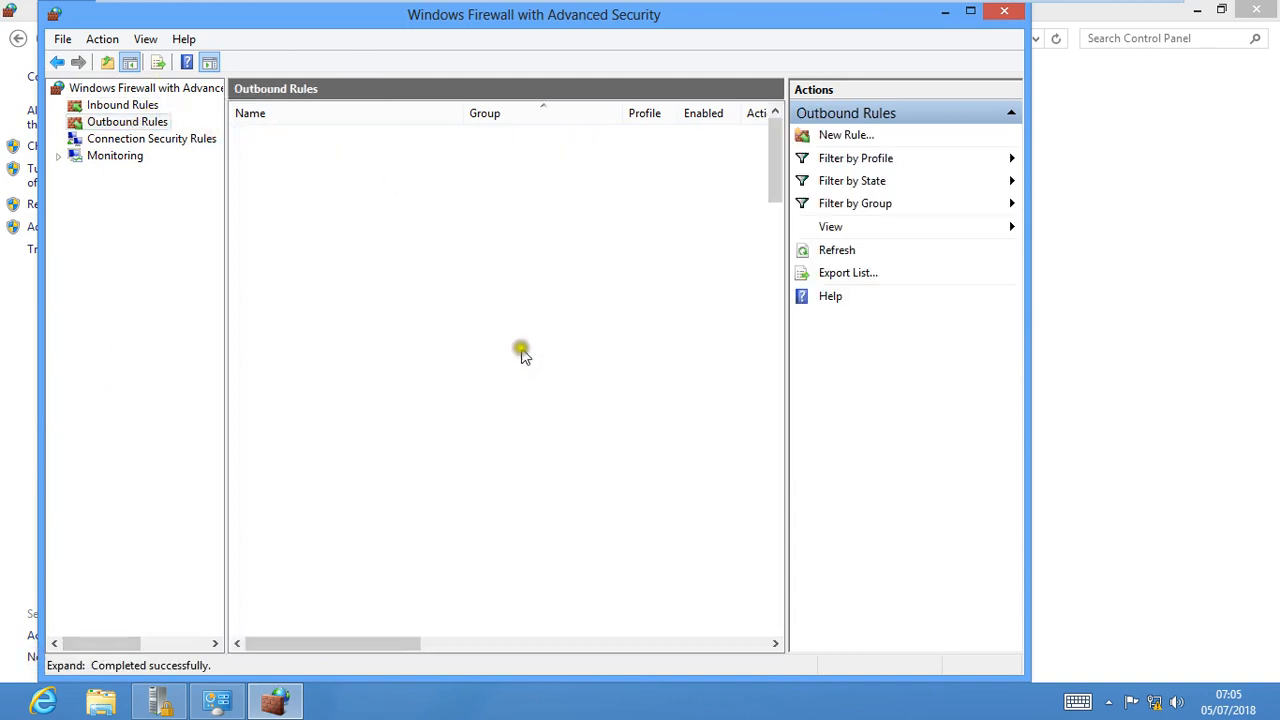
pyautogui.click(127, 121)
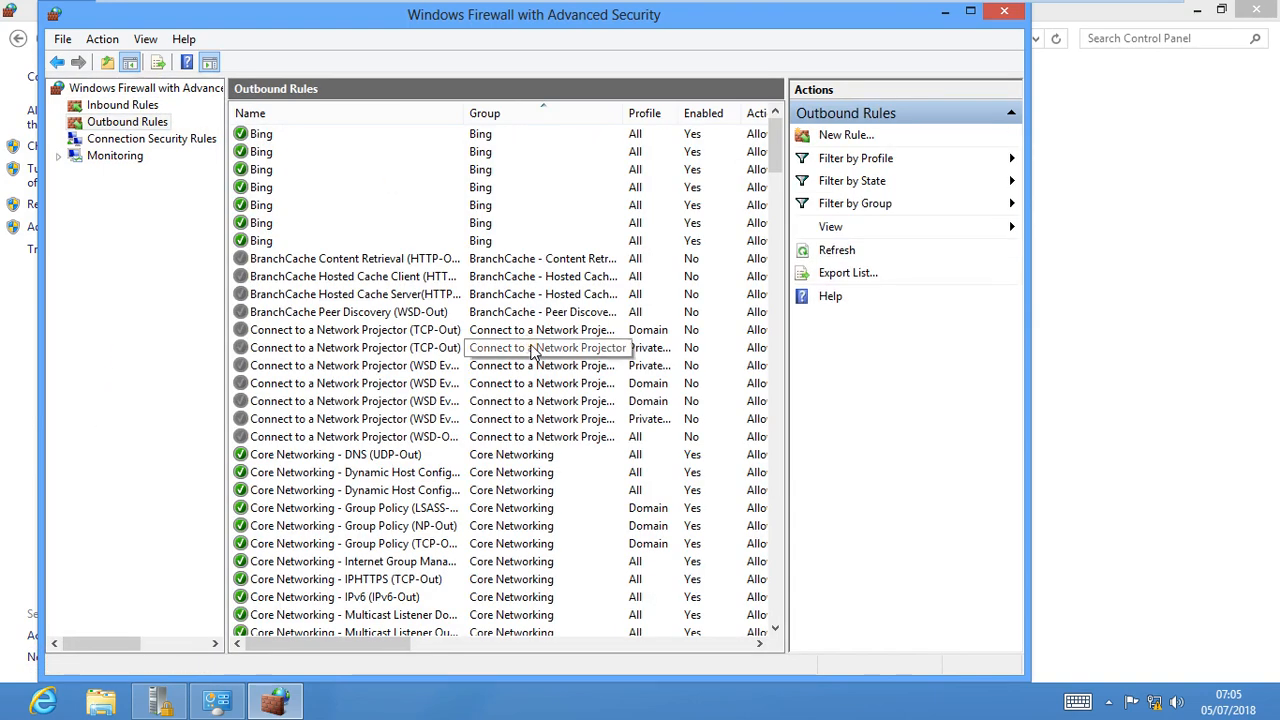
pyautogui.moveTo(420, 383)
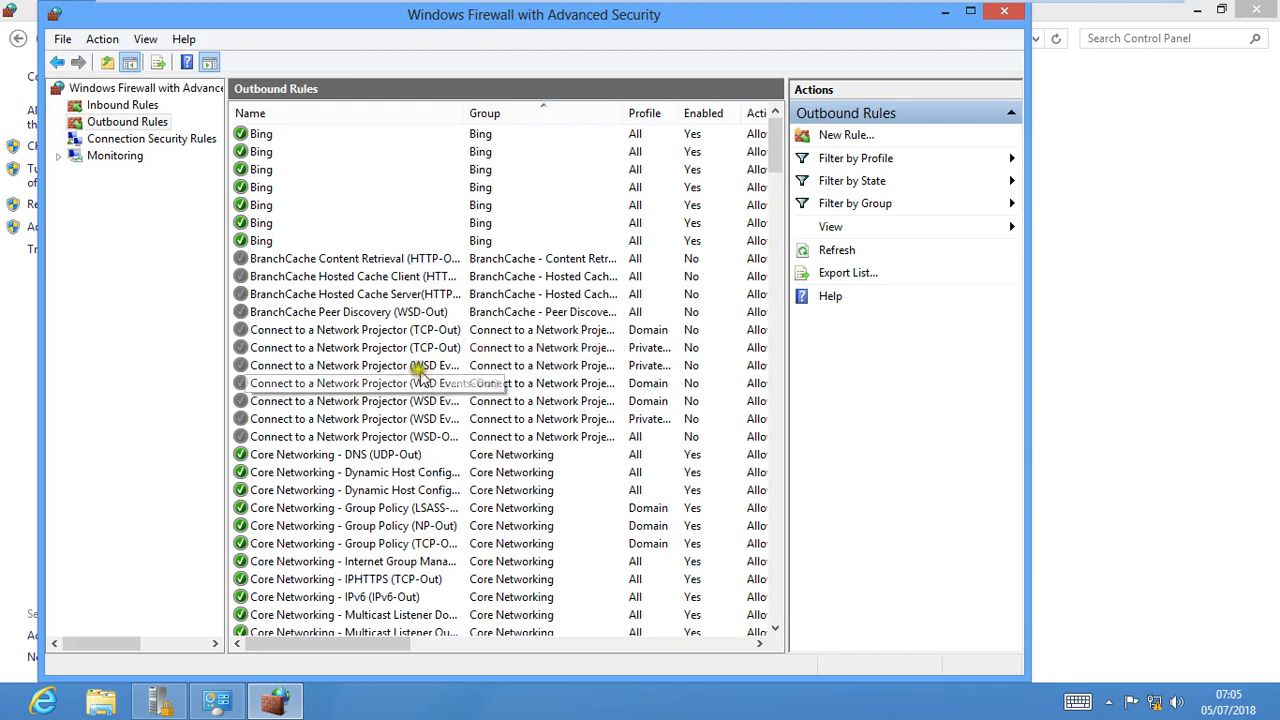
pyautogui.scroll(-3)
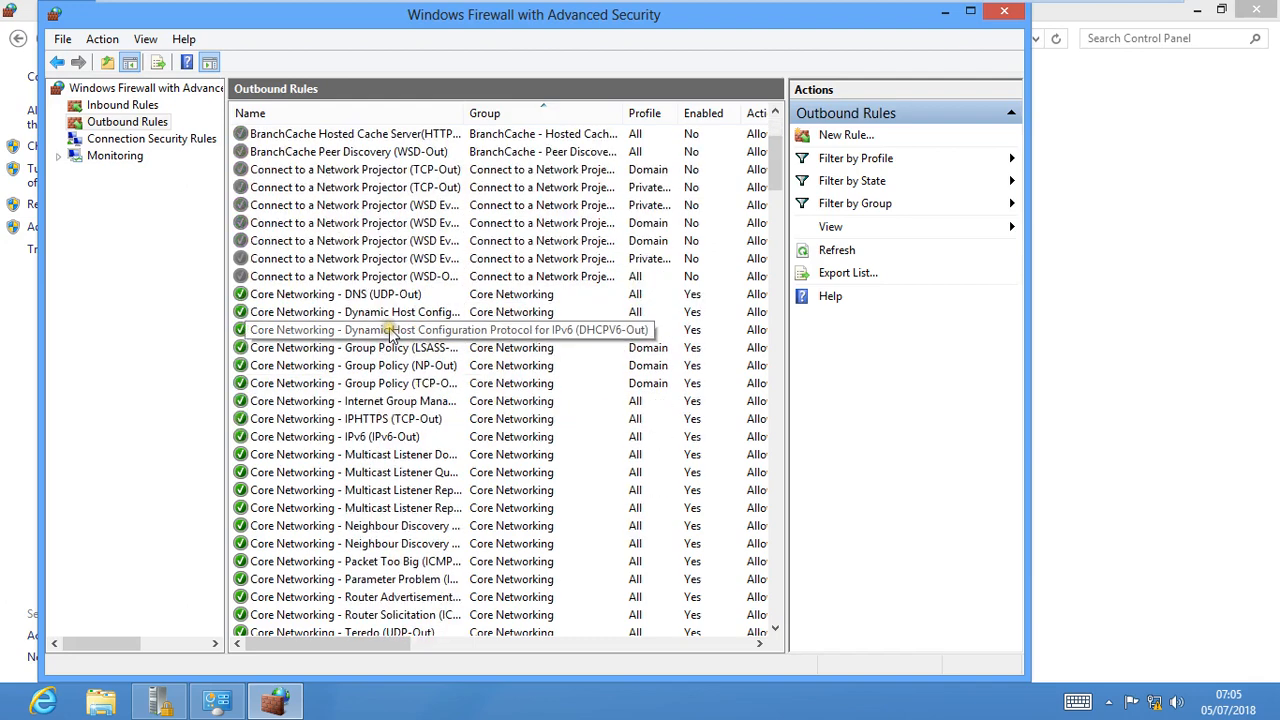
pyautogui.click(355, 205)
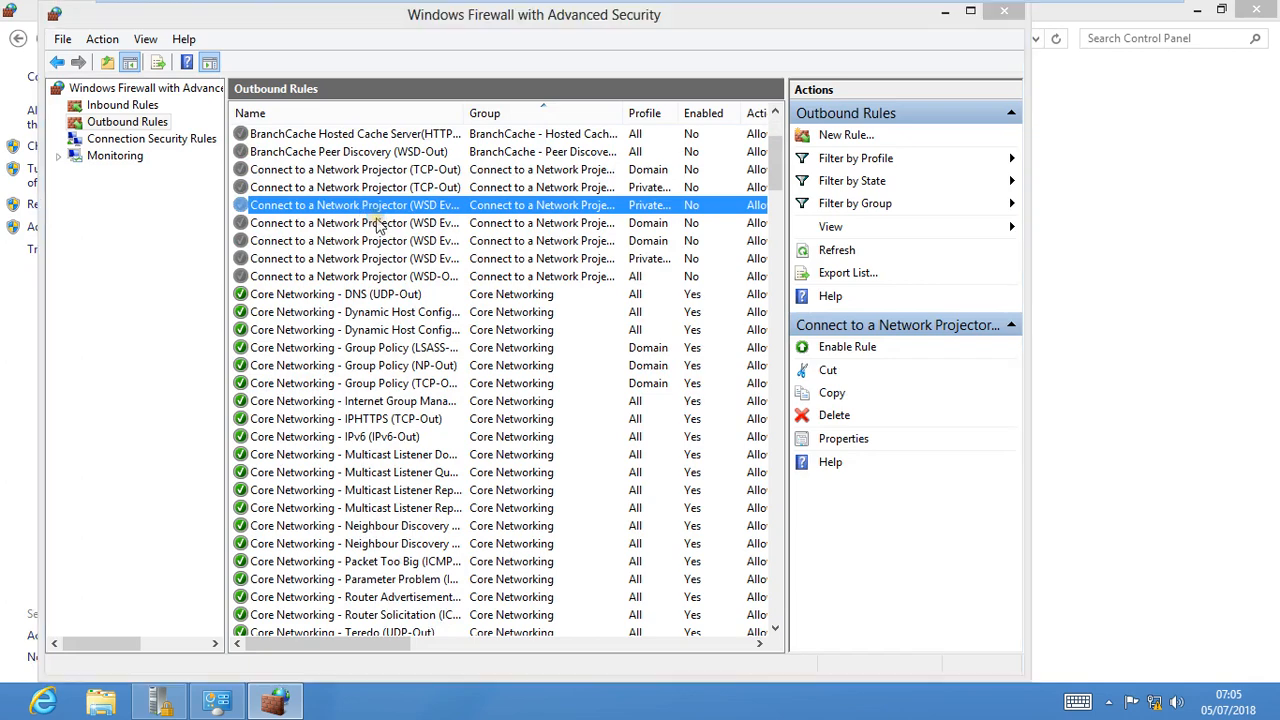
# Enable the WSD Events-Out projector rule in its properties, then switch back to PowerPoint
pyautogui.doubleClick(355, 205)
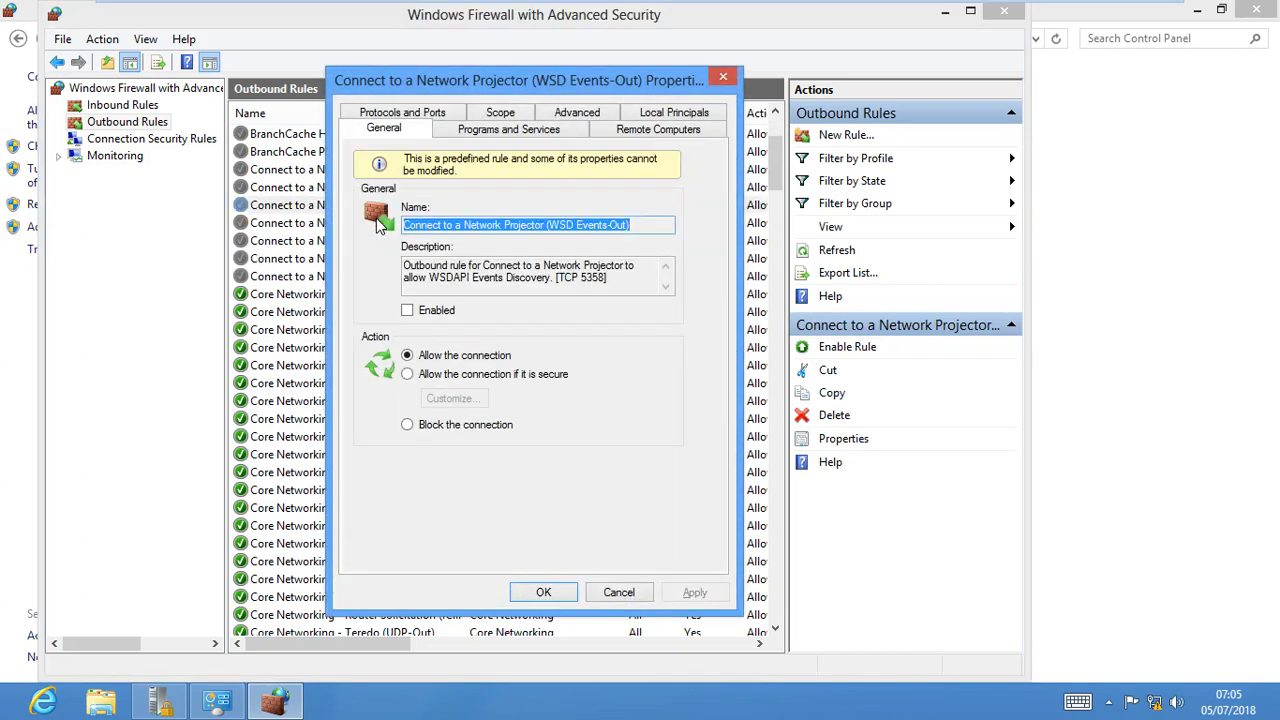
pyautogui.moveTo(388, 224)
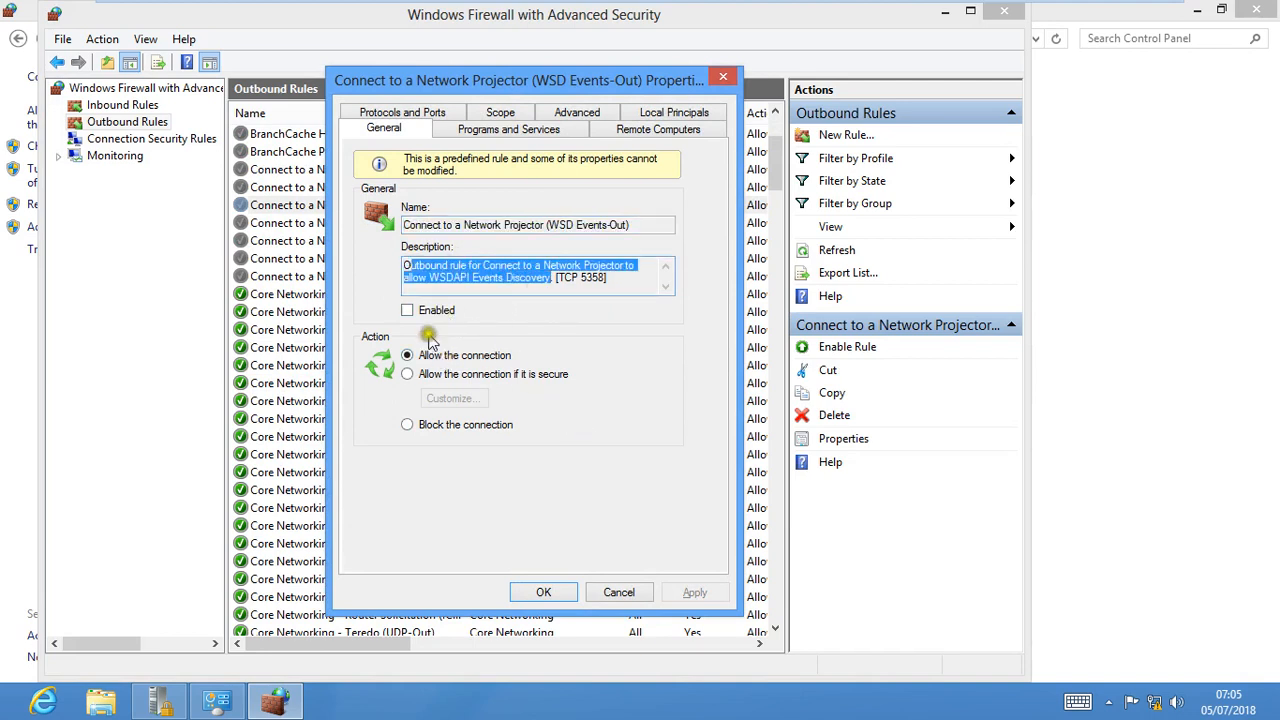
pyautogui.click(407, 310)
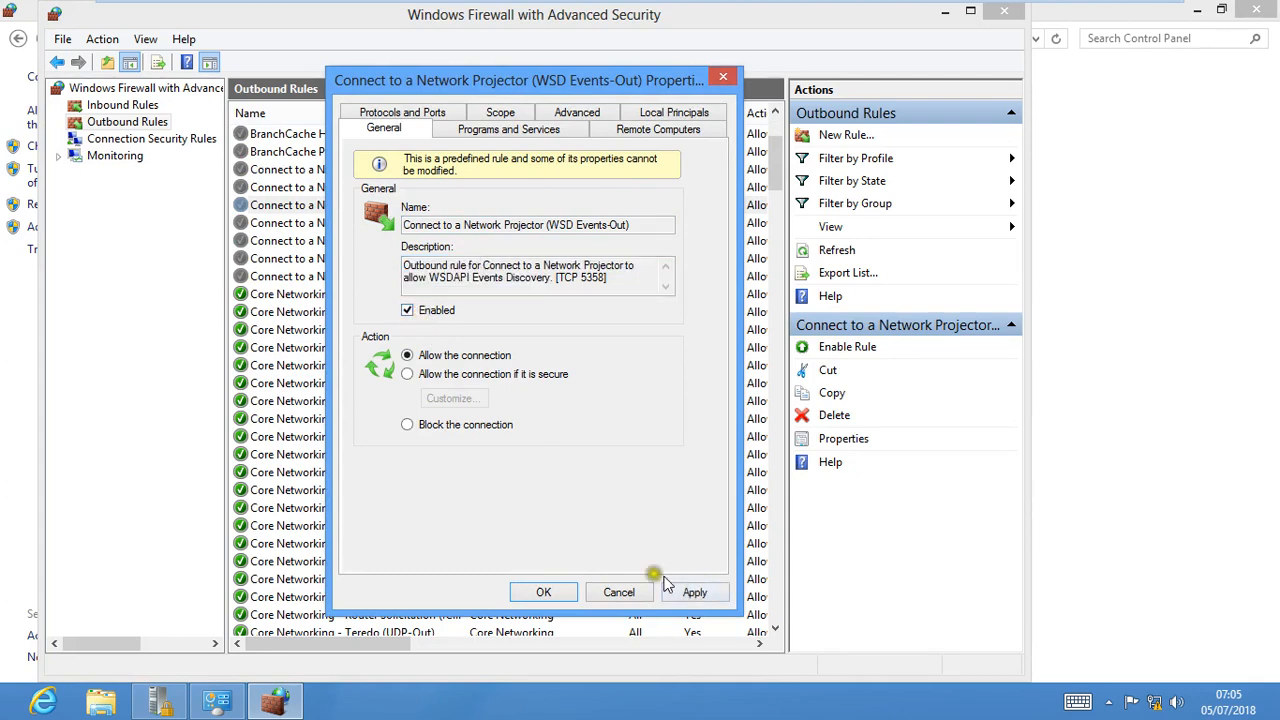
pyautogui.click(618, 592)
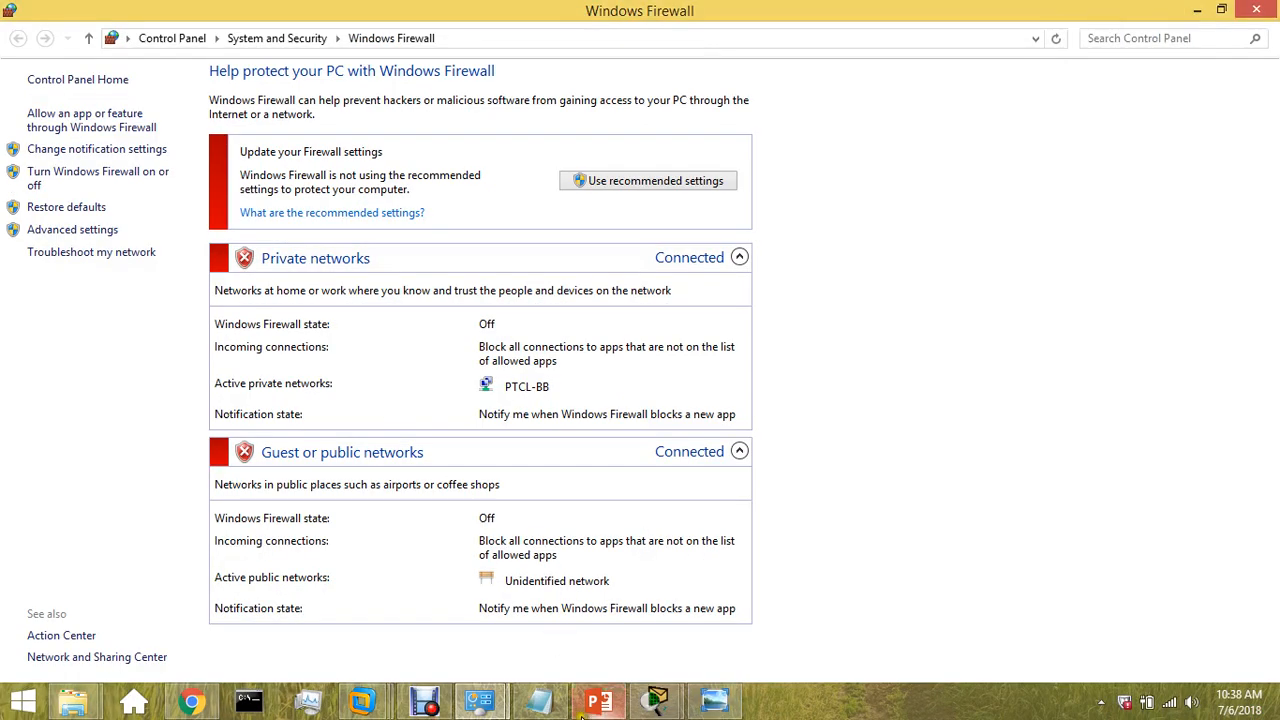
pyautogui.click(598, 699)
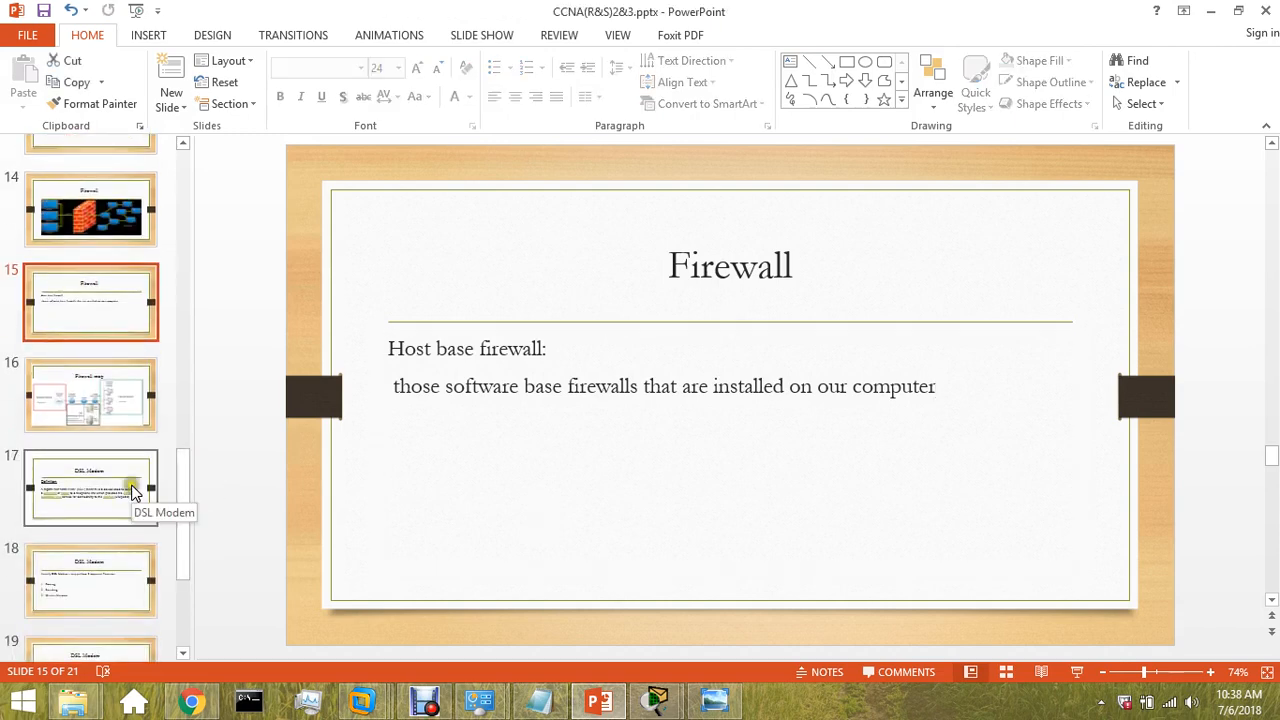
# Go to slide 17, 'DSL Modem', defining a modem linking a computer to a telephone line
pyautogui.click(90, 488)
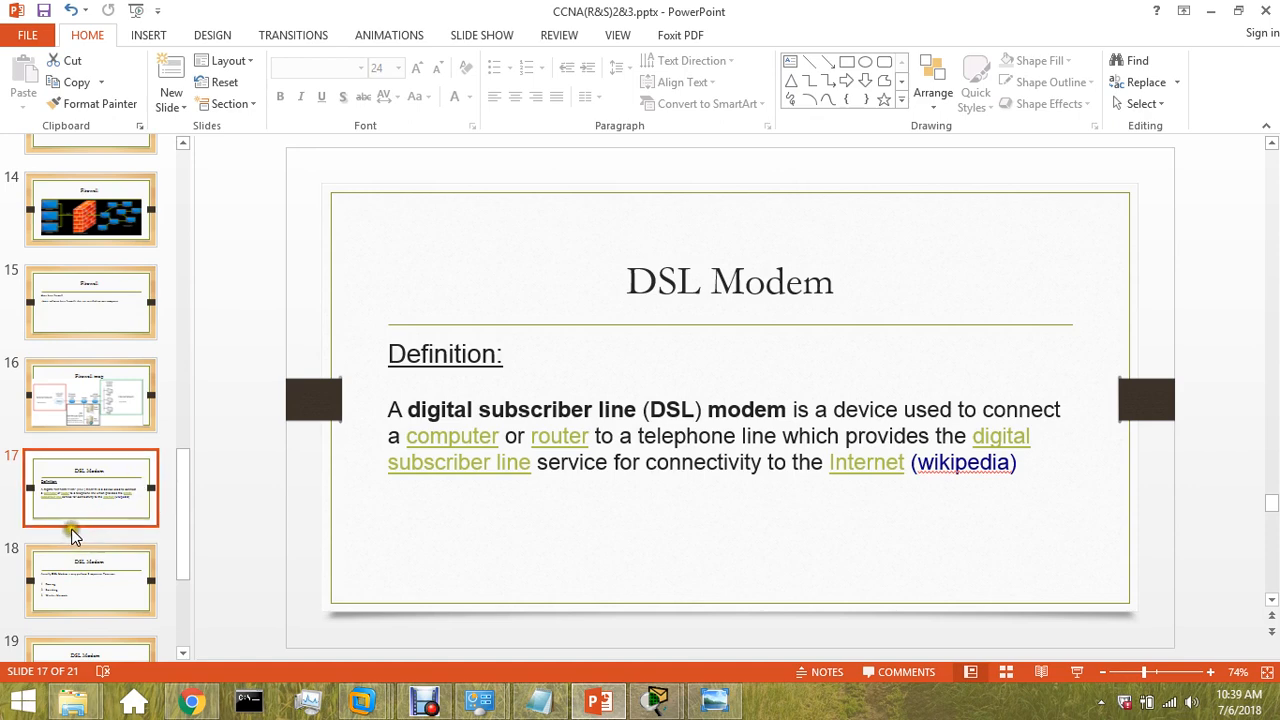
# Show slide 18, the DSL Modem slide listing routing, switching and wireless functions
pyautogui.click(90, 580)
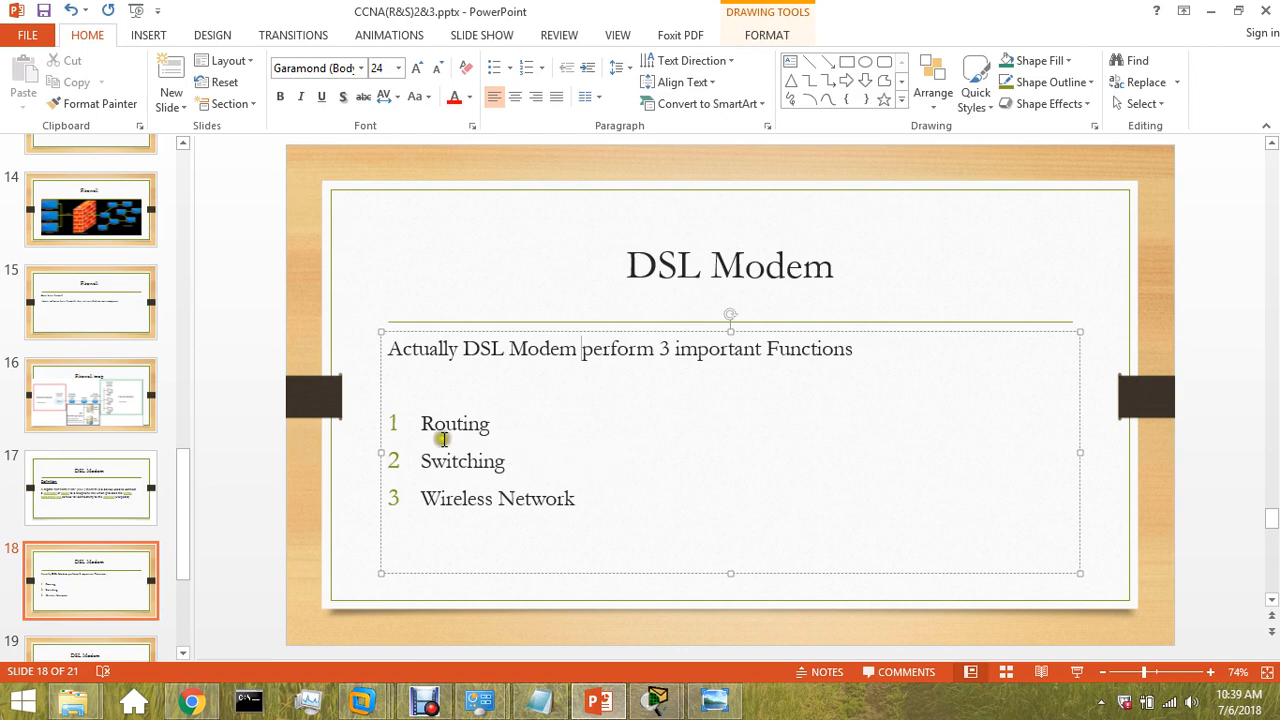
# Highlight the word Wireless, then go to slide 19 with the DSL modem photo
pyautogui.doubleClick(456, 498)
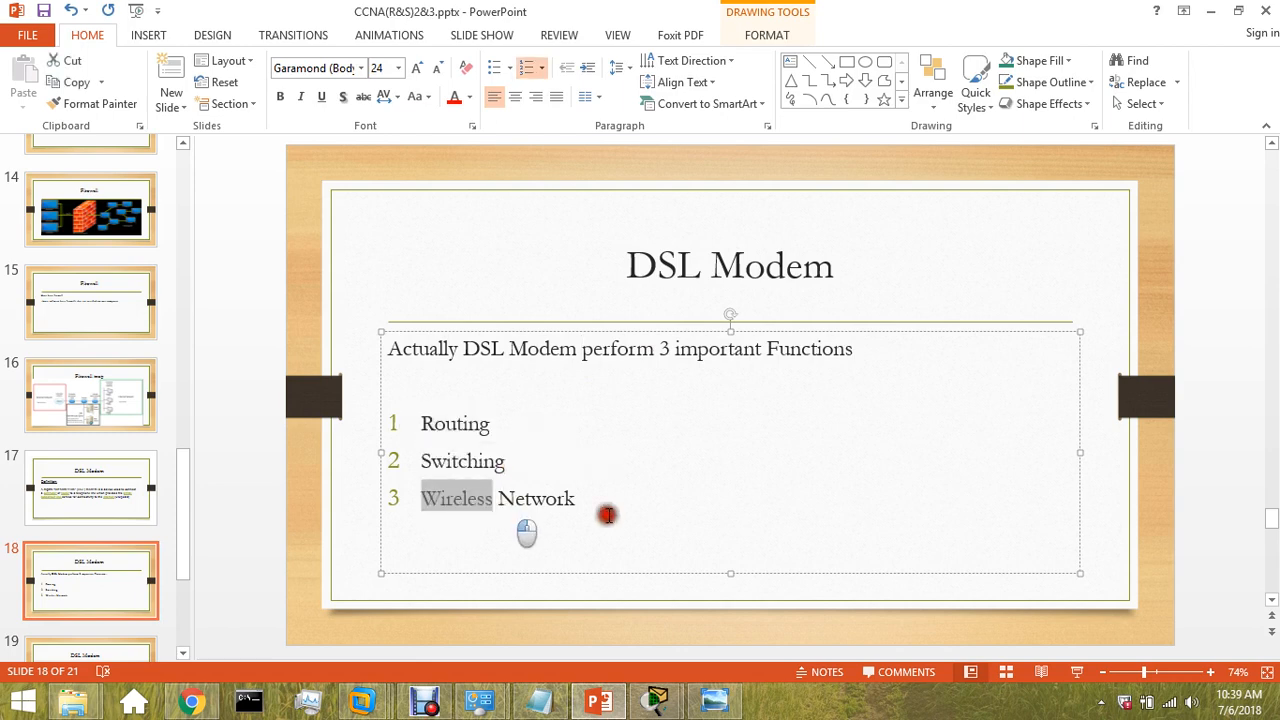
pyautogui.click(627, 522)
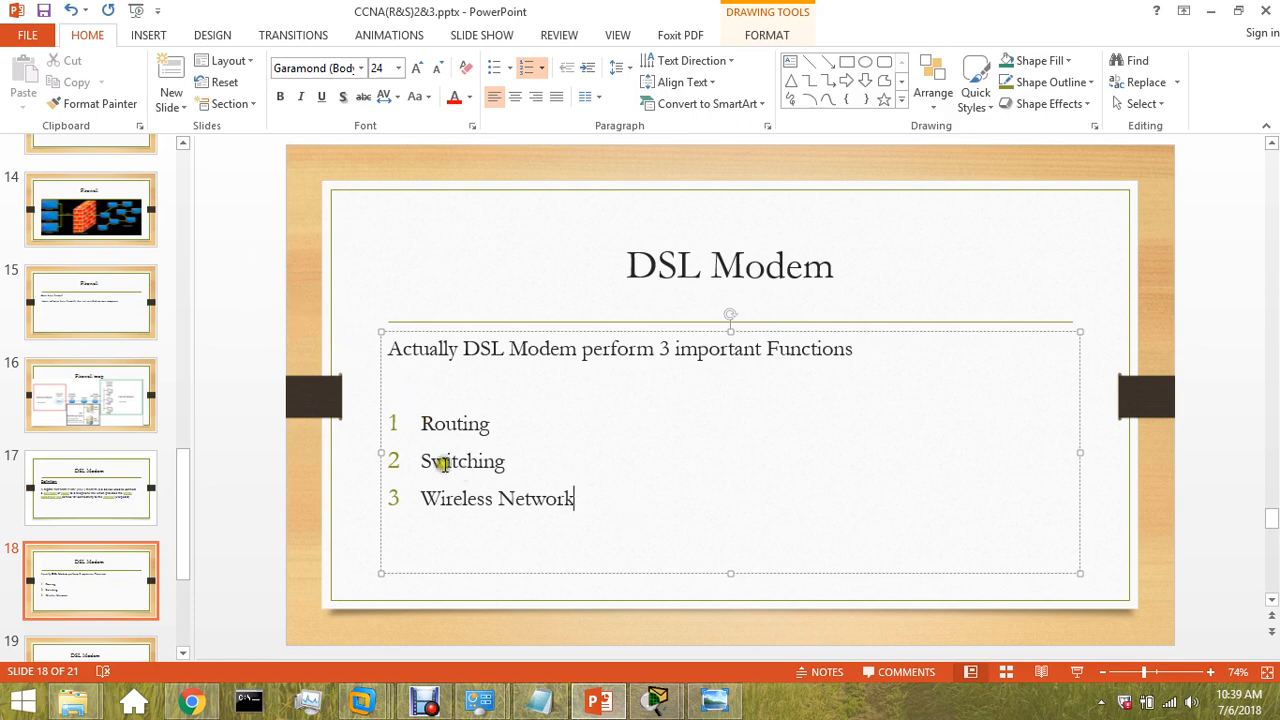
pyautogui.doubleClick(454, 423)
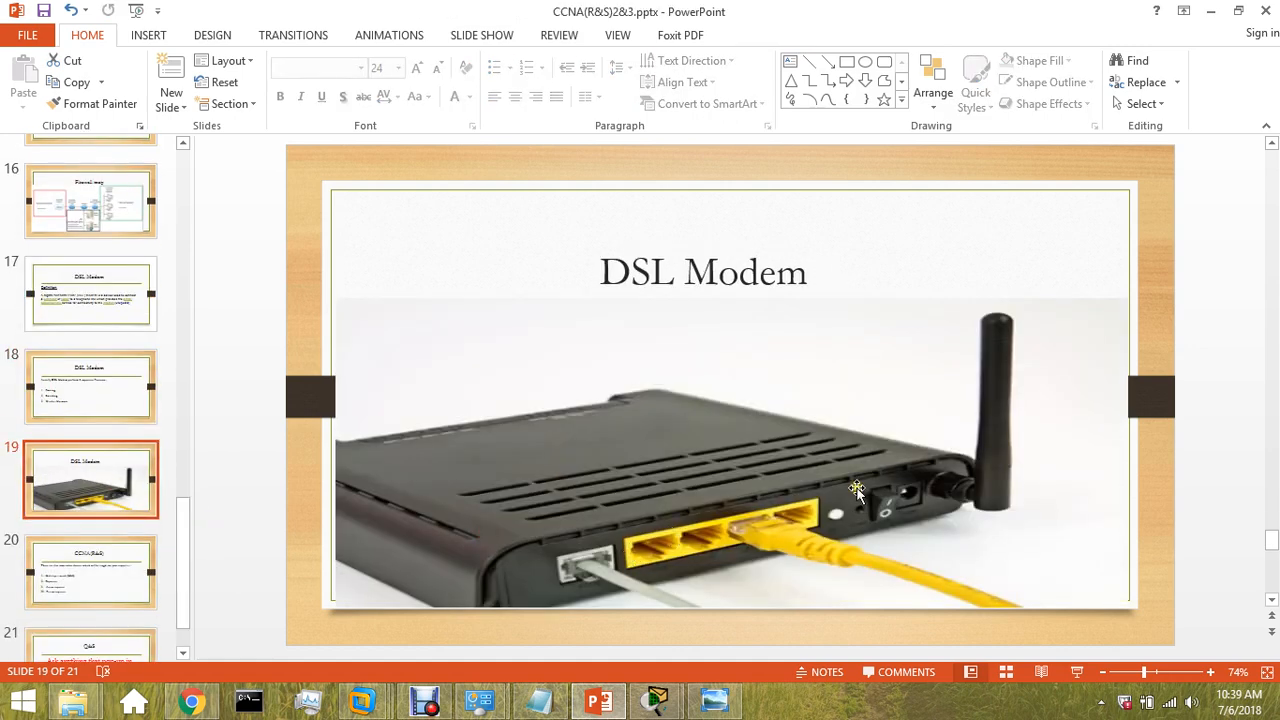
pyautogui.moveTo(965, 457)
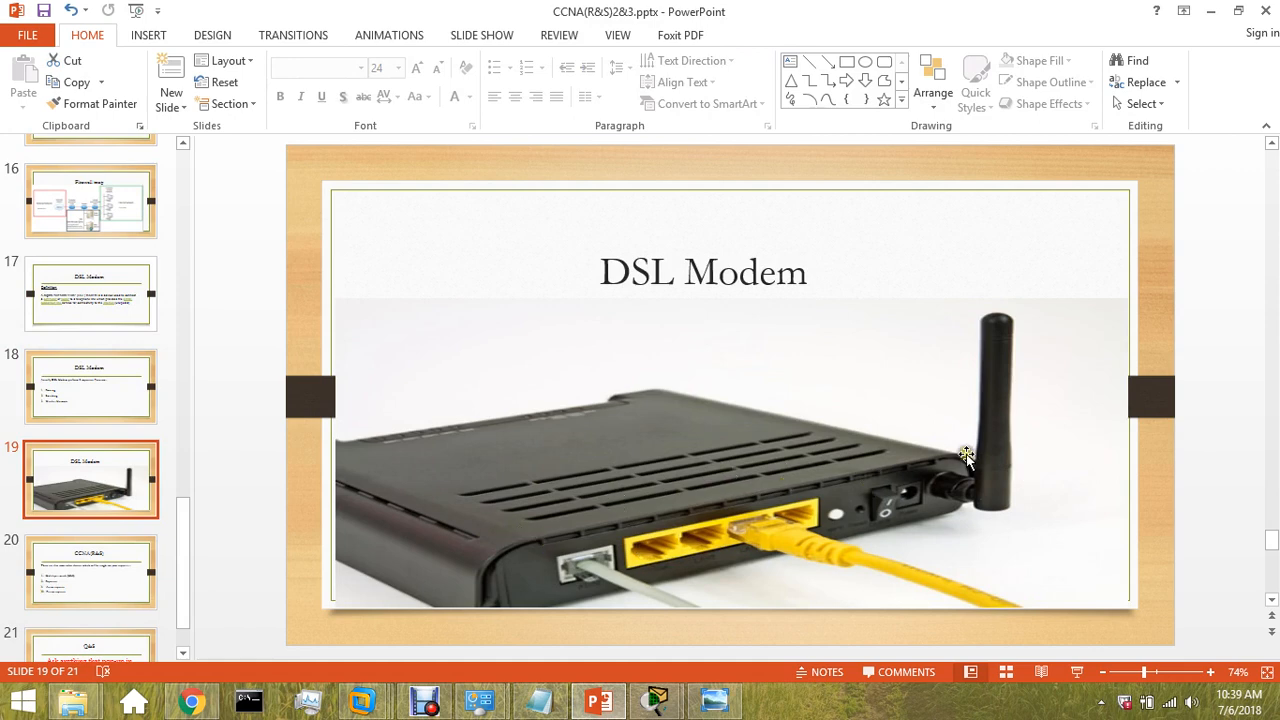
pyautogui.moveTo(688, 548)
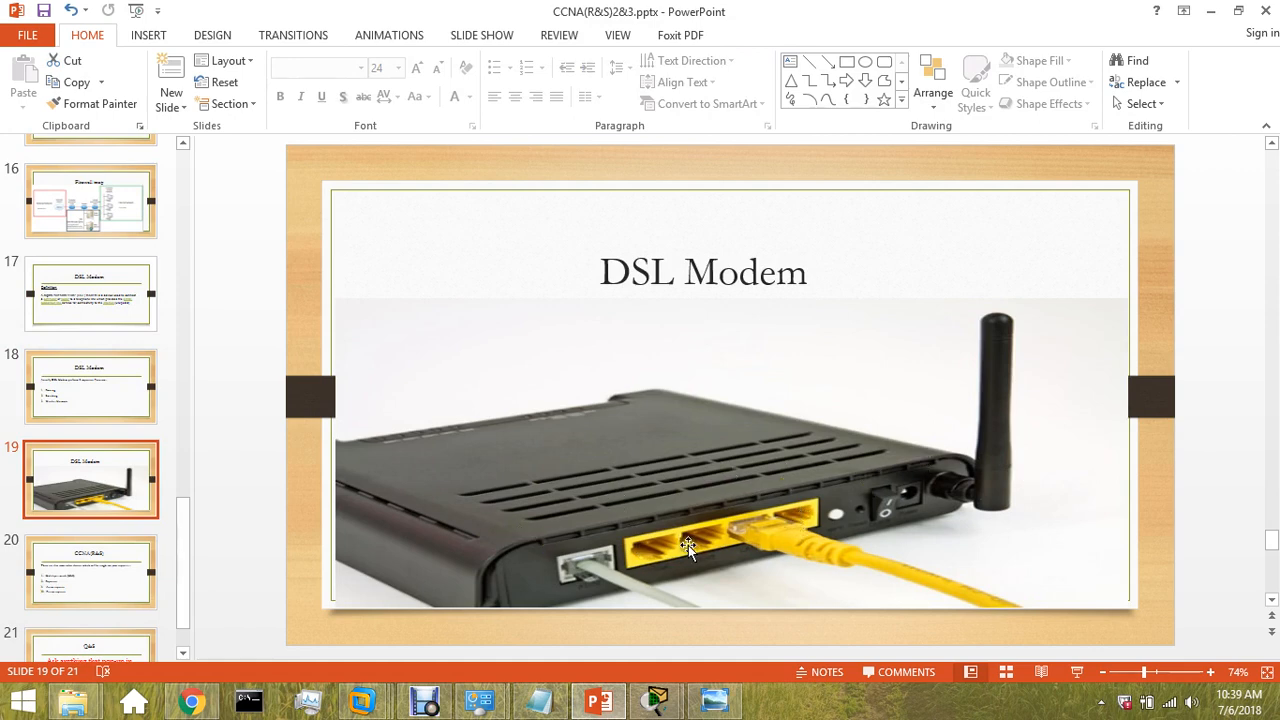
pyautogui.moveTo(600, 568)
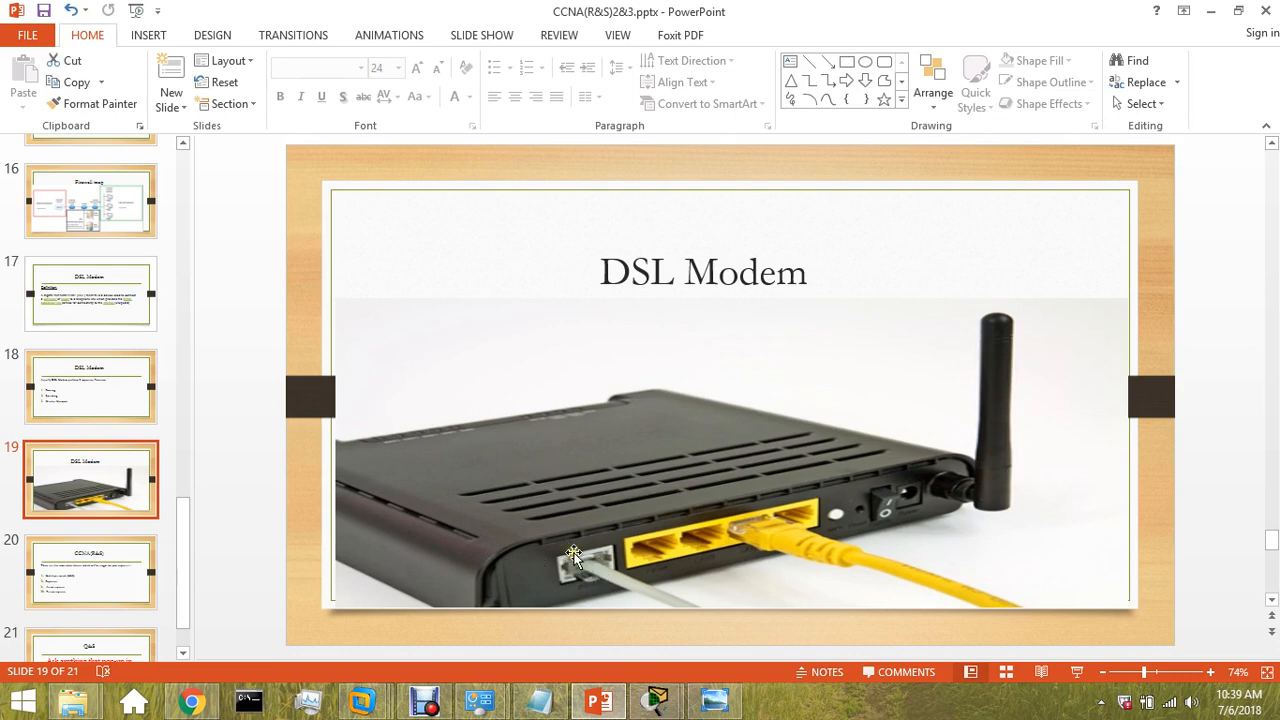
pyautogui.moveTo(678, 555)
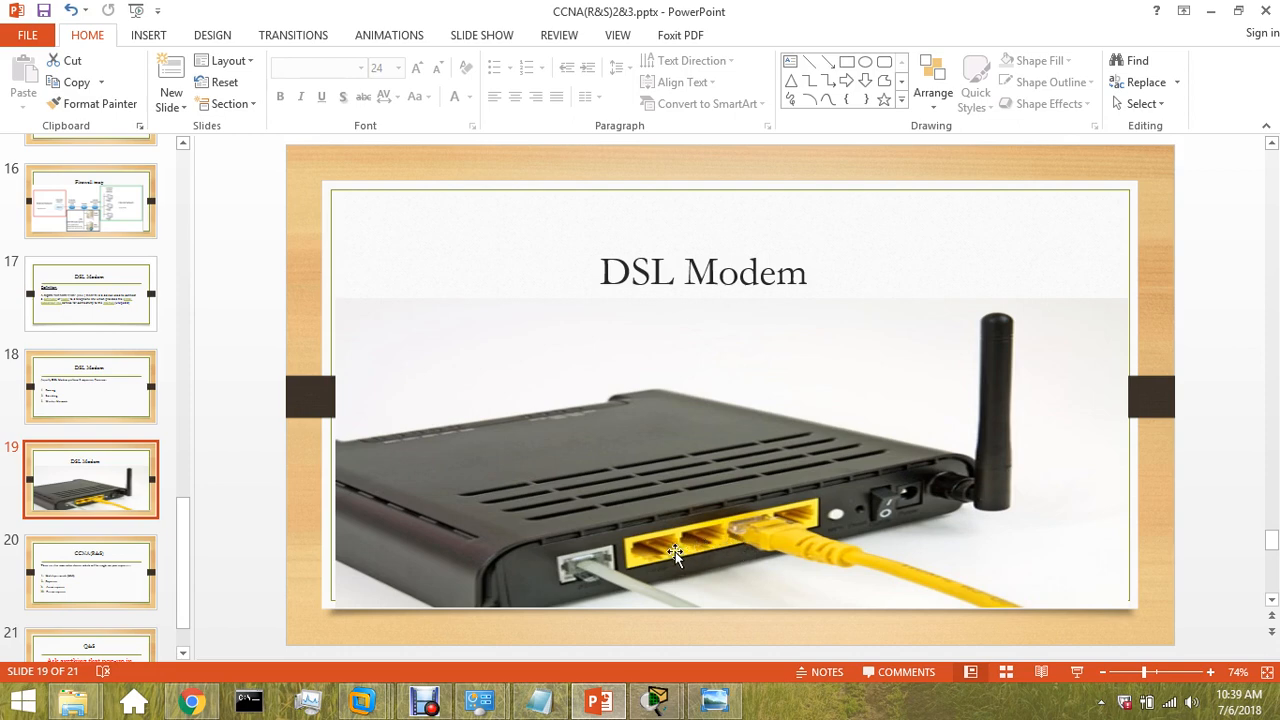
pyautogui.moveTo(777, 535)
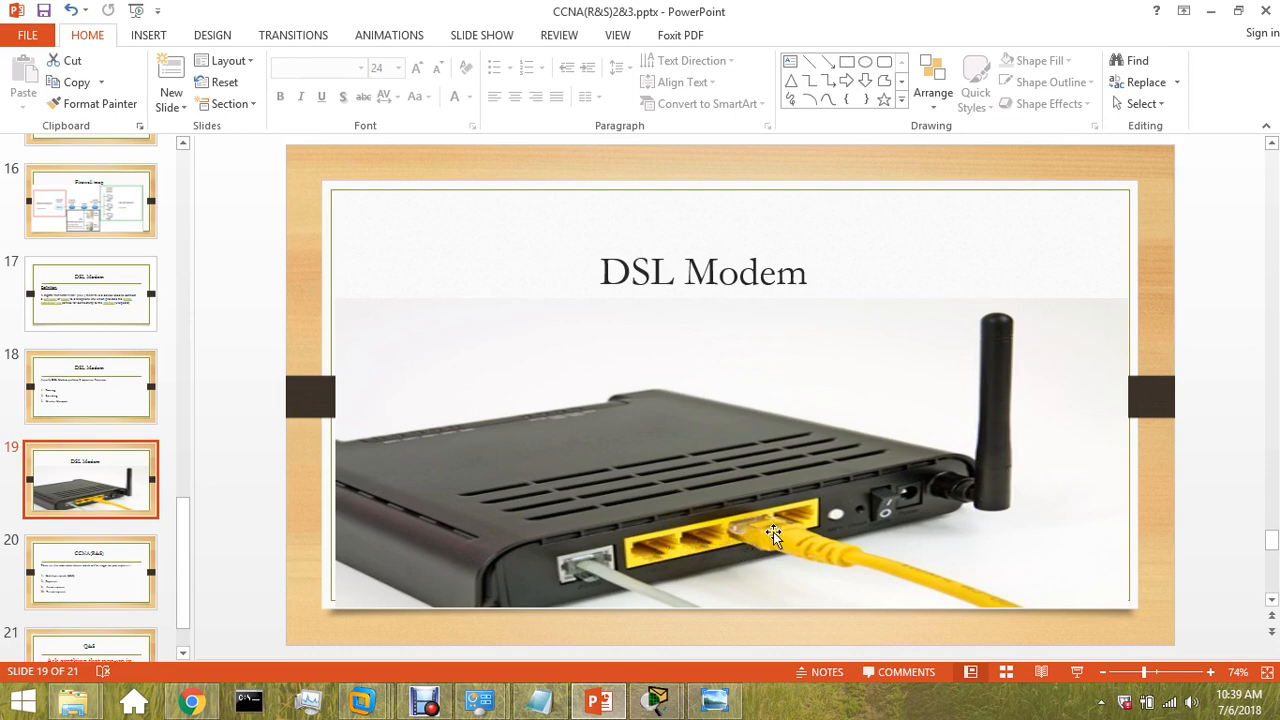
pyautogui.moveTo(770, 535)
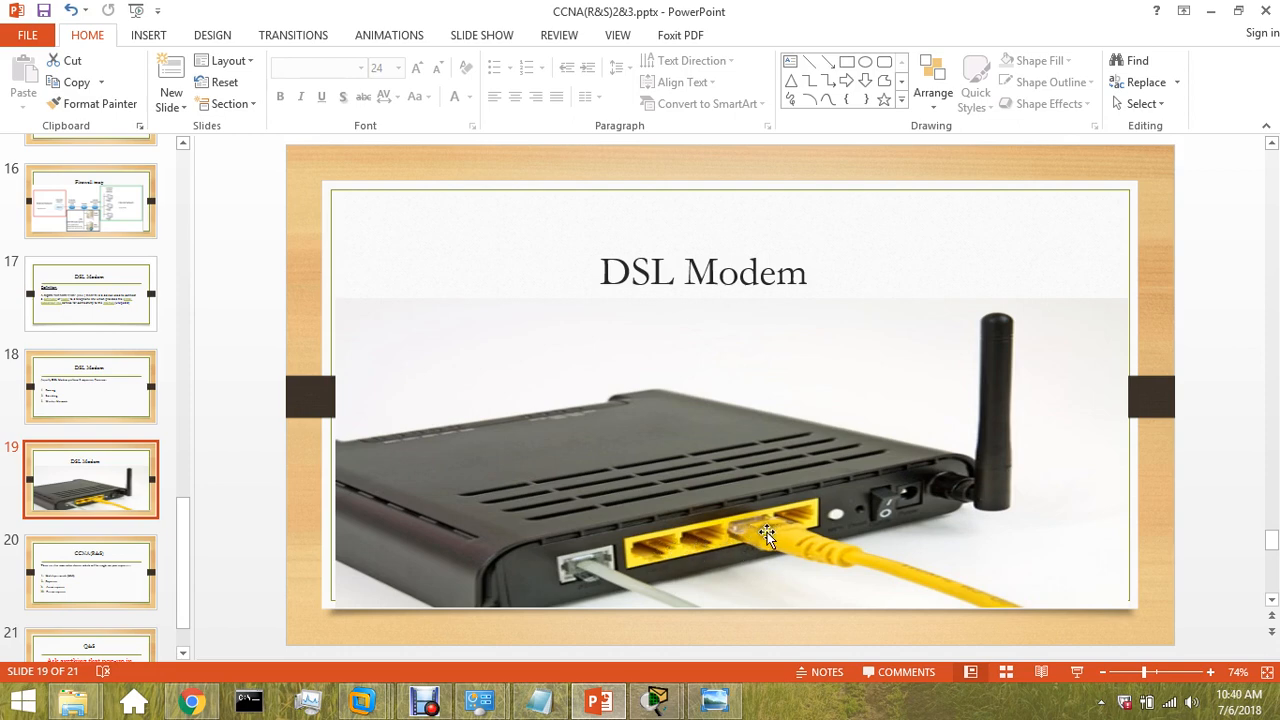
pyautogui.moveTo(770, 538)
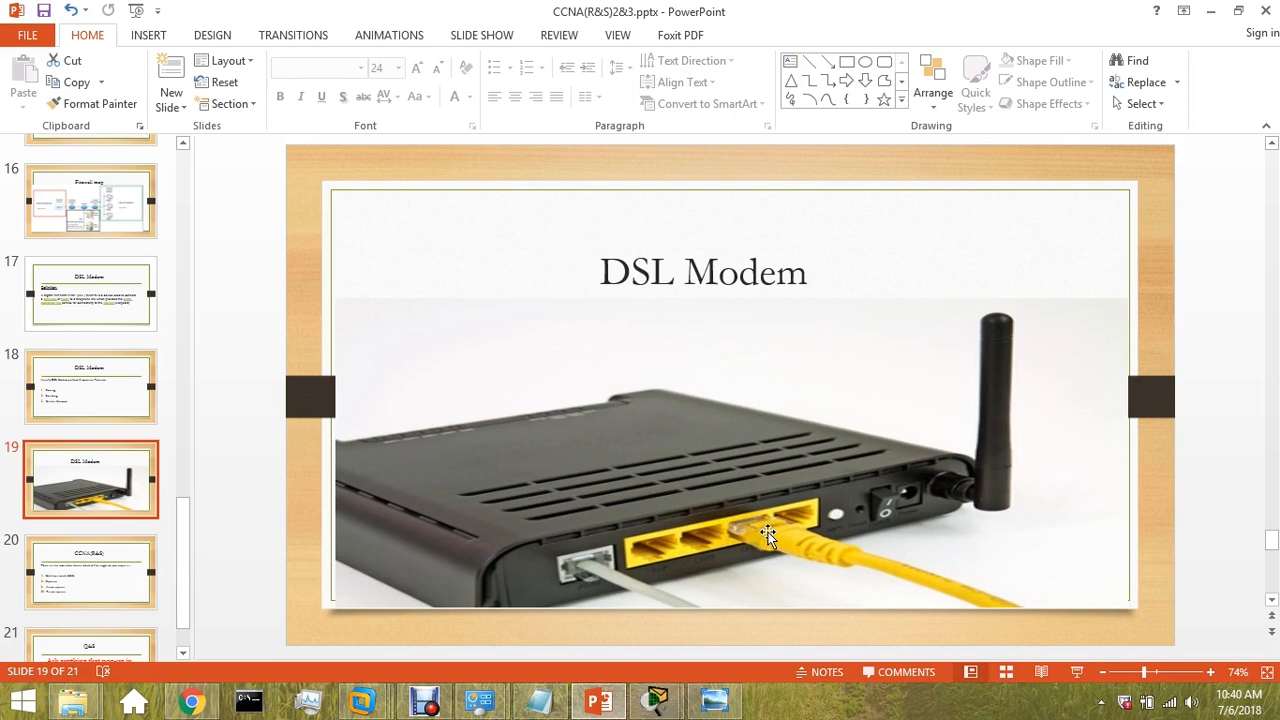
pyautogui.moveTo(775, 542)
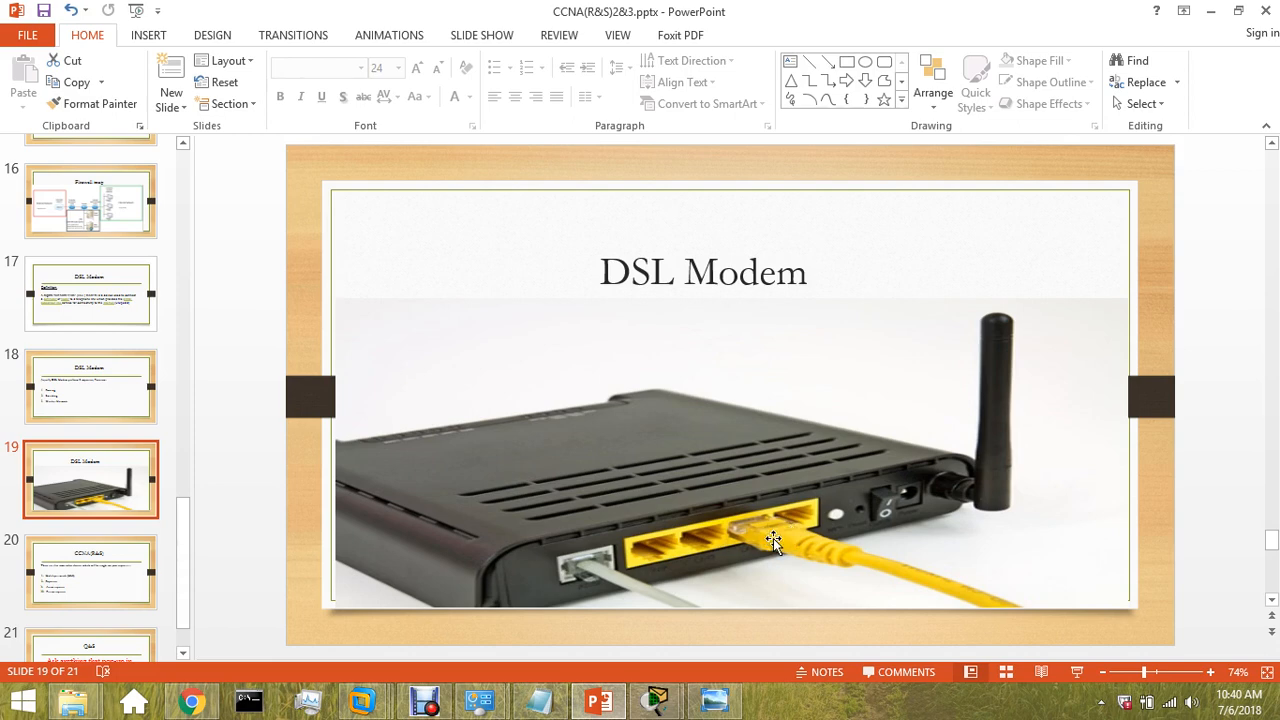
pyautogui.moveTo(947, 423)
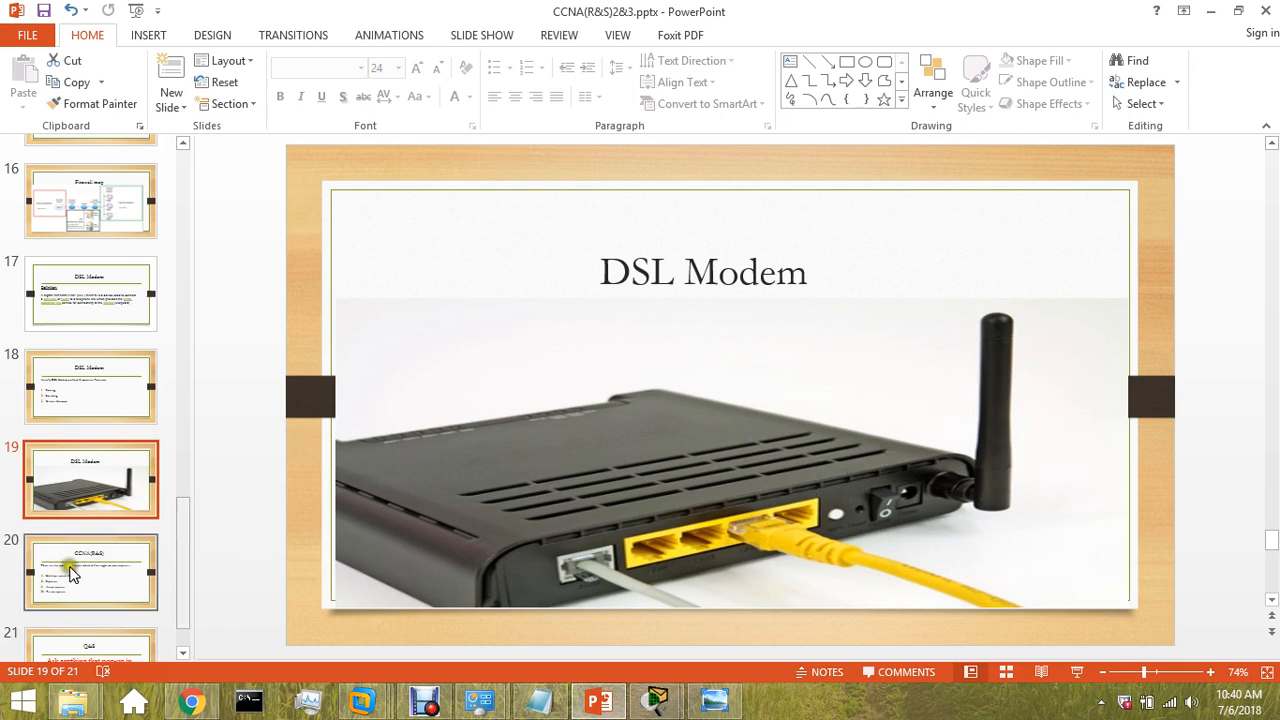
# Go to slide 20 and highlight the Active and Passive repeater lines
pyautogui.click(90, 573)
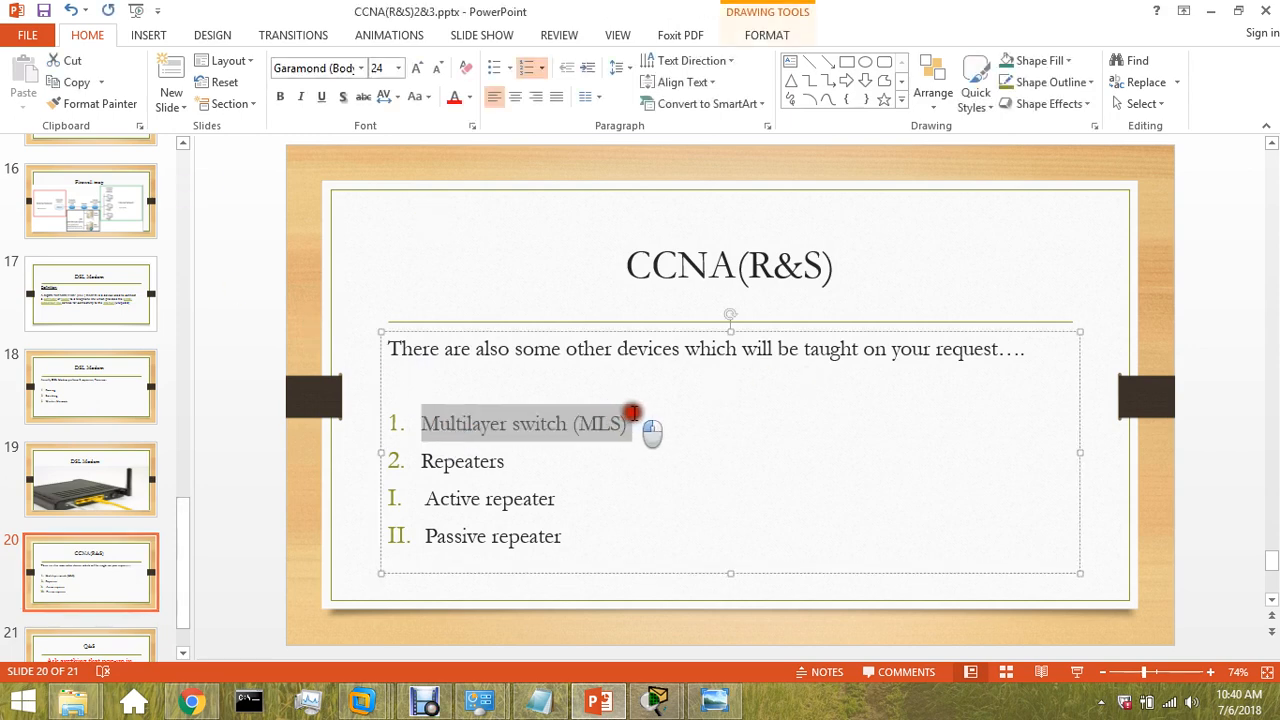
pyautogui.click(630, 423)
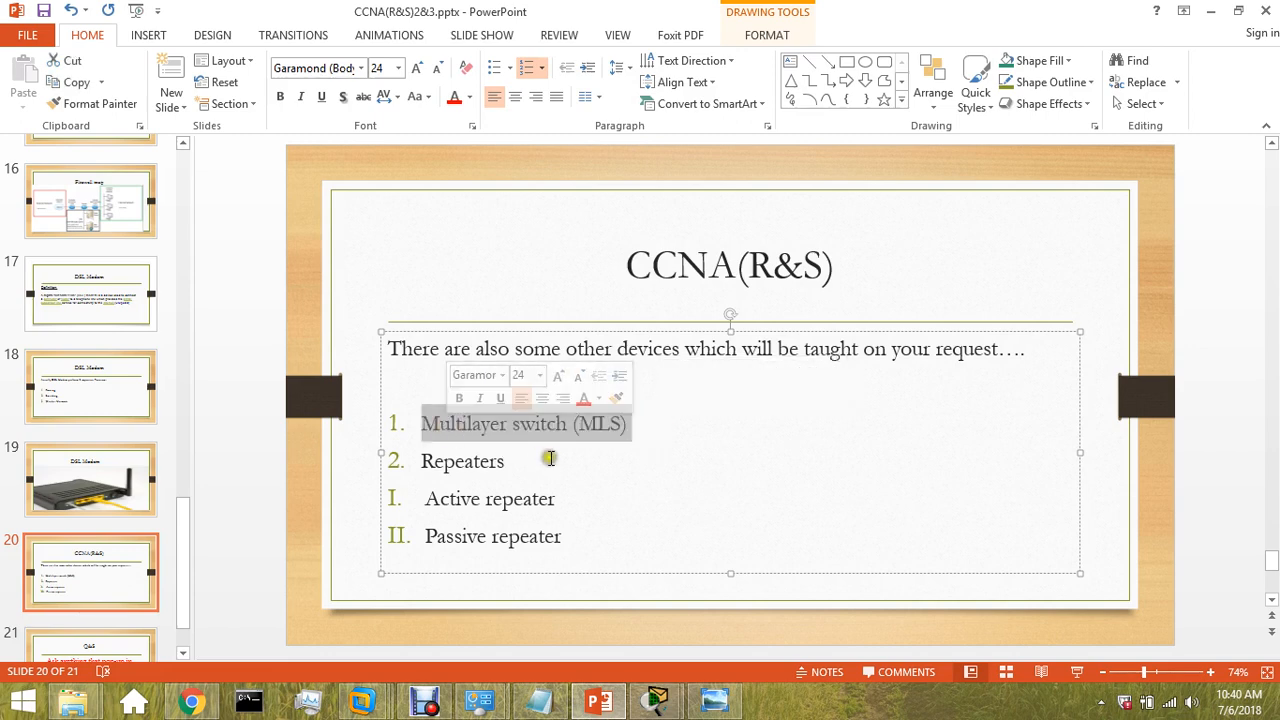
pyautogui.moveTo(525, 465)
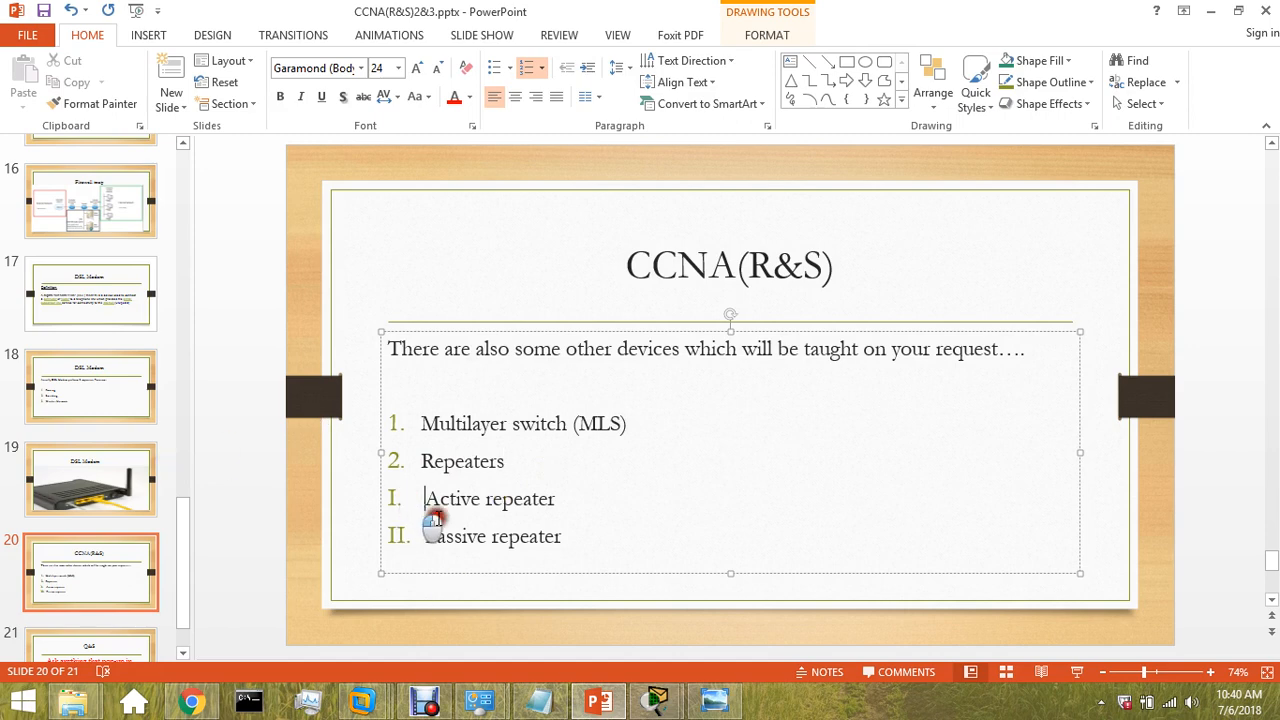
pyautogui.moveTo(423, 498); pyautogui.dragTo(562, 536)
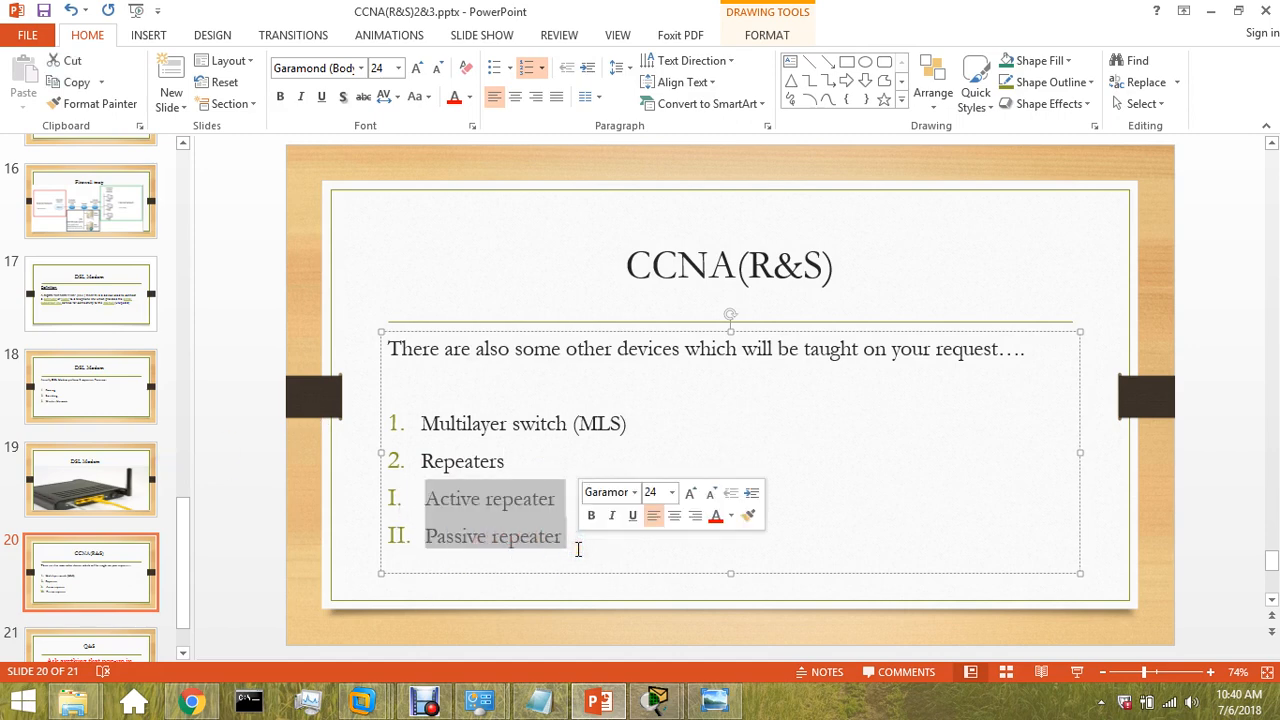